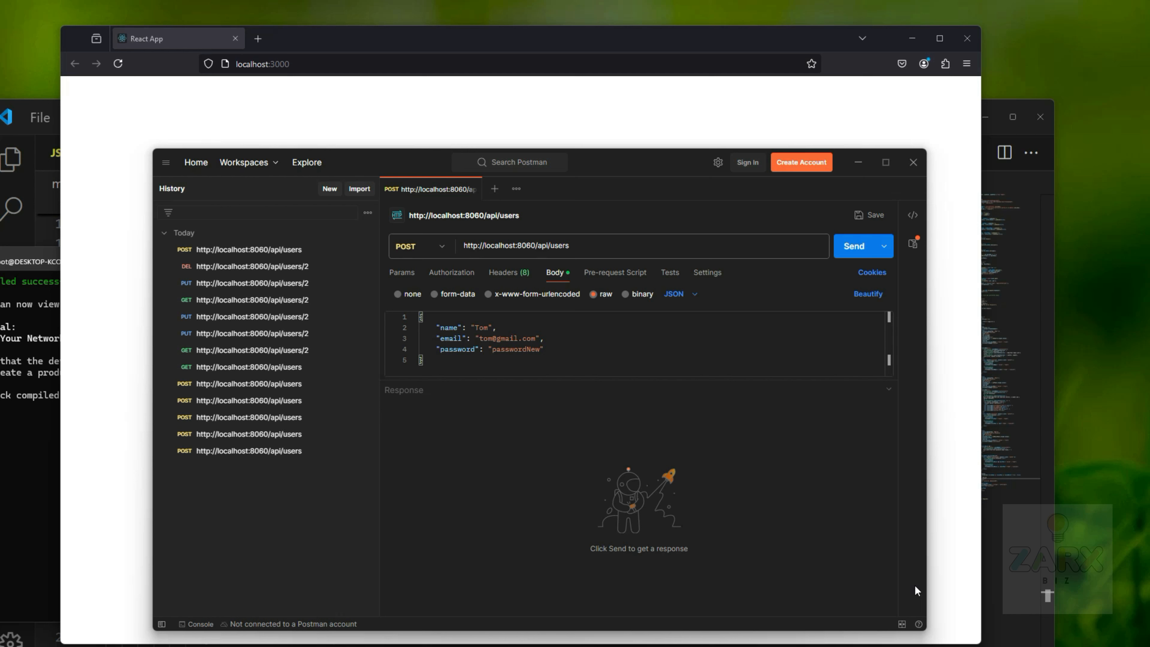
{"action": "mouse_move", "coordinate": [475, 439]}
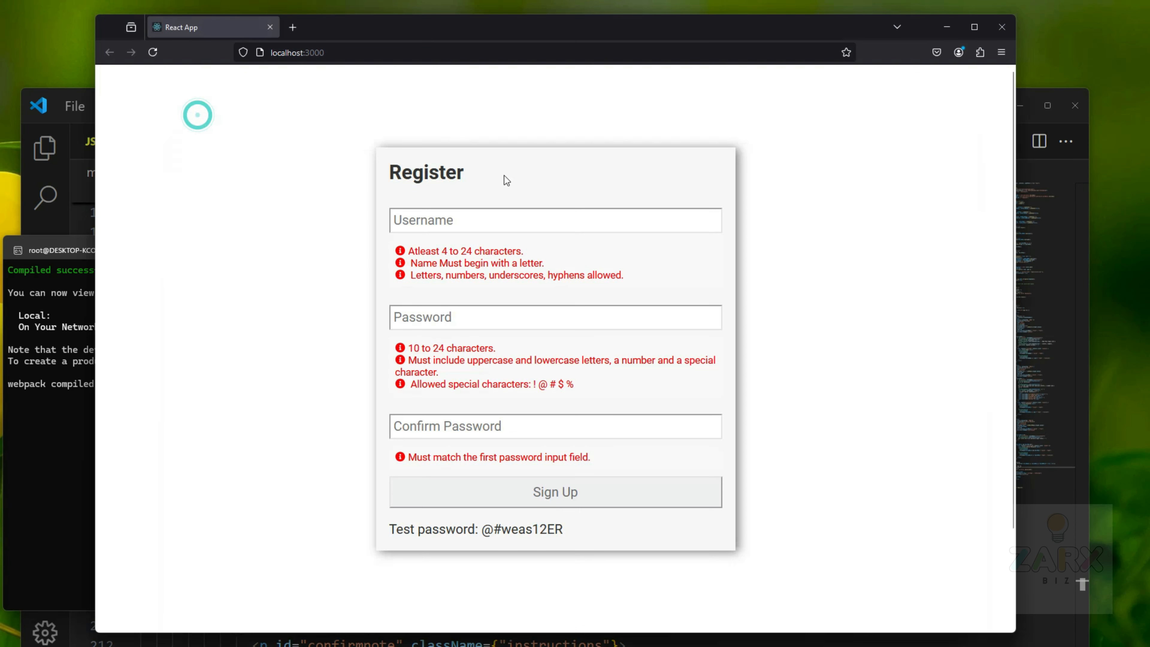
Step: Send the POST with name Arthur and no email to get the 422 validation error
{"action": "left_click", "coordinate": [554, 426]}
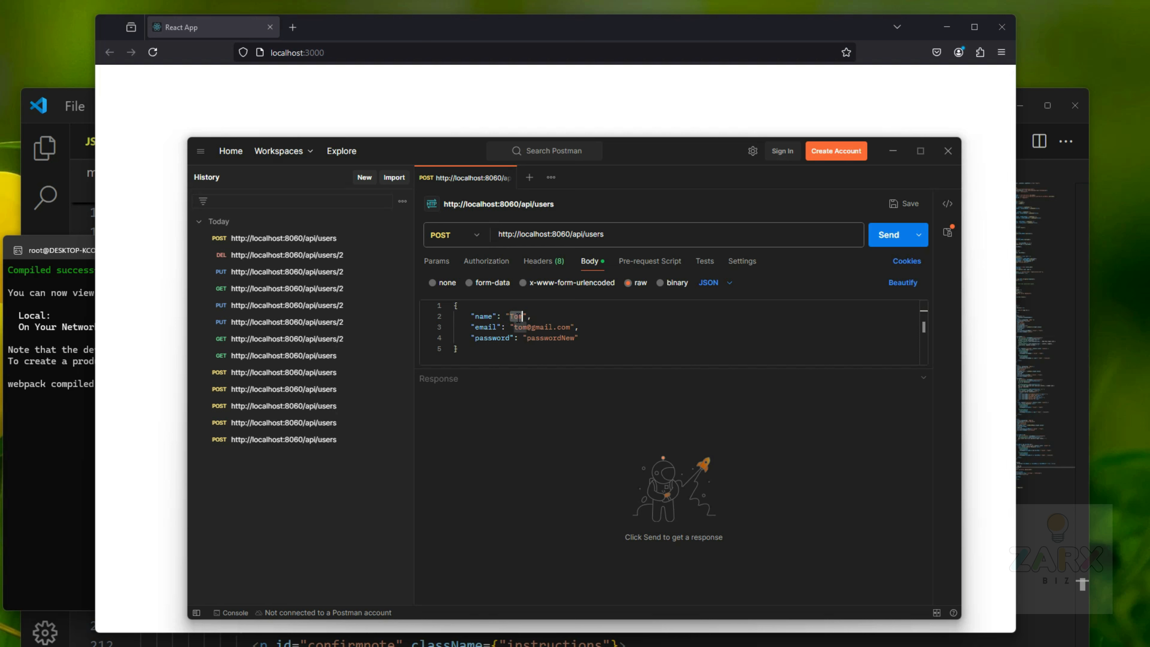
{"action": "type", "text": "Arthur"}
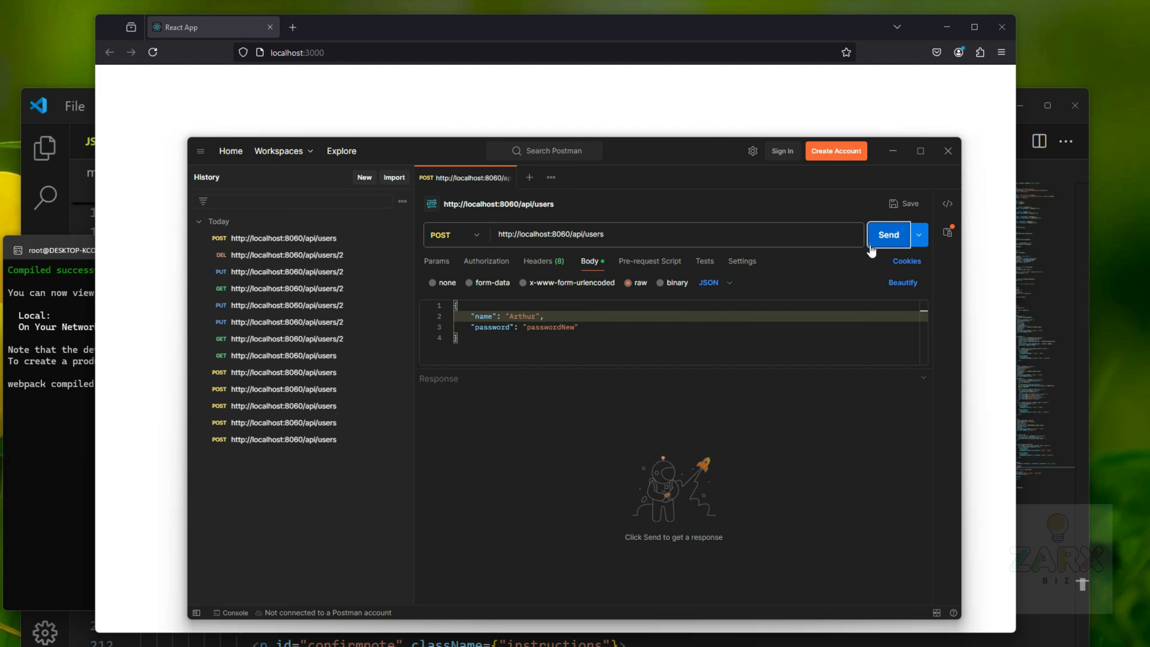
{"action": "left_click", "coordinate": [889, 235]}
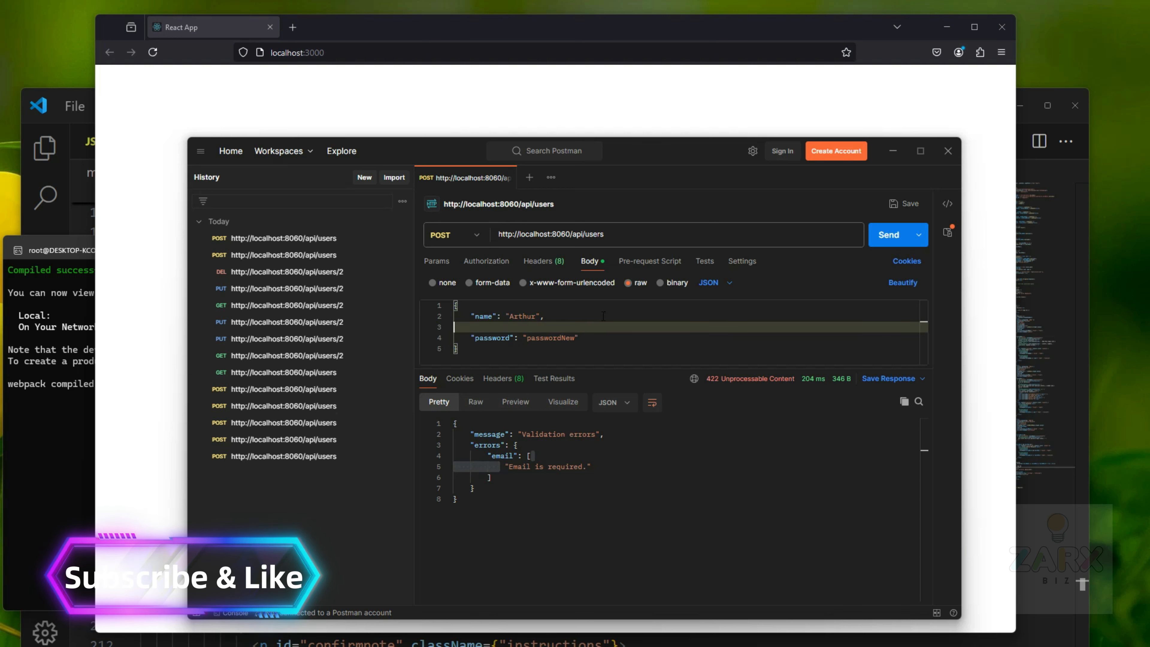
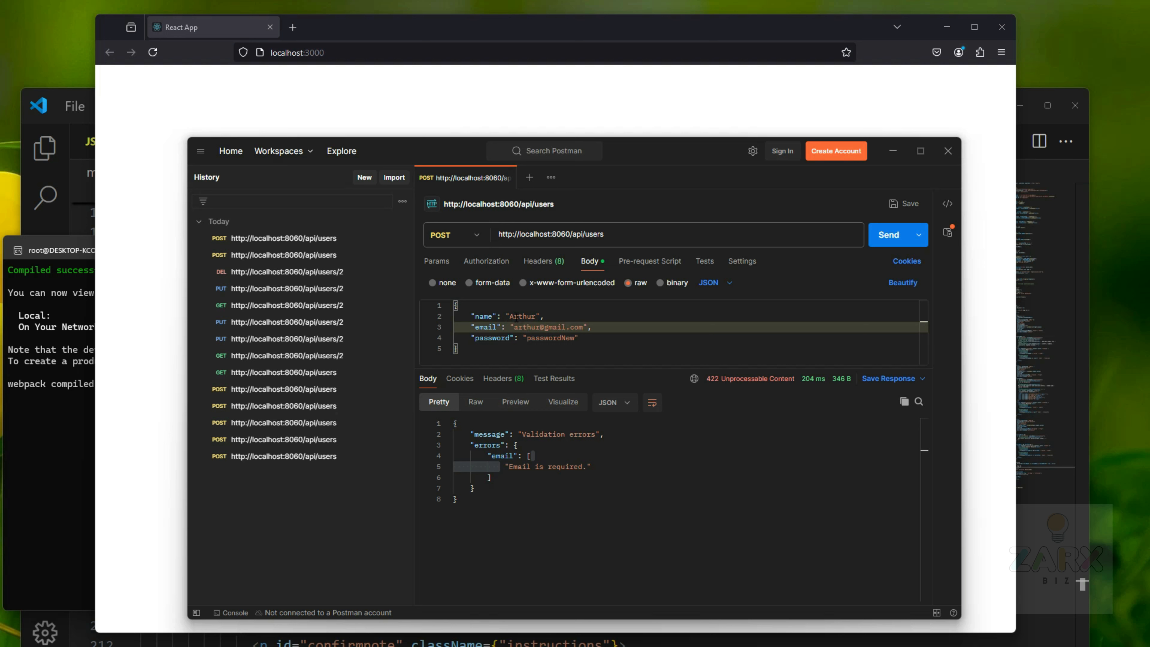
{"action": "left_click", "coordinate": [889, 234]}
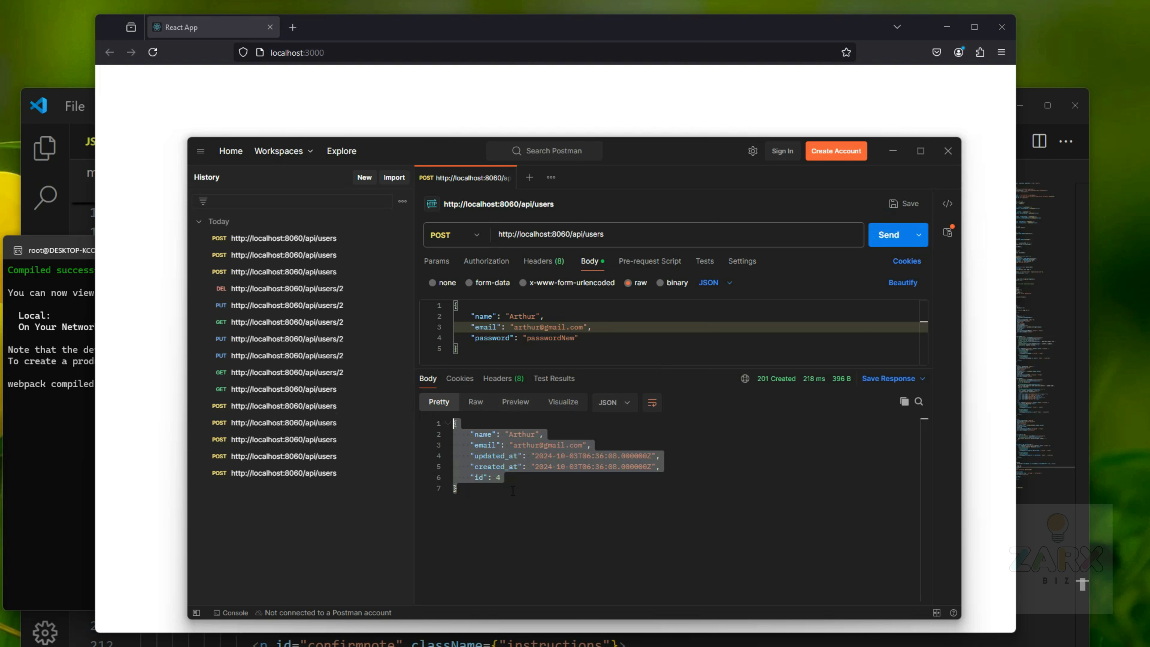
{"action": "mouse_move", "coordinate": [645, 487]}
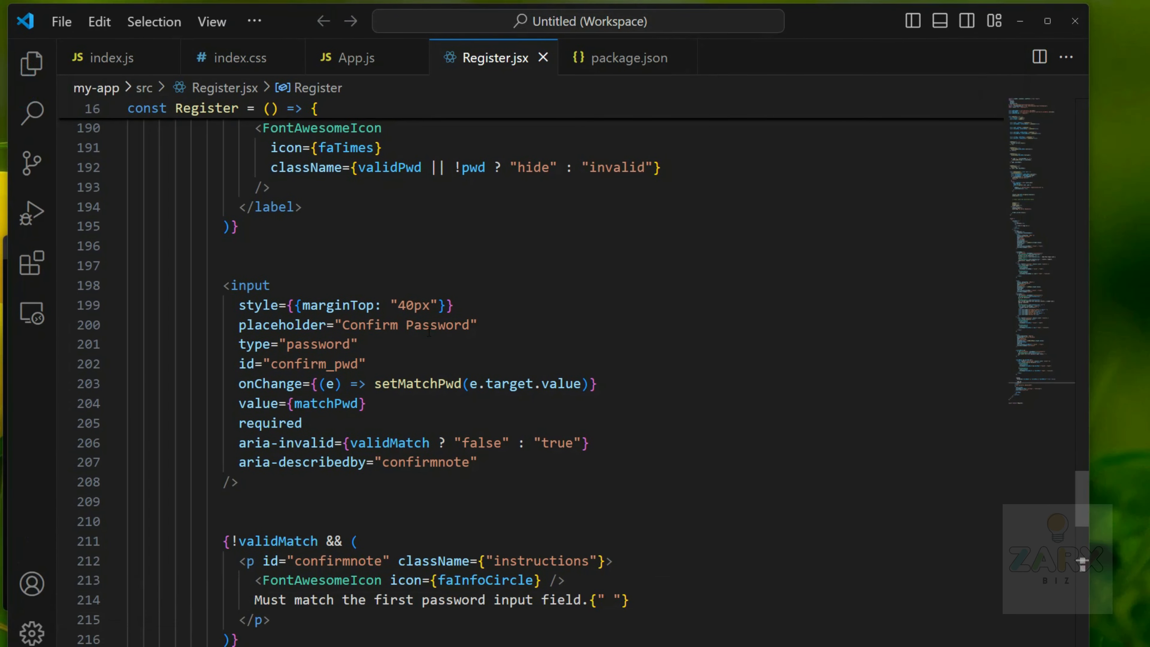
Step: Add an EMAIL_REGEX constant and an emailRef useRef to Register.jsx, dropping the faTimes import
{"action": "scroll", "scroll_direction": "up", "scroll_amount": 3}
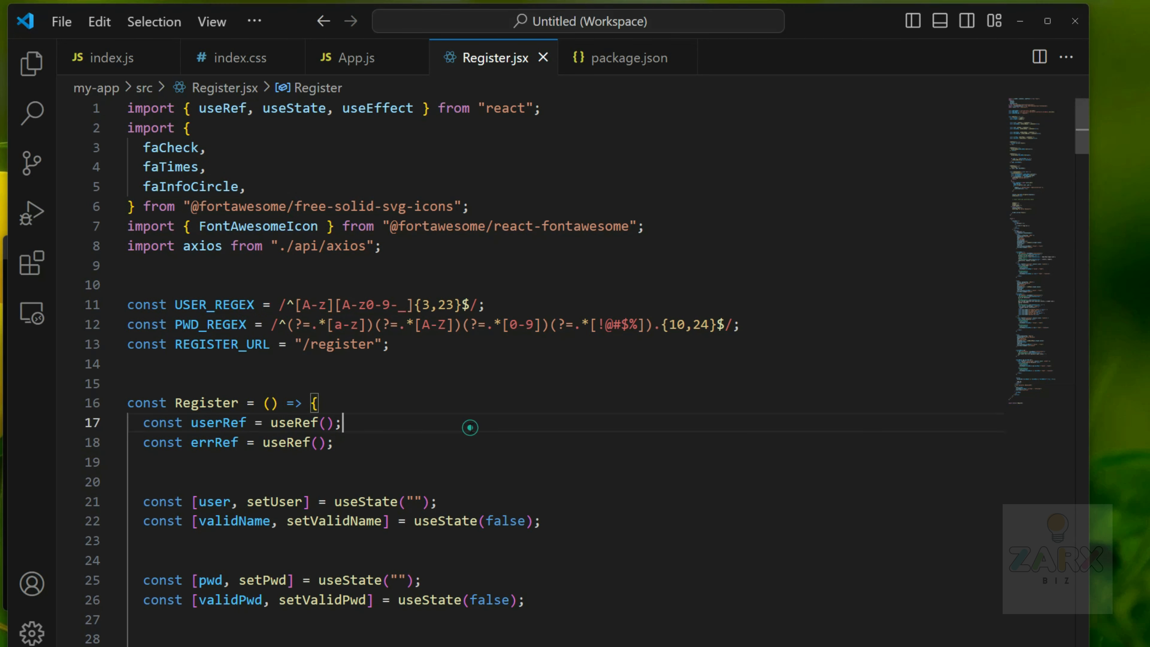
{"action": "scroll", "scroll_direction": "down", "scroll_amount": 3}
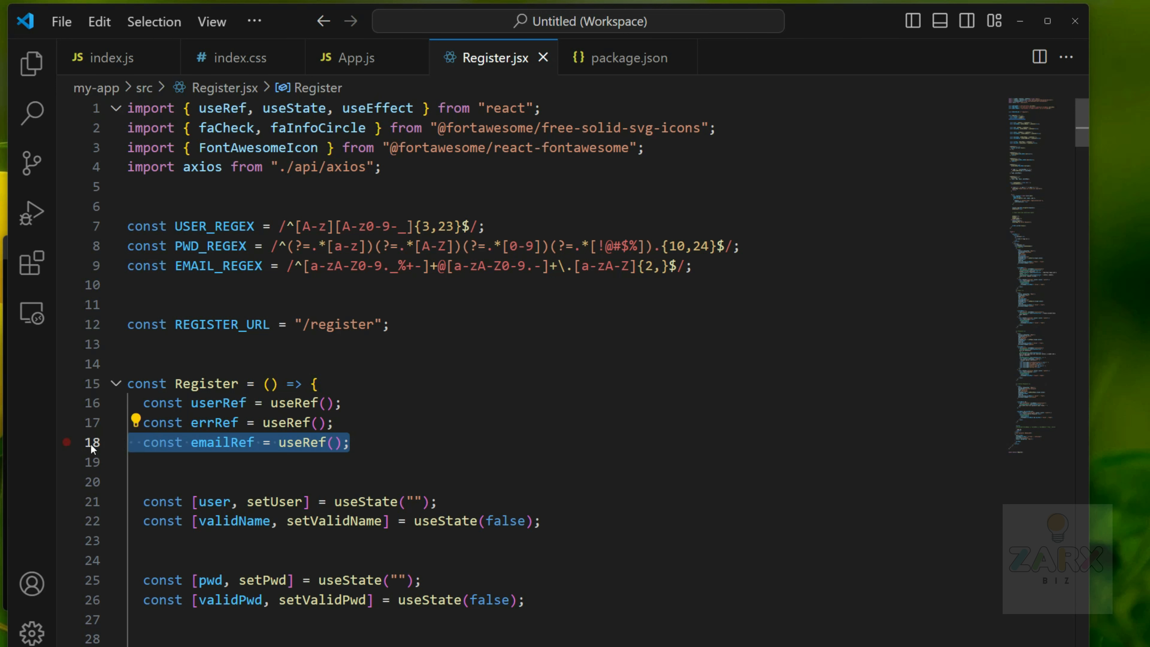
{"action": "double_click", "coordinate": [223, 442]}
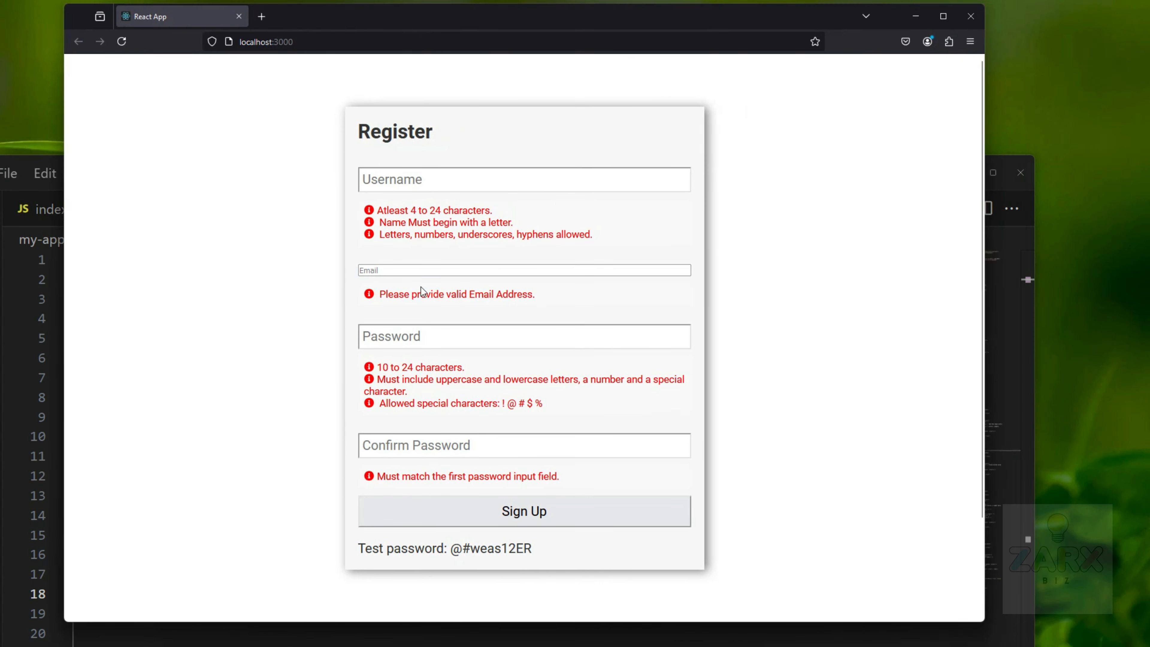
Step: Try the new Email input on the React register form at localhost:3000
{"action": "left_click", "coordinate": [524, 179]}
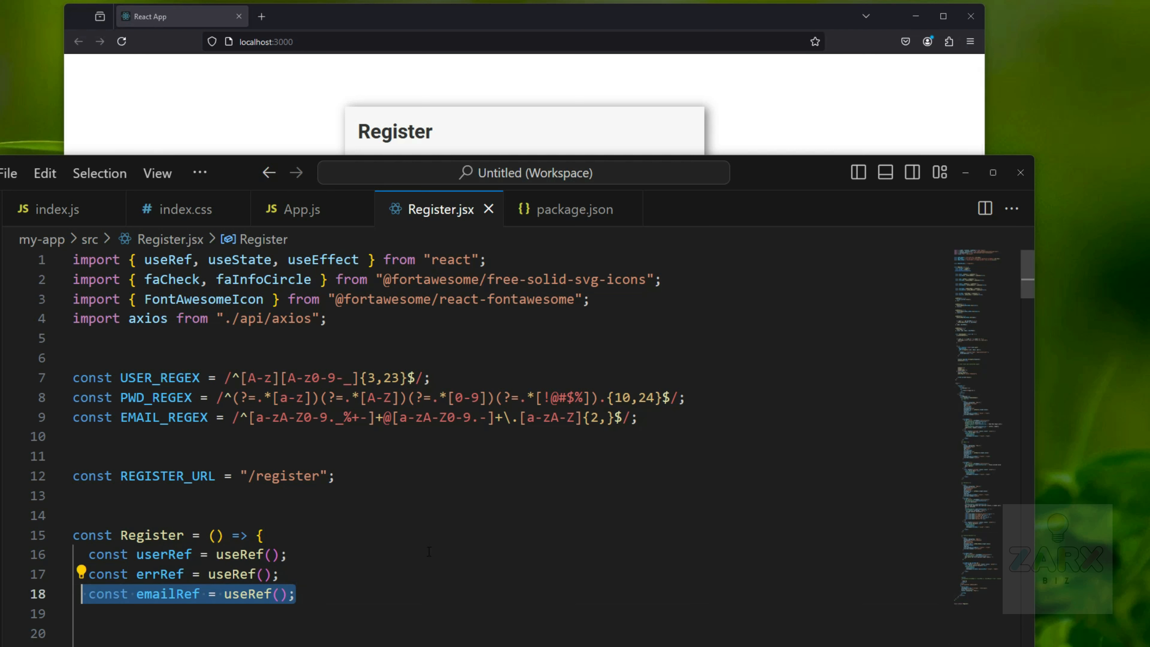
{"action": "double_click", "coordinate": [170, 595]}
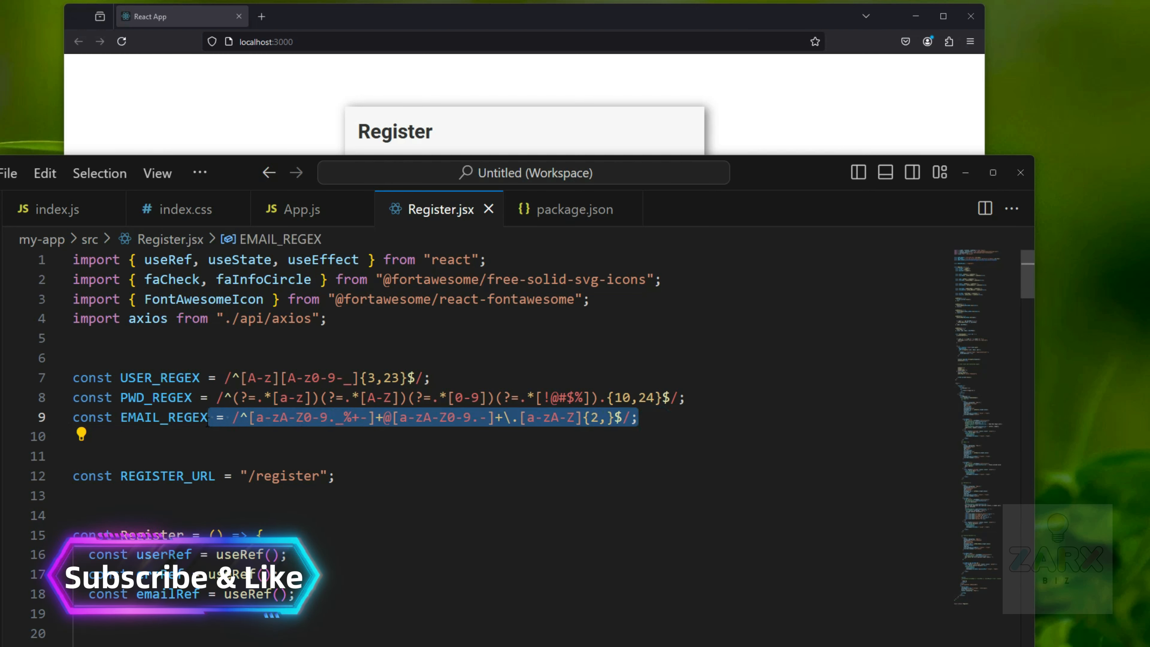
{"action": "scroll", "scroll_direction": "down", "scroll_amount": 3}
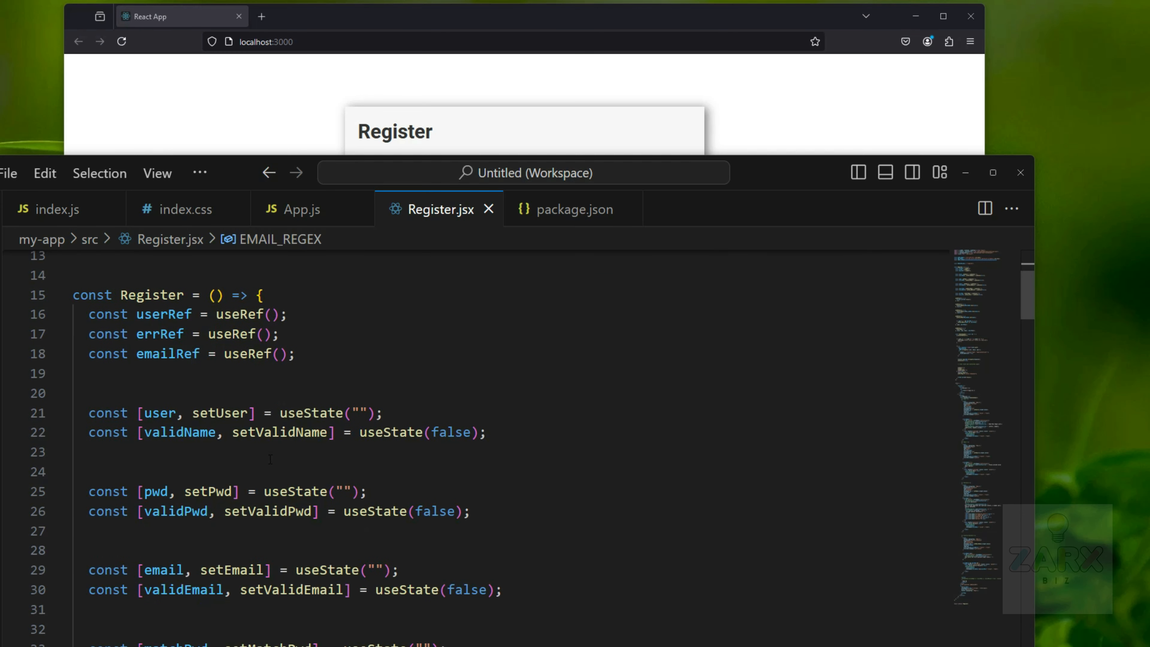
{"action": "scroll", "scroll_direction": "down", "scroll_amount": 3}
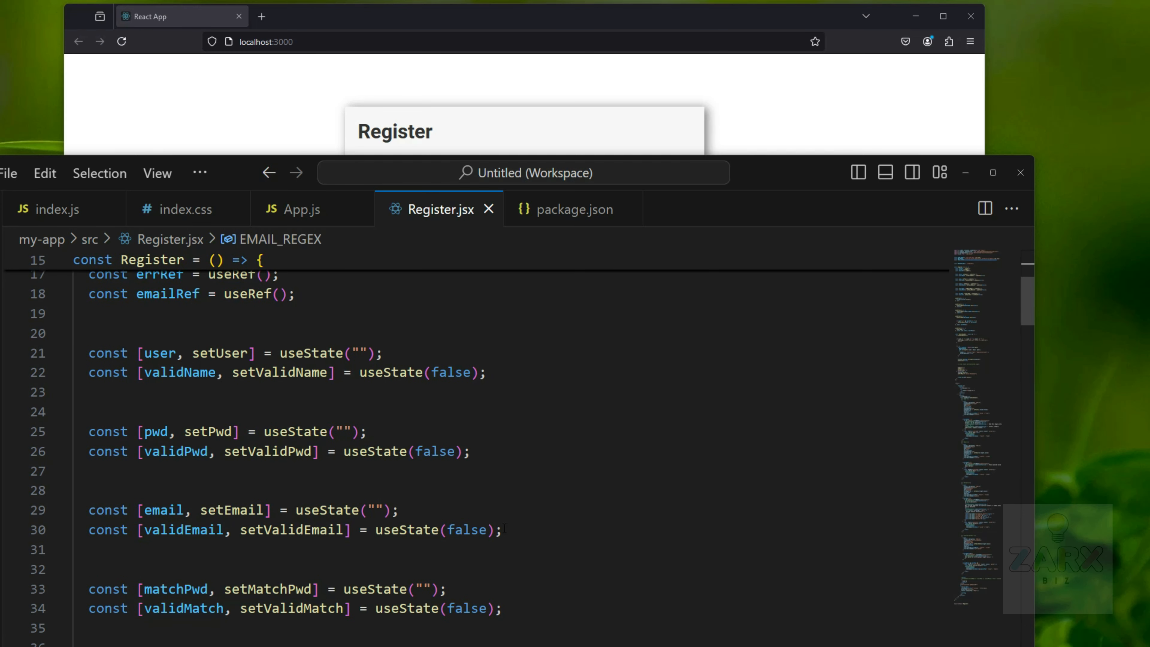
{"action": "double_click", "coordinate": [163, 510]}
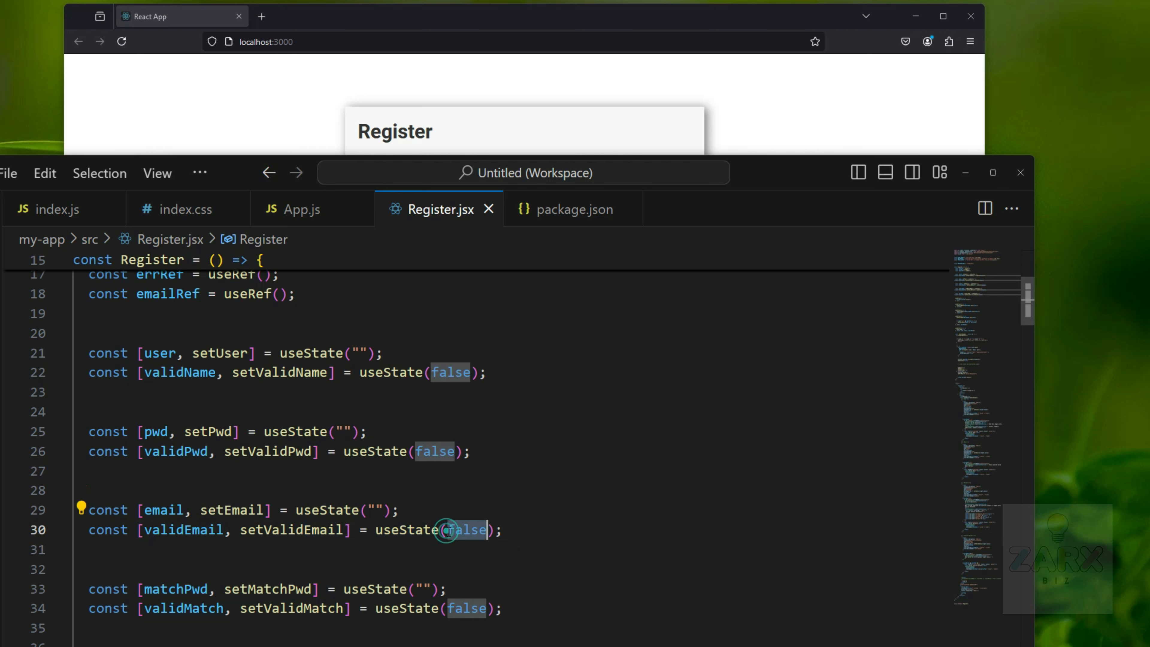
{"action": "double_click", "coordinate": [293, 530]}
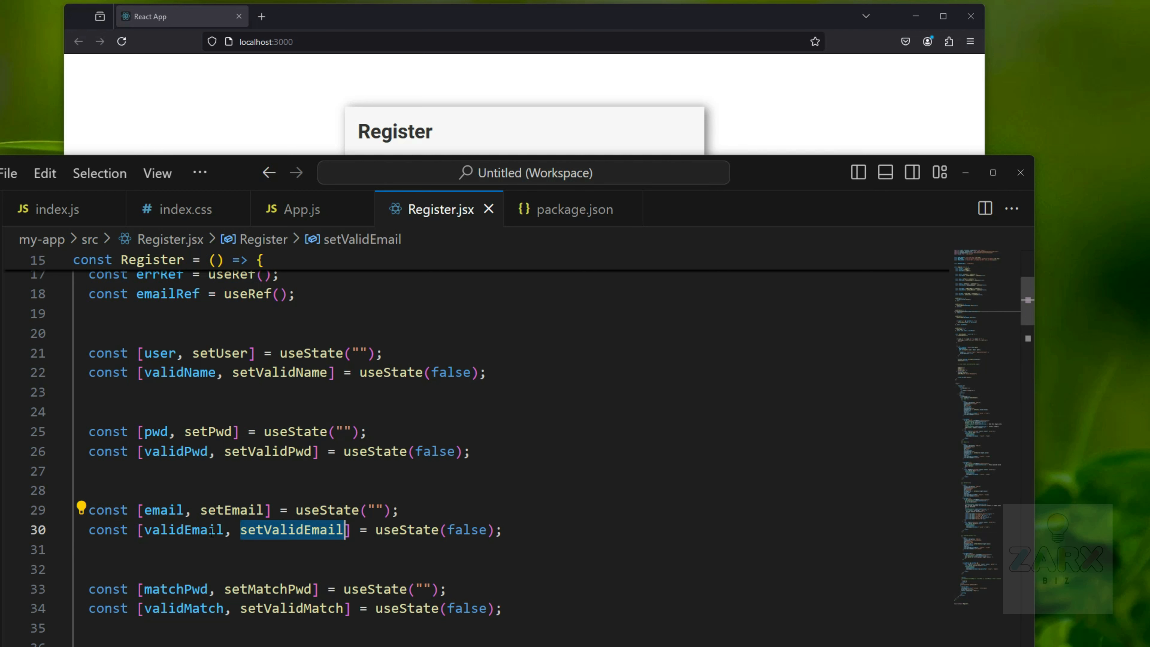
{"action": "scroll", "scroll_direction": "down", "scroll_amount": 3}
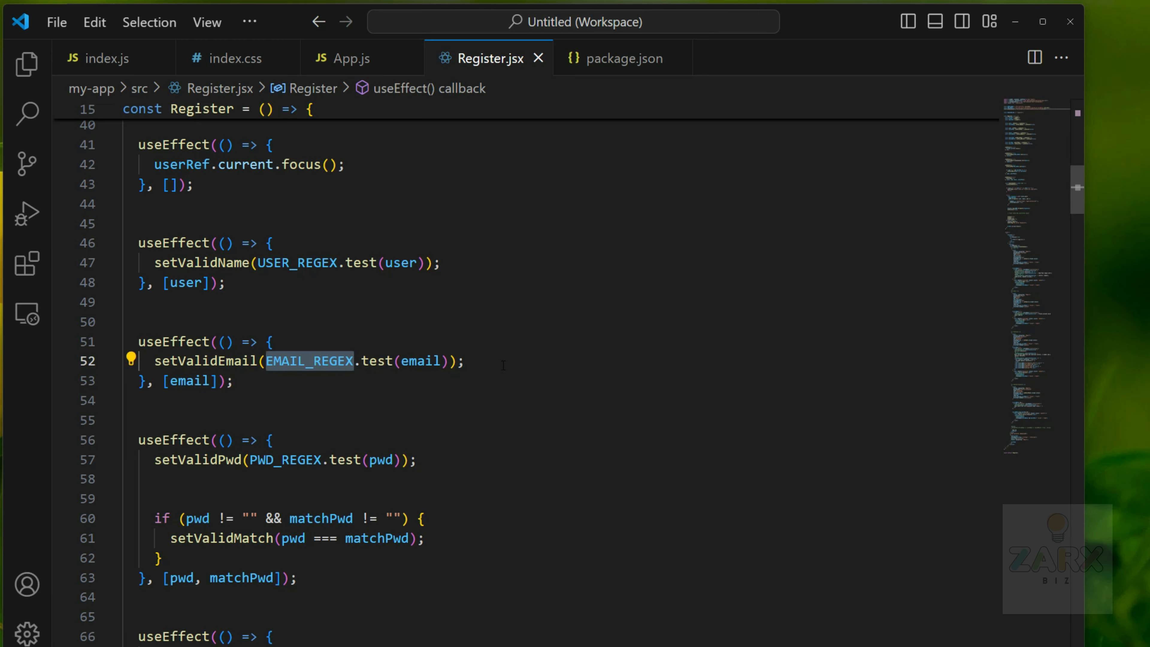
{"action": "scroll", "scroll_direction": "down", "scroll_amount": 3}
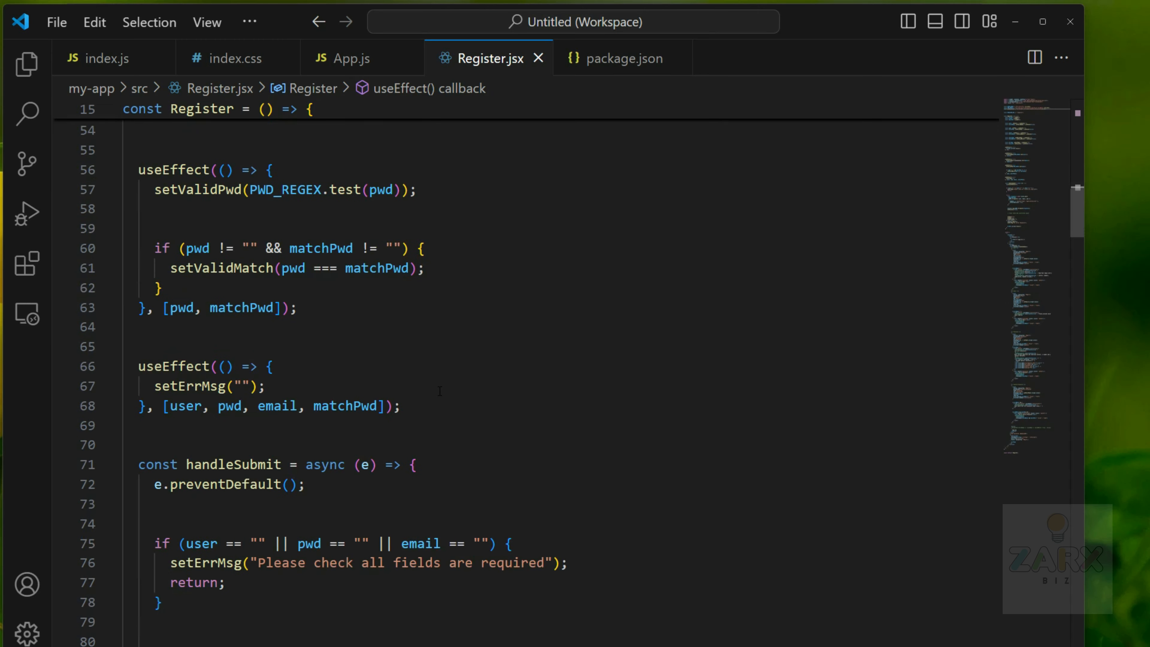
{"action": "double_click", "coordinate": [174, 386]}
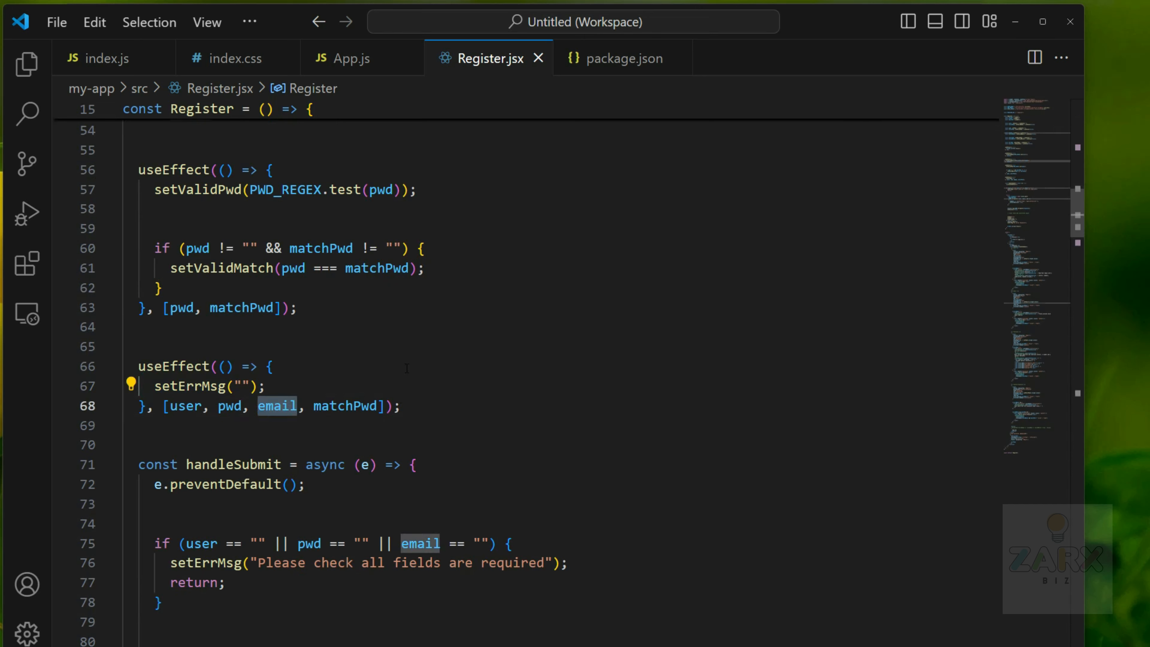
{"action": "left_click_drag", "start_coordinate": [170, 406], "coordinate": [402, 406]}
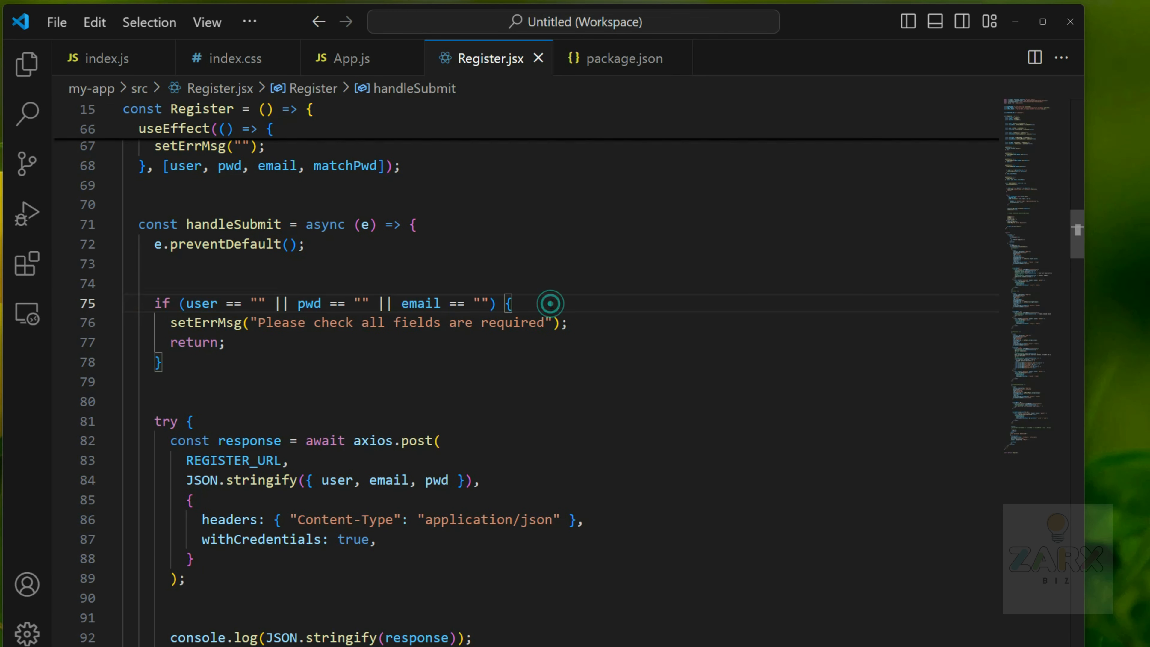
{"action": "left_click", "coordinate": [511, 303]}
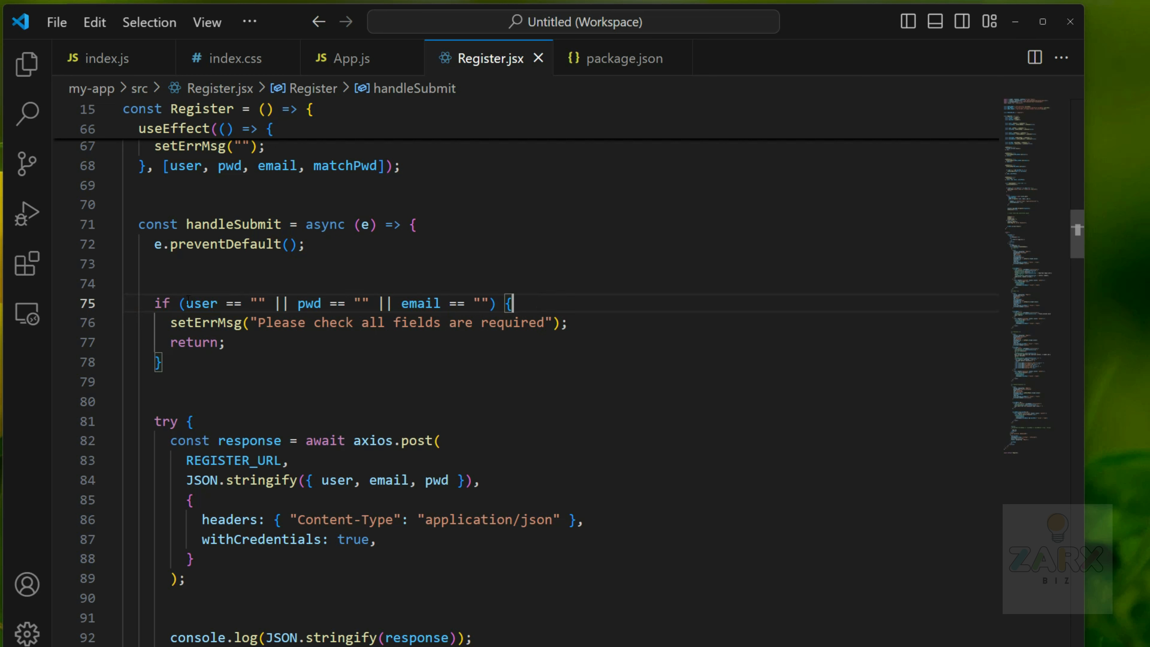
{"action": "mouse_move", "coordinate": [308, 303]}
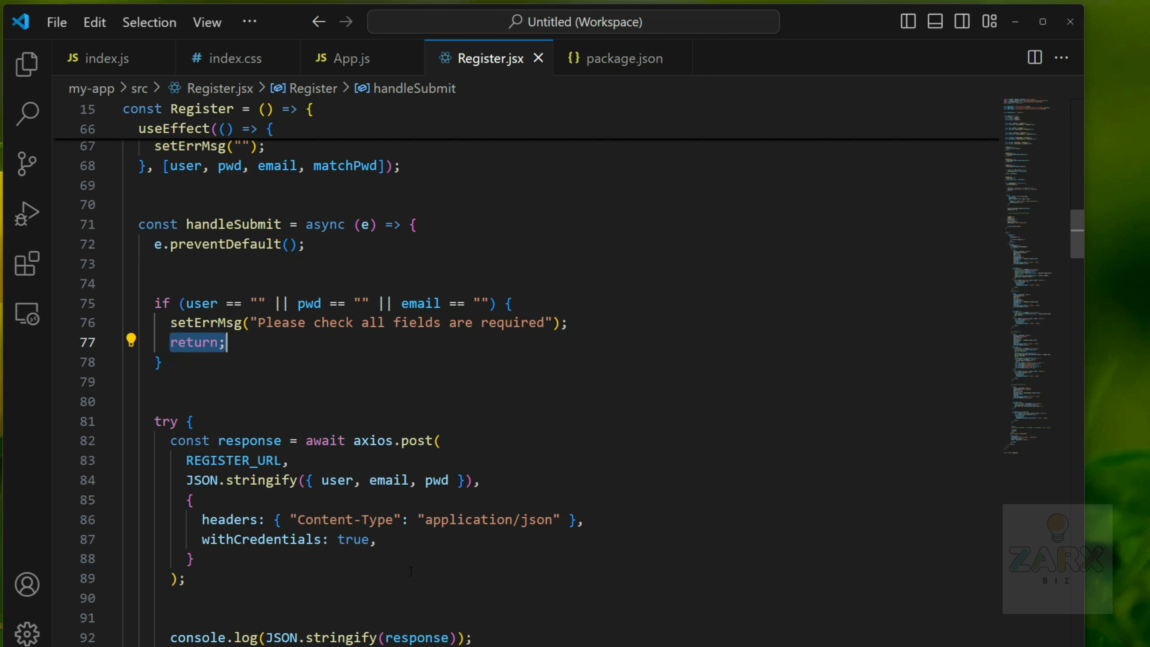
{"action": "scroll", "scroll_direction": "down", "scroll_amount": 3}
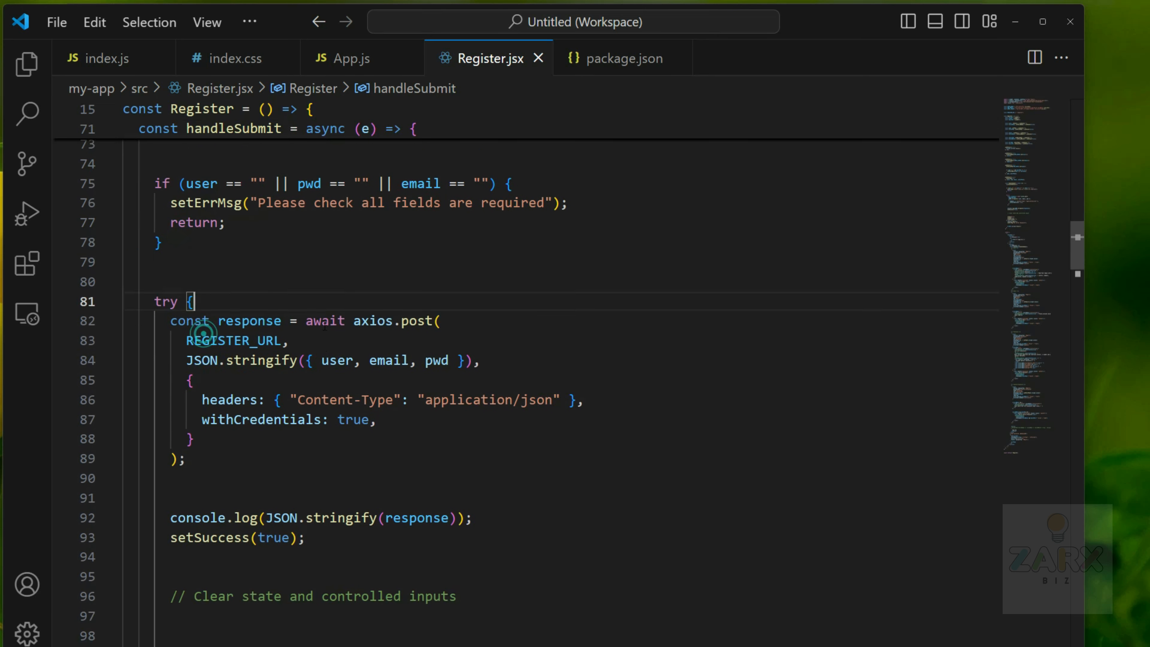
{"action": "scroll", "scroll_direction": "down", "scroll_amount": 3}
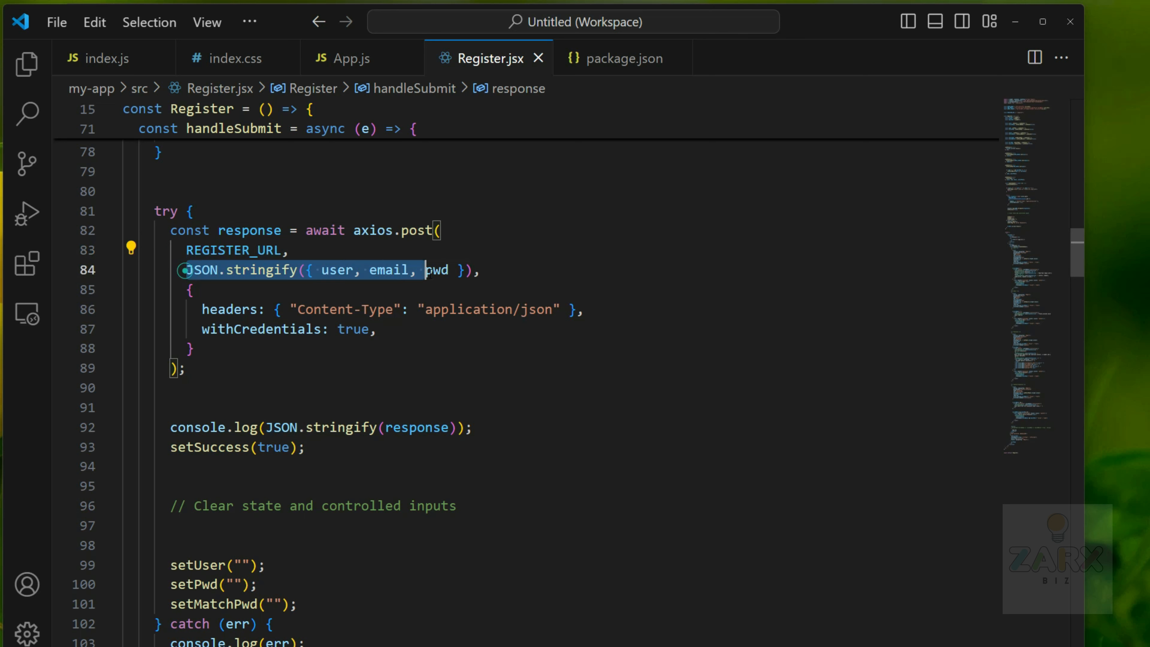
{"action": "mouse_move", "coordinate": [437, 270]}
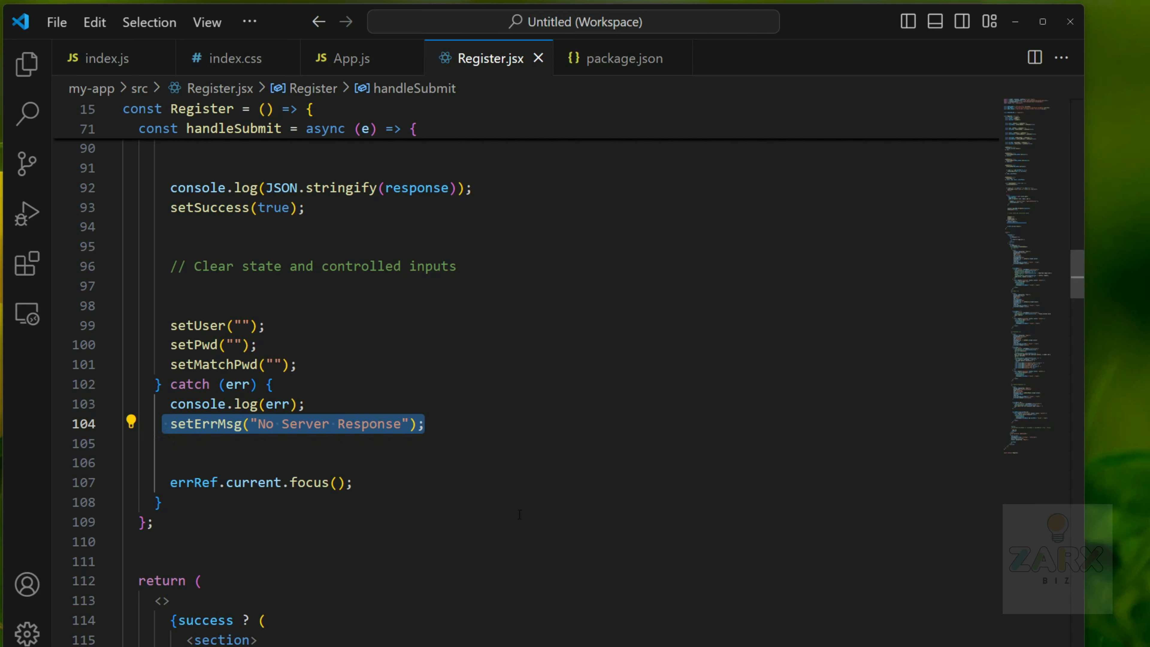
Step: Fold the Name and Password field blocks in Register.jsx's form
{"action": "scroll", "scroll_direction": "down", "scroll_amount": 3}
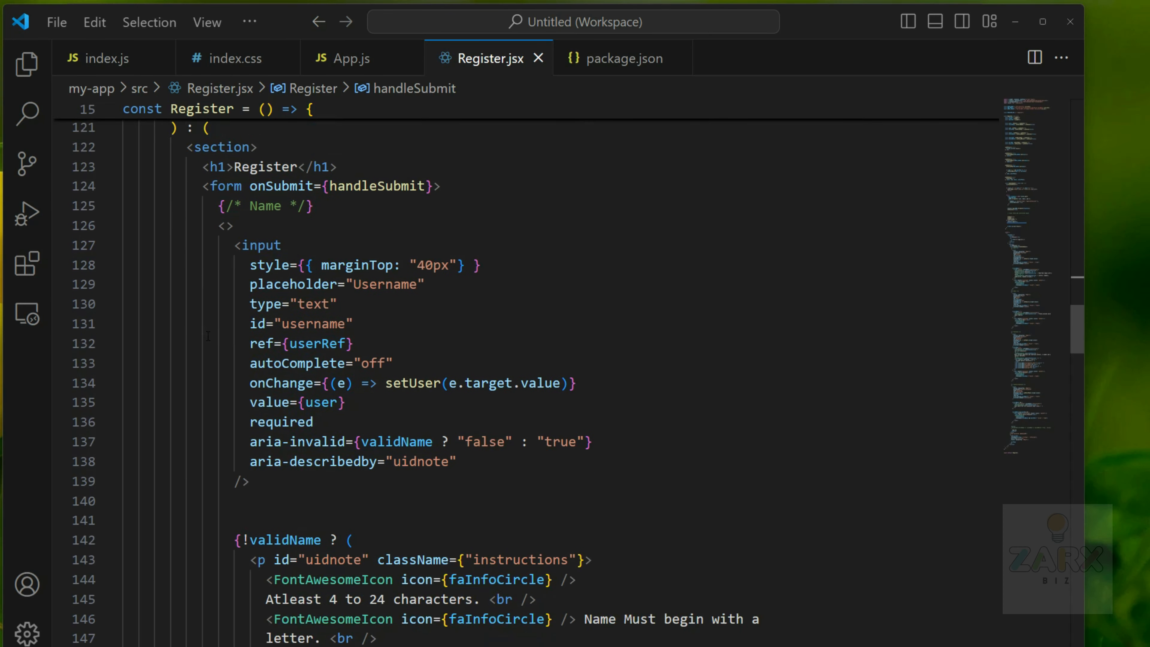
{"action": "left_click", "coordinate": [112, 285]}
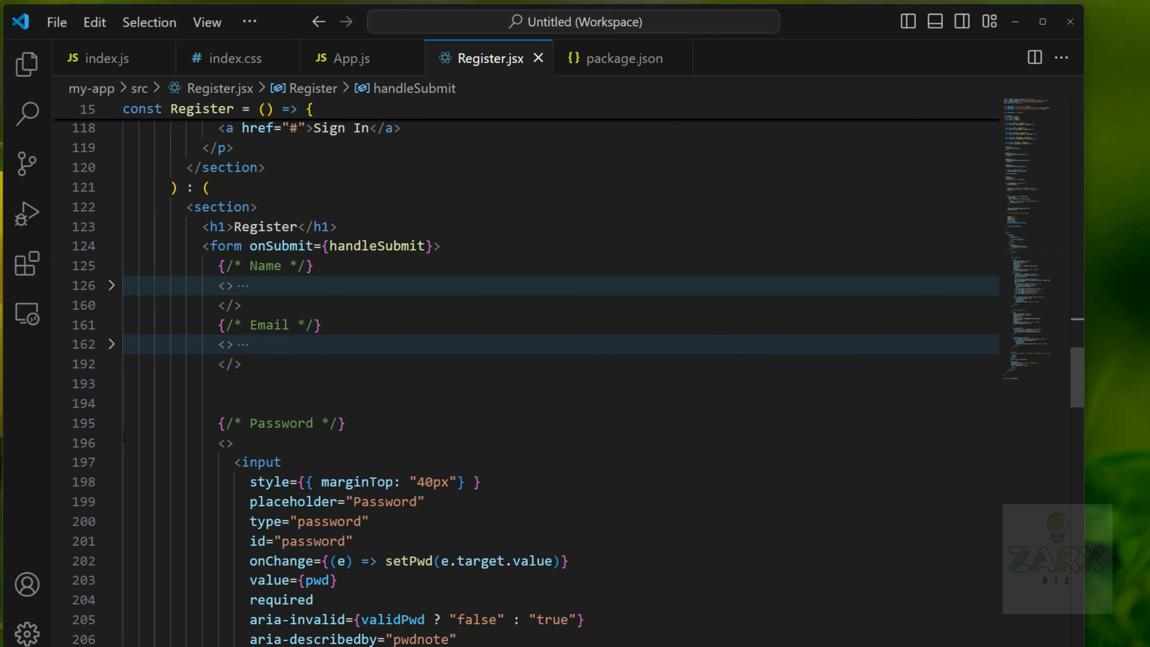
{"action": "left_click", "coordinate": [113, 442]}
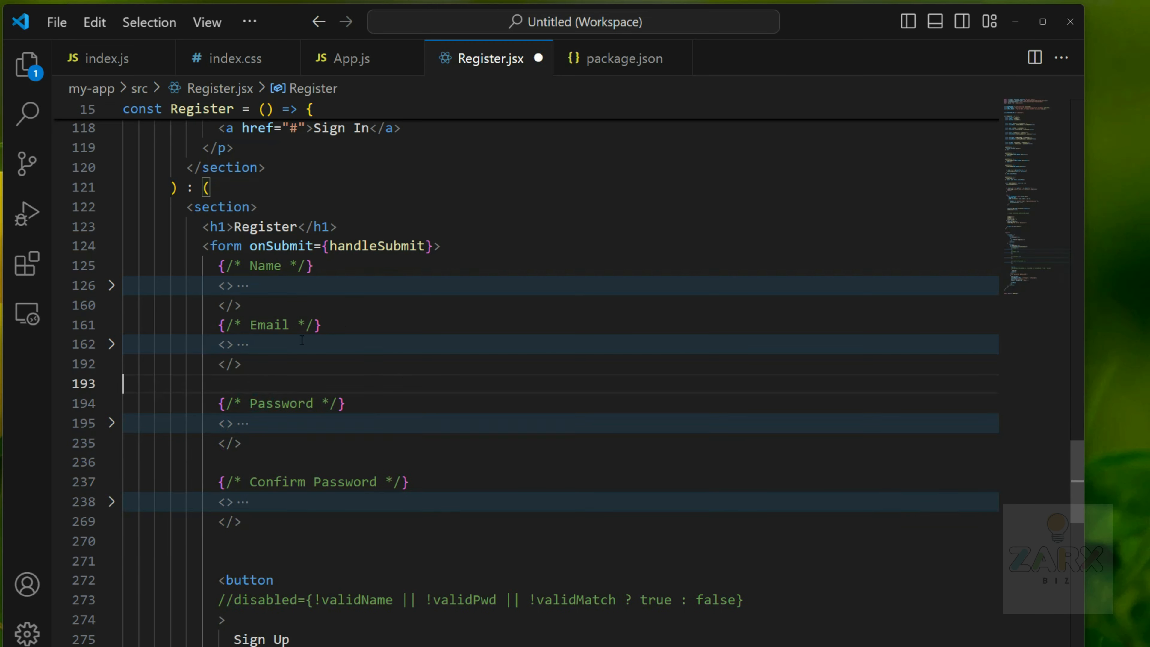
Step: Select the commented-out disabled rule and expand the Email field block
{"action": "scroll", "scroll_direction": "down", "scroll_amount": 3}
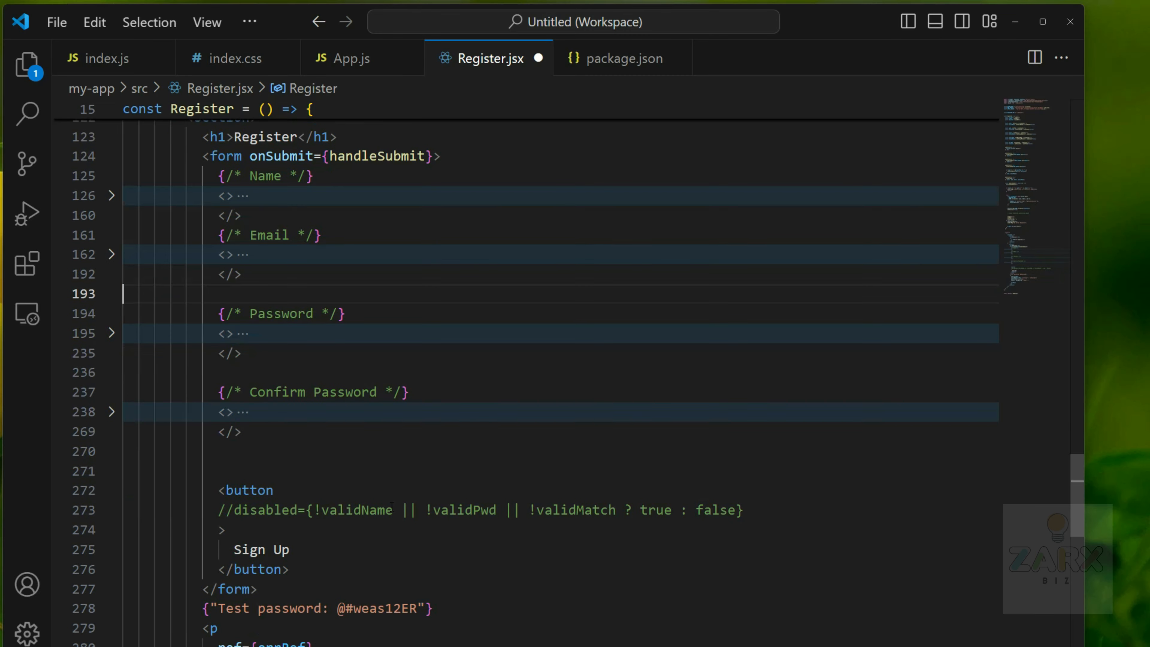
{"action": "triple_click", "coordinate": [477, 510]}
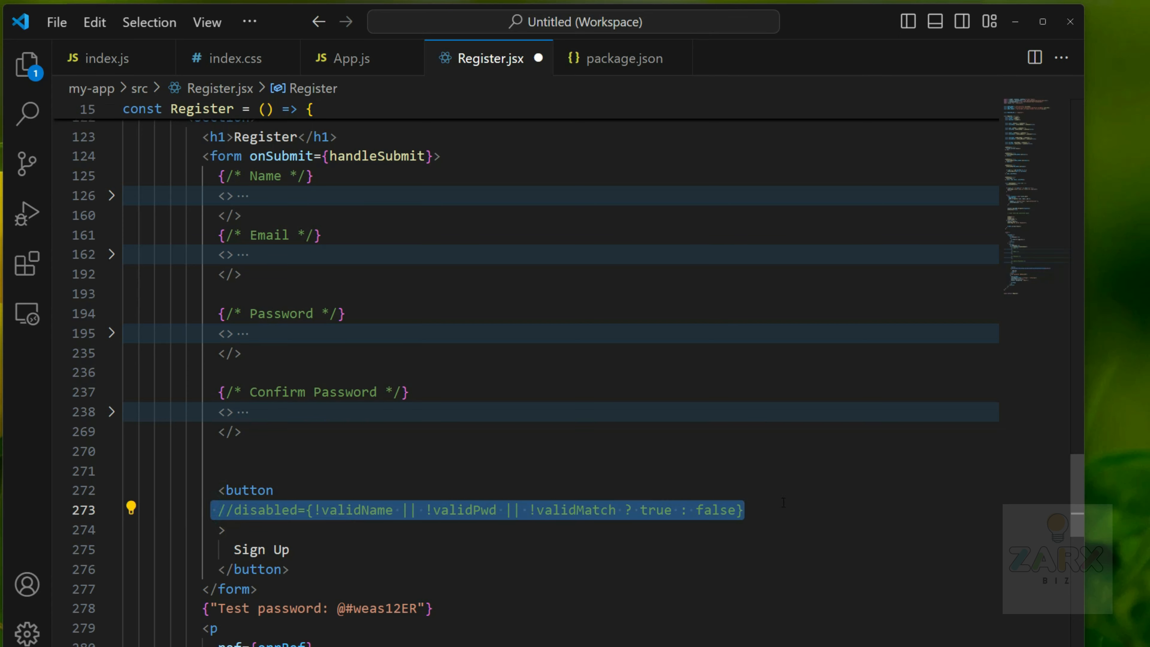
{"action": "left_click", "coordinate": [111, 254]}
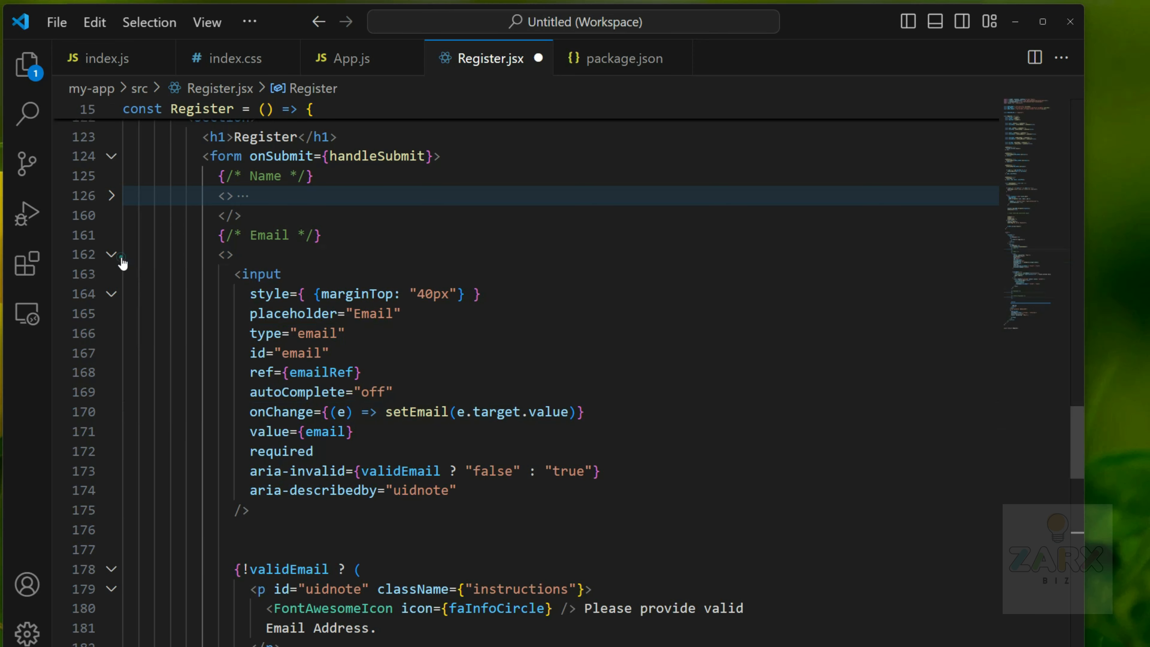
{"action": "double_click", "coordinate": [257, 274]}
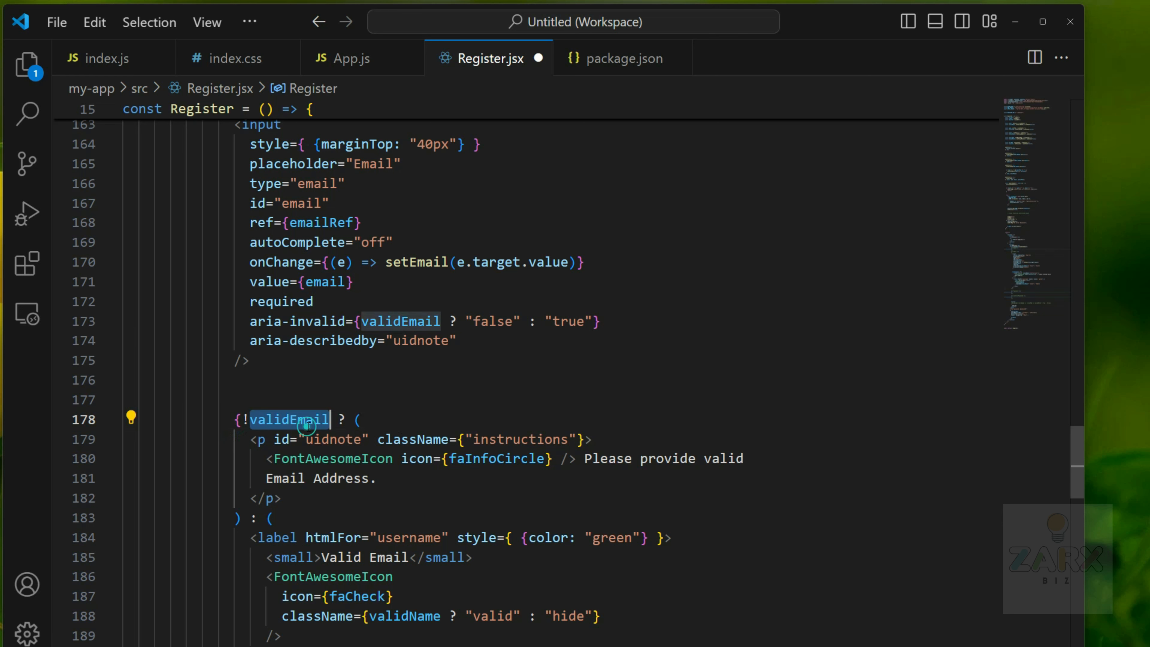
{"action": "scroll", "scroll_direction": "down", "scroll_amount": 3}
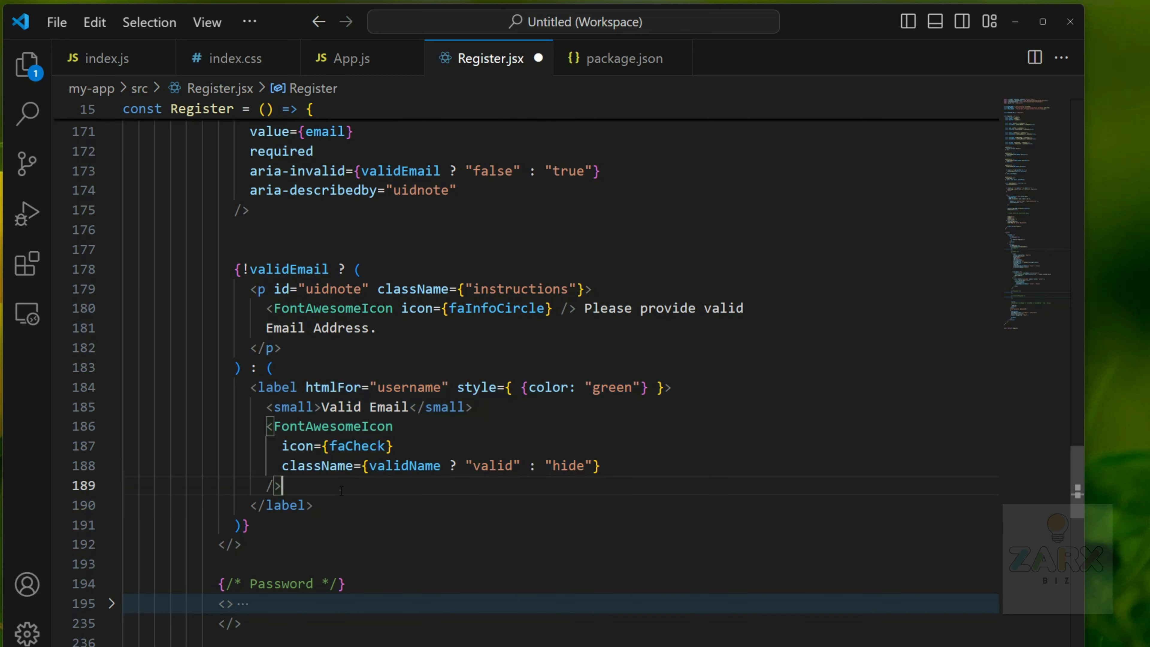
{"action": "left_click_drag", "start_coordinate": [268, 426], "coordinate": [281, 486]}
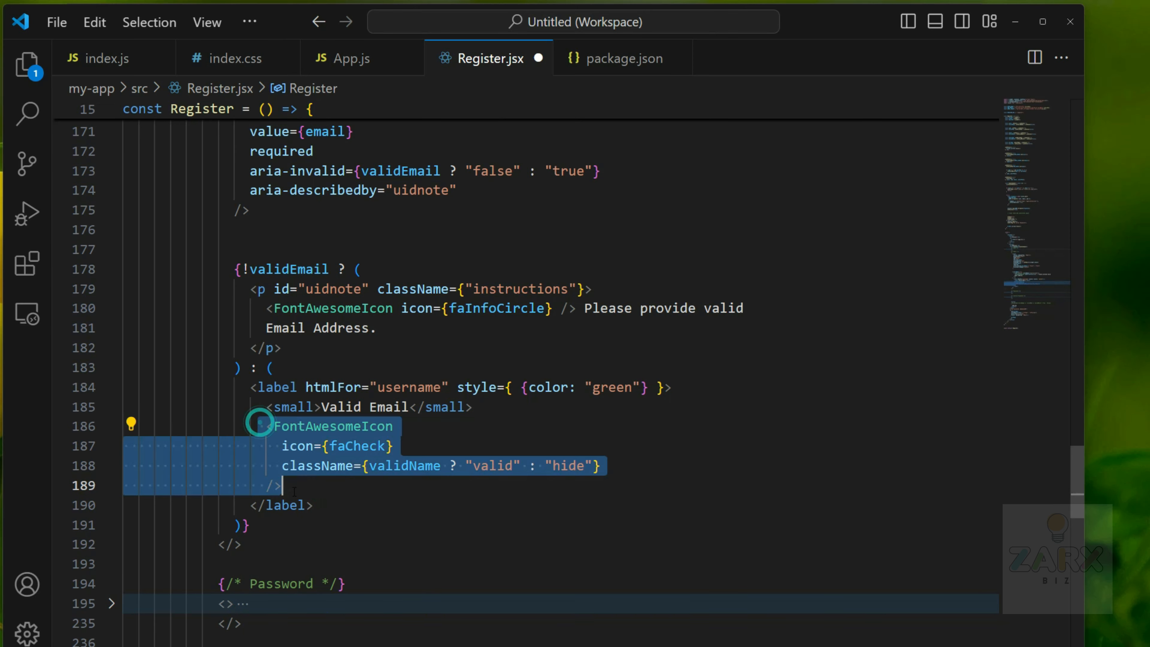
{"action": "scroll", "scroll_direction": "down", "scroll_amount": 3}
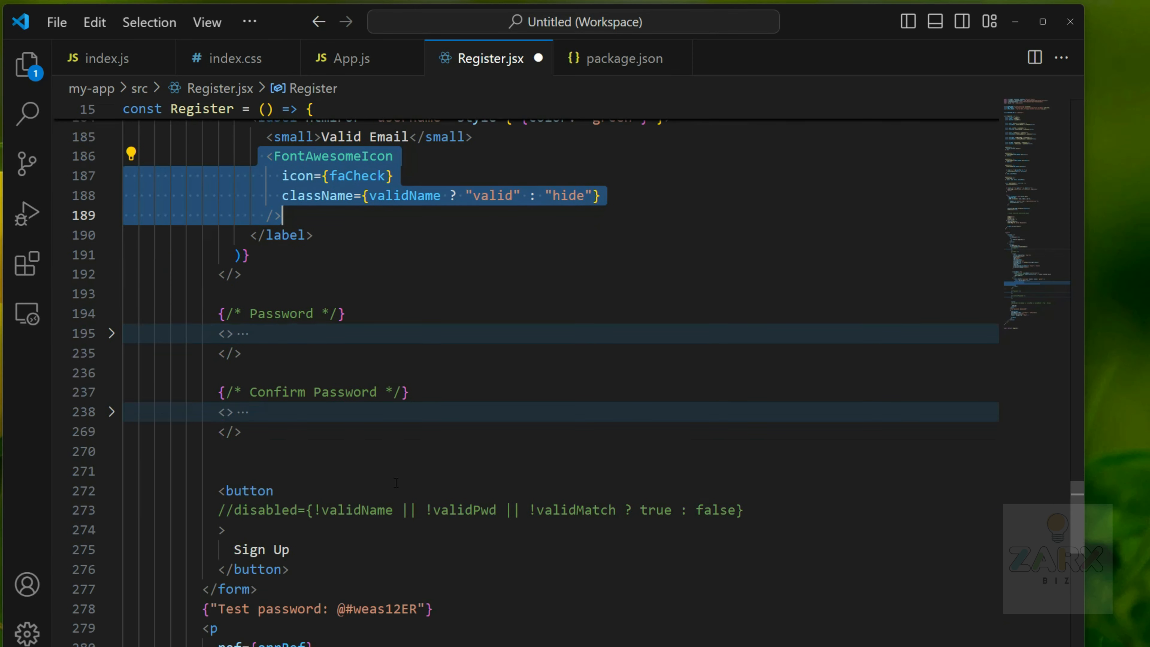
{"action": "scroll", "scroll_direction": "down", "scroll_amount": 3}
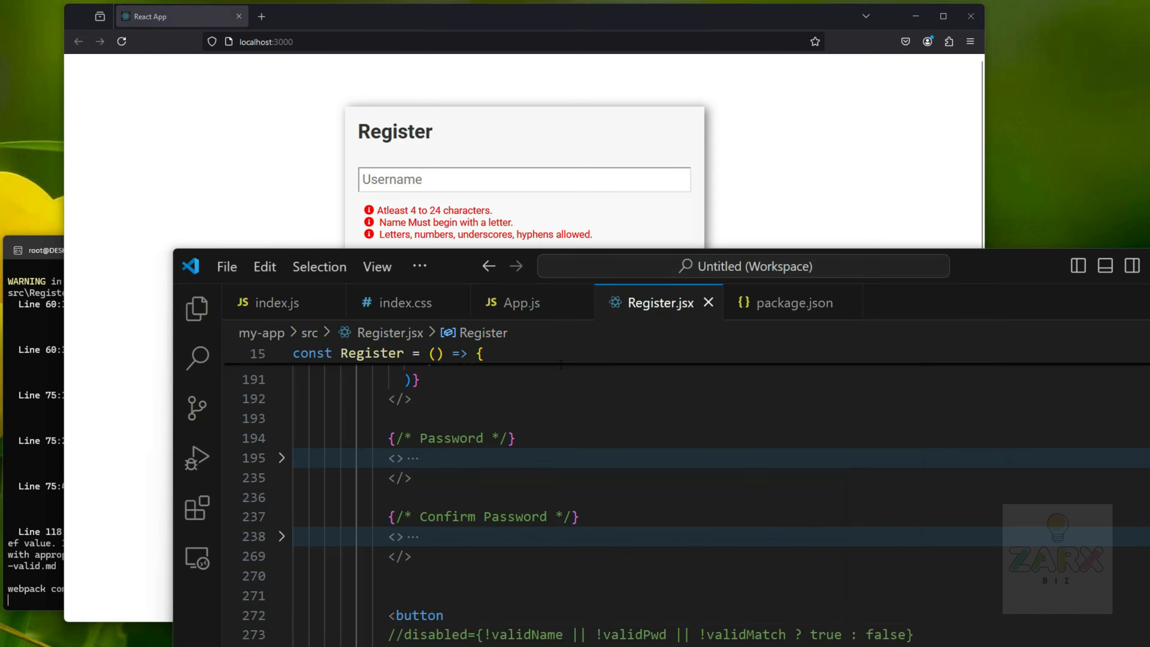
Step: Duplicate the password input selector in index.css and select 'password' to retype as email
{"action": "left_click", "coordinate": [406, 303]}
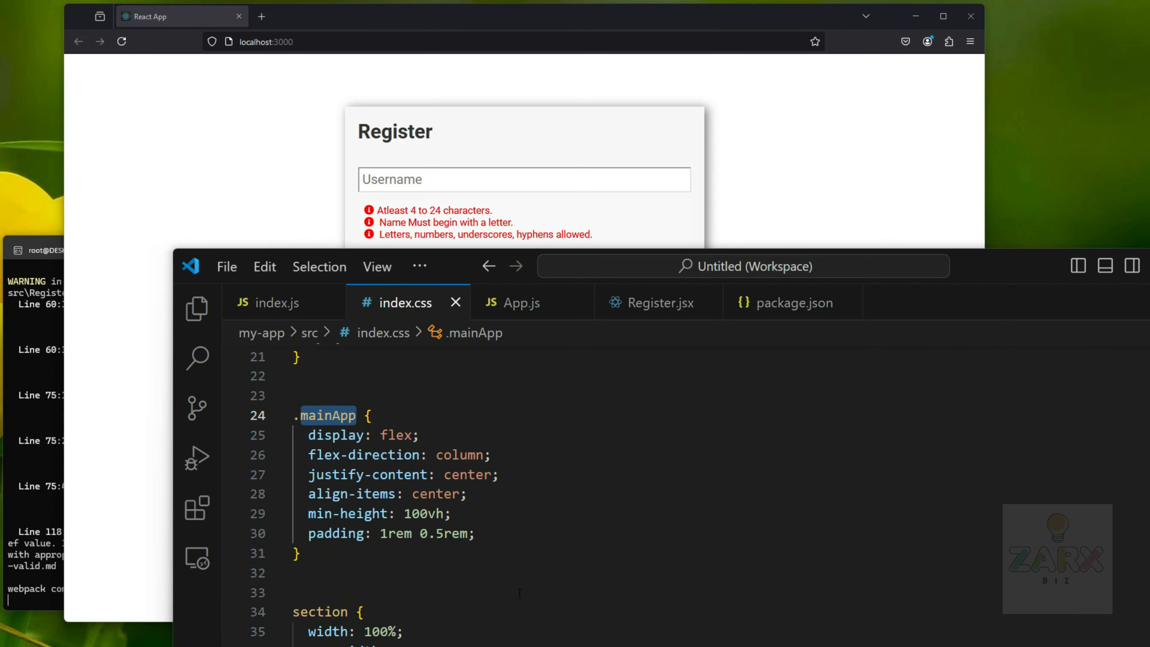
{"action": "scroll", "scroll_direction": "down", "scroll_amount": 3}
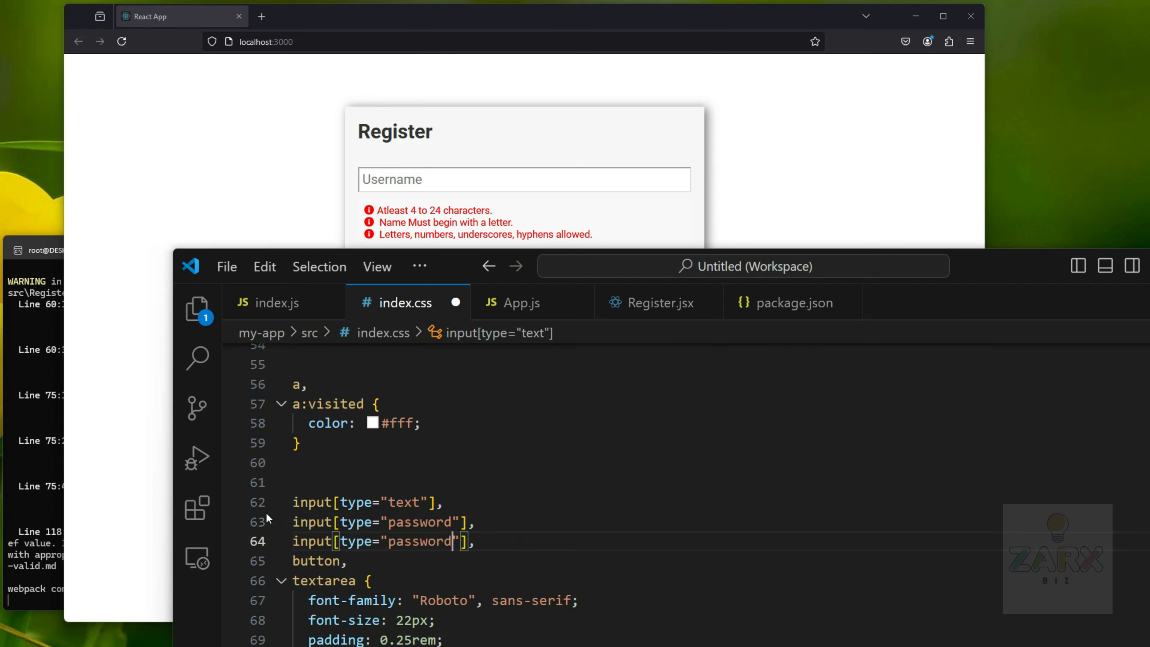
{"action": "double_click", "coordinate": [421, 542]}
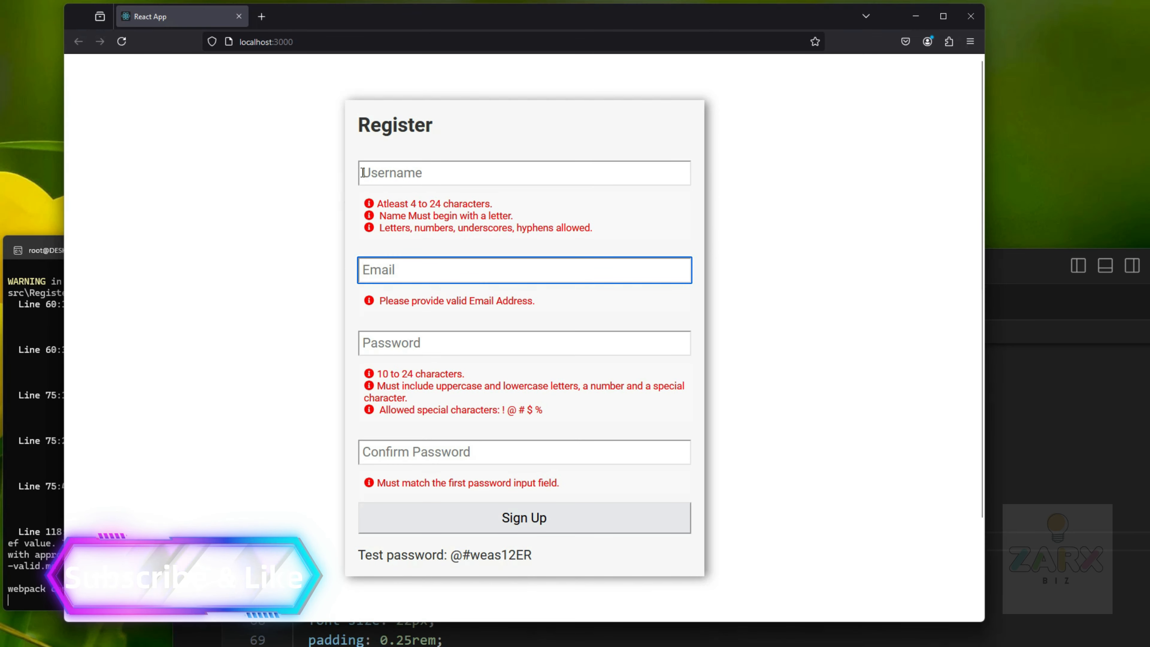
{"action": "type", "text": "roger"}
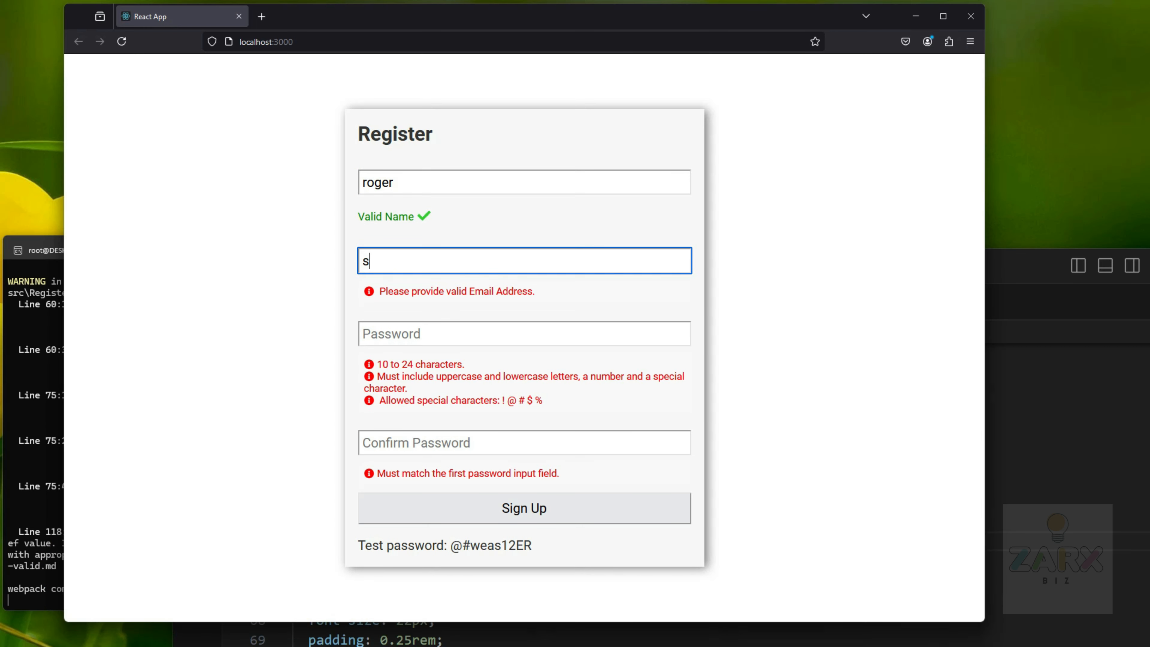
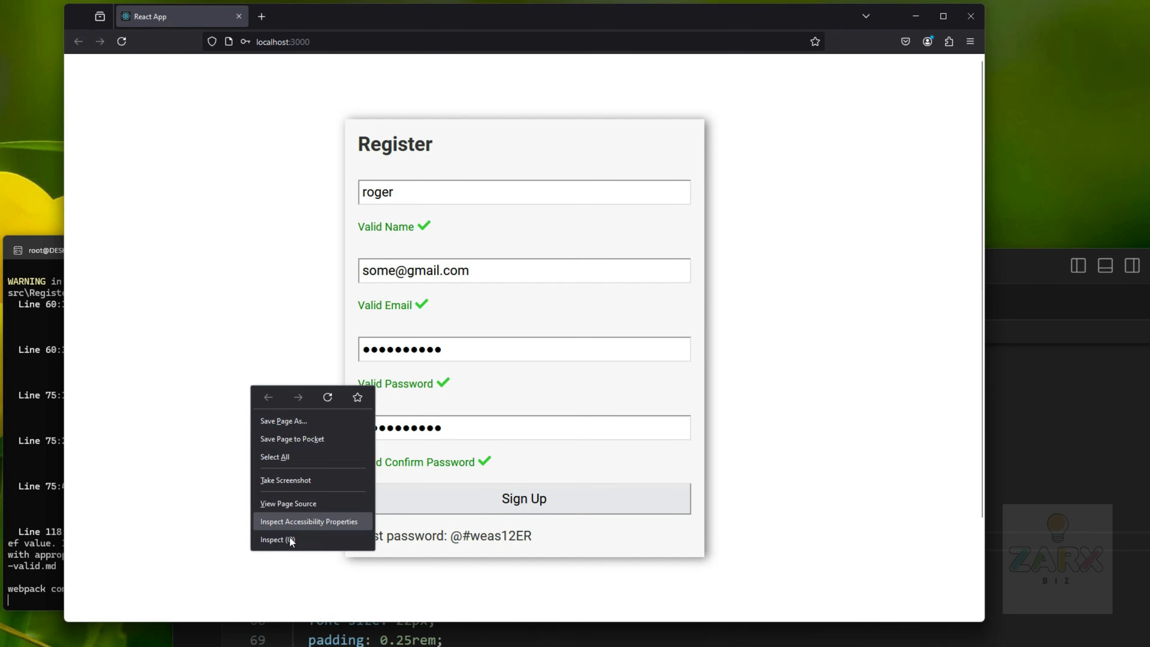
{"action": "left_click", "coordinate": [273, 539]}
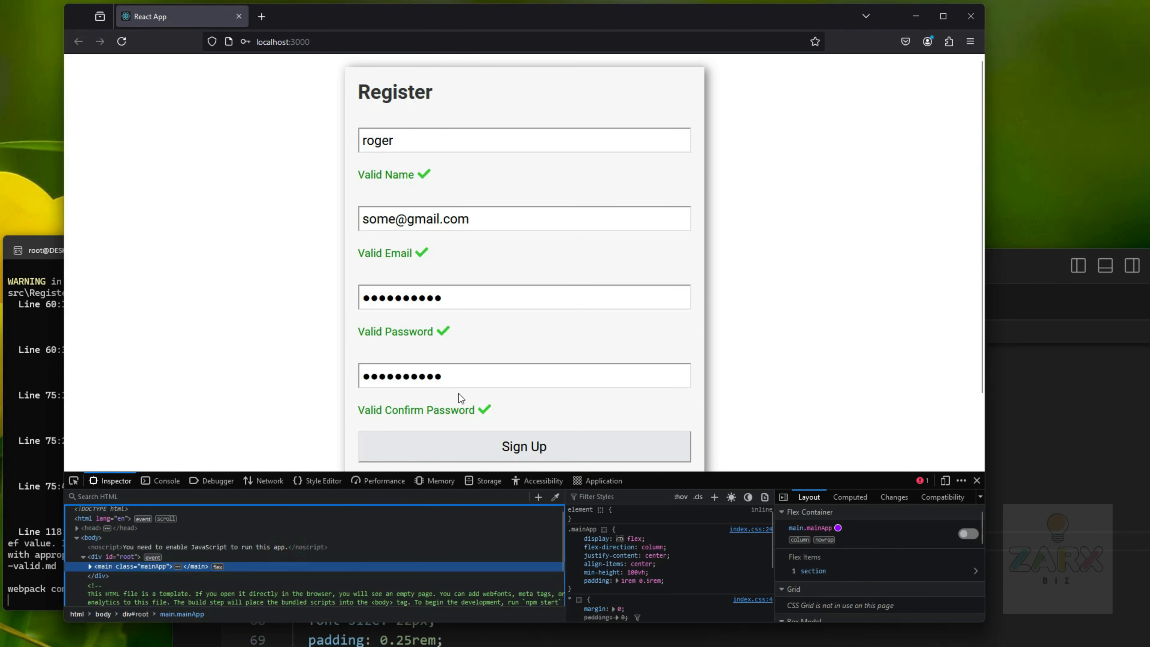
Step: Submit Sign Up, getting No Server Response, and view the Network requests panel
{"action": "left_click", "coordinate": [523, 446]}
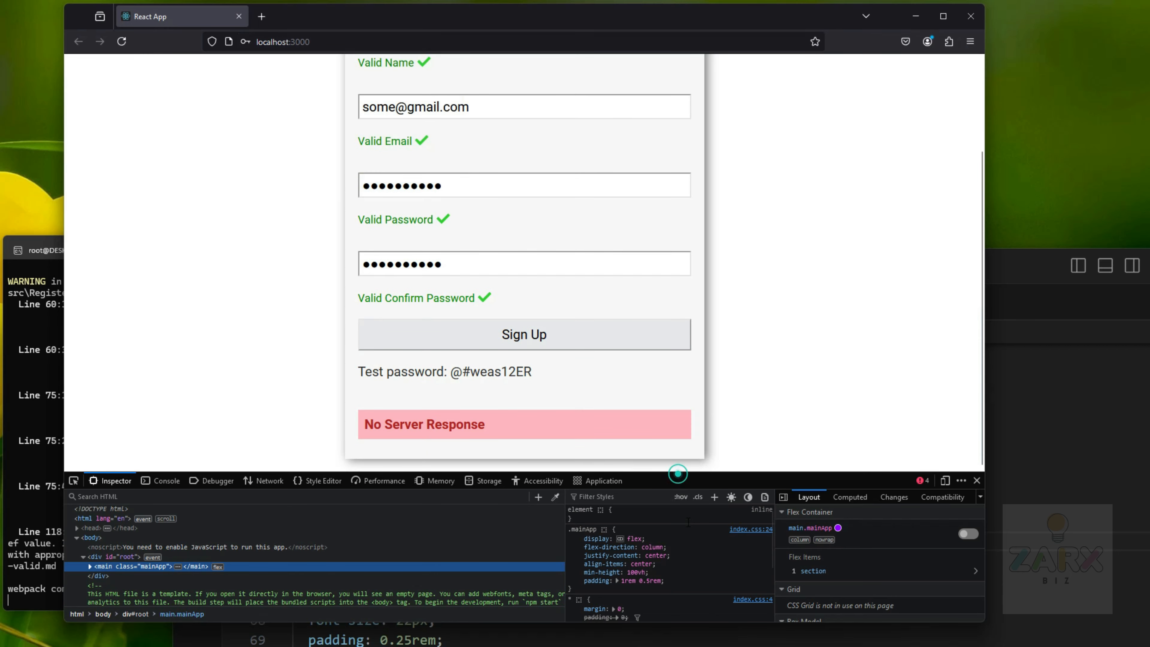
{"action": "left_click", "coordinate": [269, 480]}
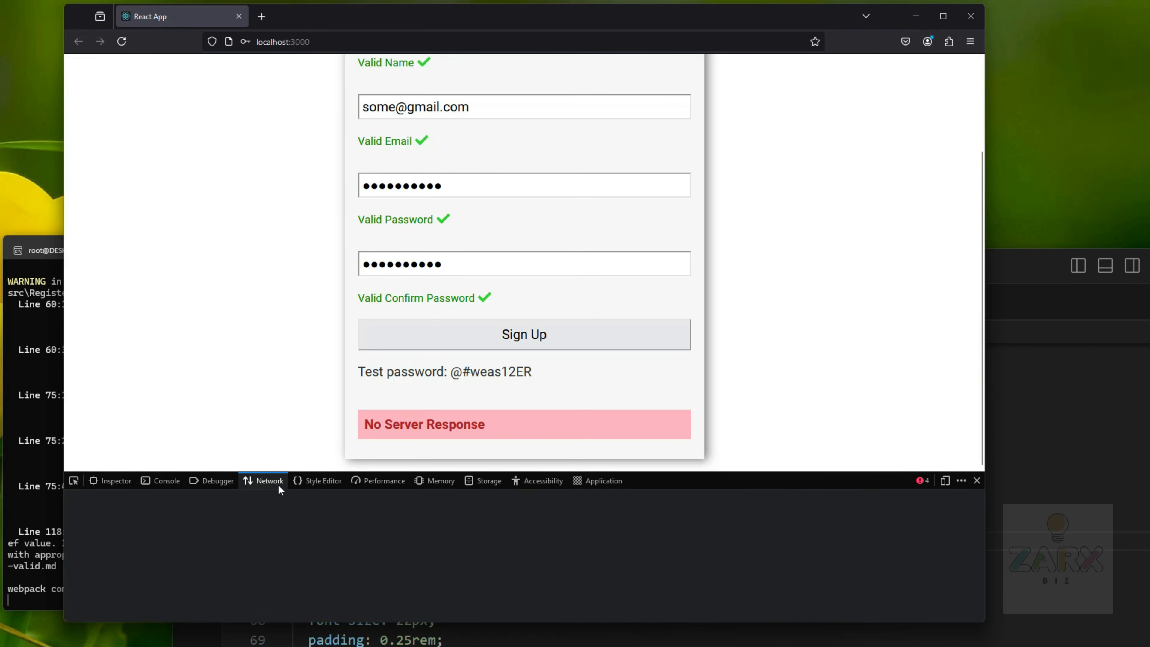
{"action": "left_click", "coordinate": [523, 334]}
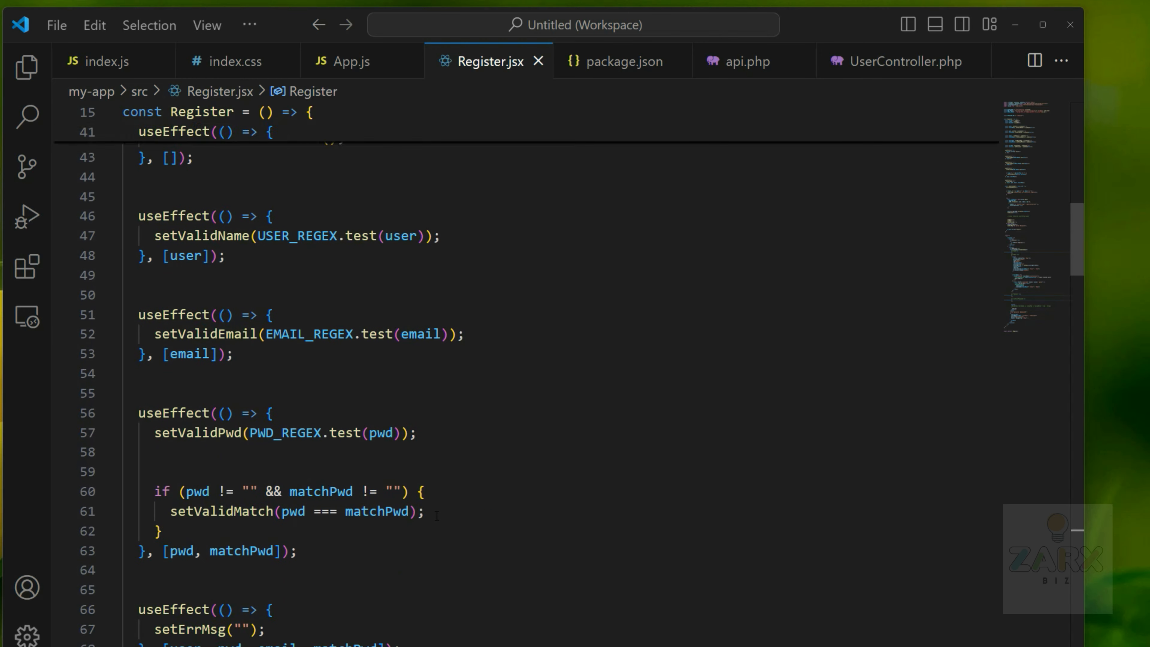
Step: Scroll Register.jsx to the REGISTER_URL constant, currently "/register"
{"action": "scroll", "scroll_direction": "down", "scroll_amount": 3}
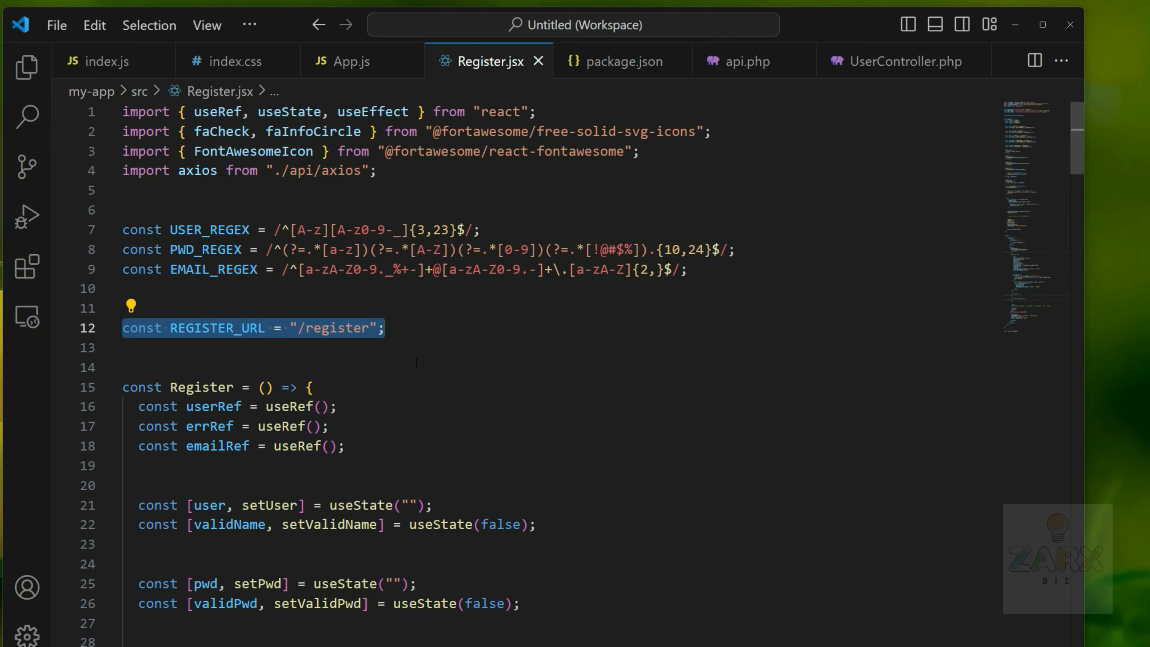
Step: Select the Route::post '/users' line in api.php
{"action": "left_click", "coordinate": [747, 61]}
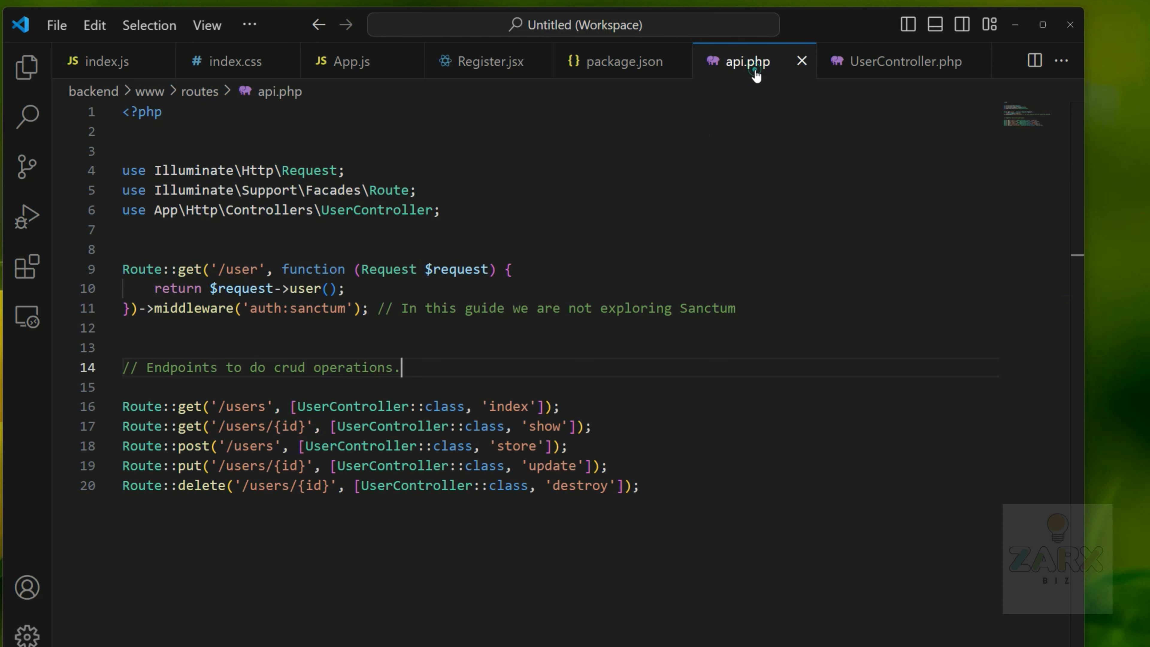
{"action": "left_click_drag", "start_coordinate": [124, 406], "coordinate": [638, 485]}
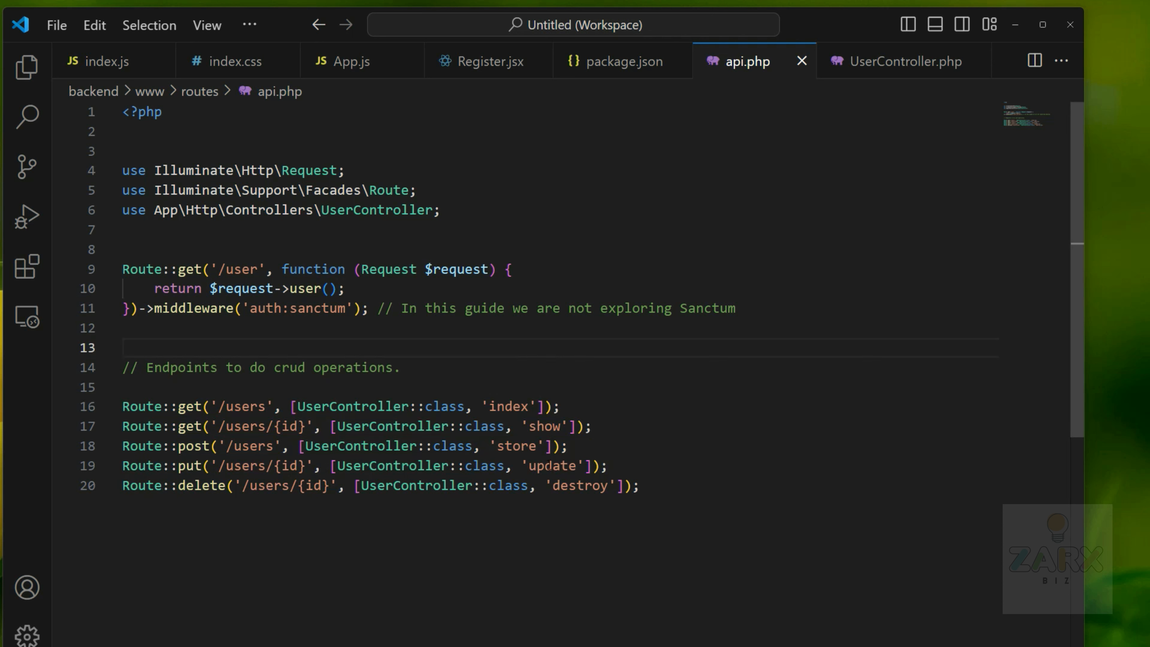
{"action": "triple_click", "coordinate": [343, 446]}
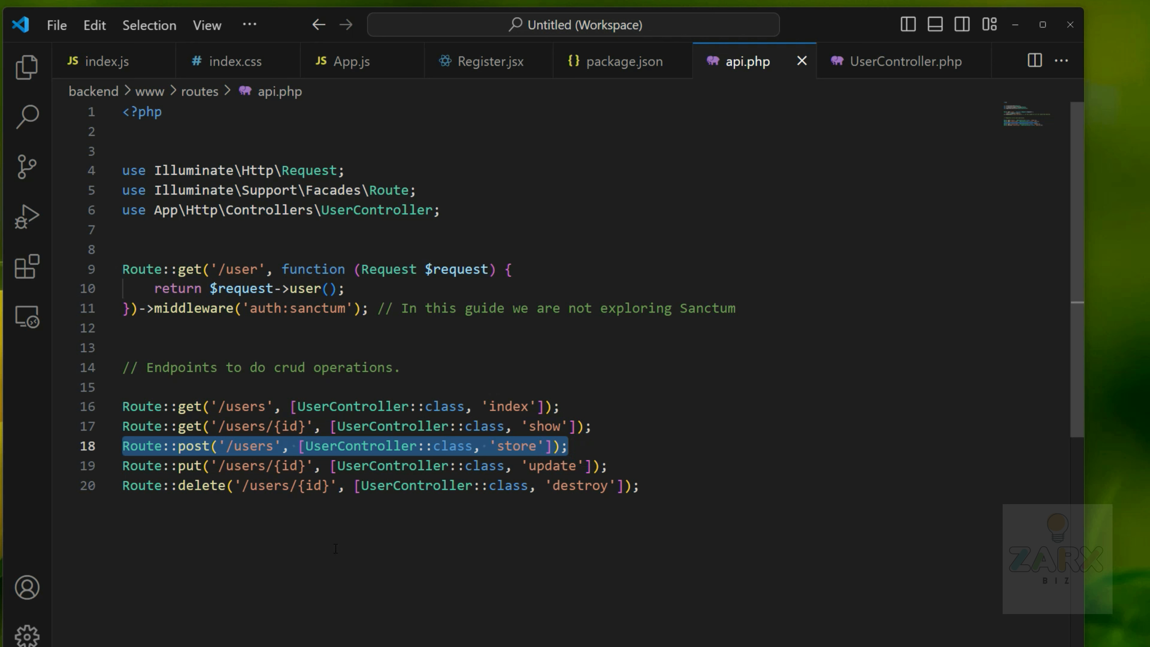
Step: Compare UserController's store method with the route, then select the old register URL in Register.jsx
{"action": "left_click", "coordinate": [904, 61]}
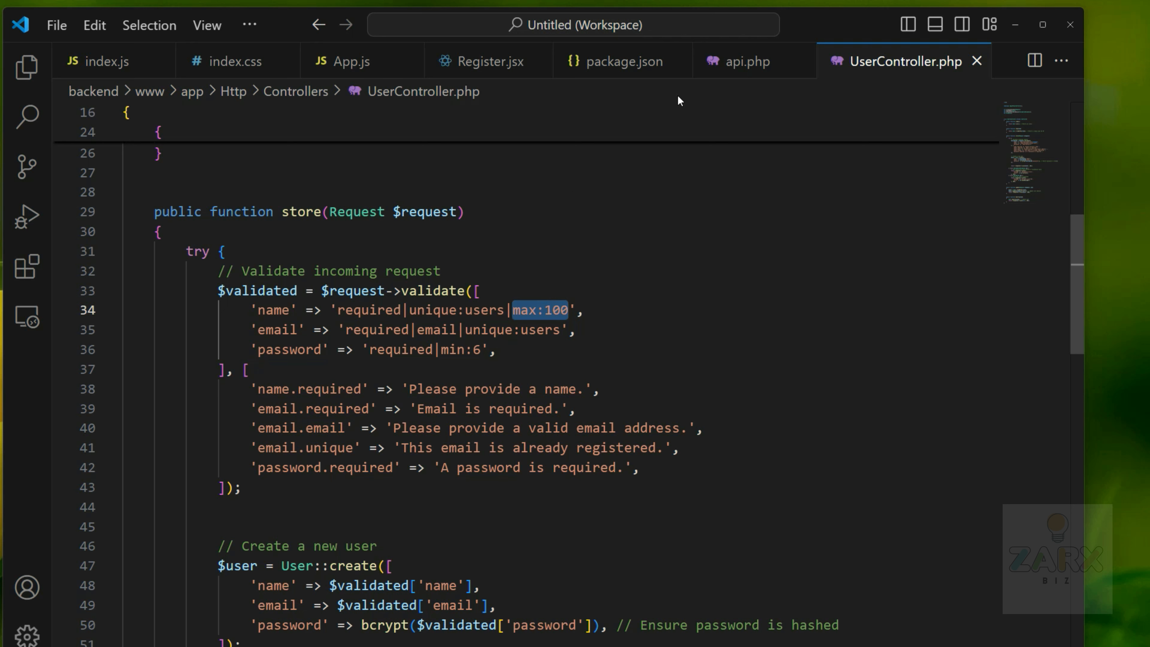
{"action": "left_click", "coordinate": [745, 61]}
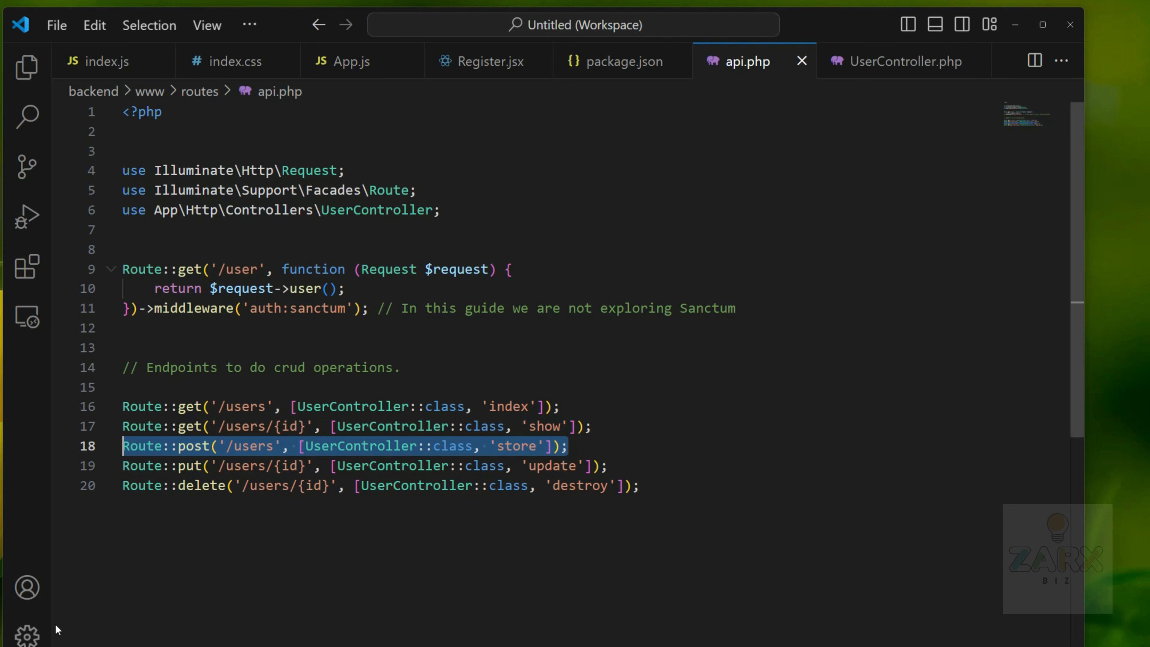
{"action": "mouse_move", "coordinate": [32, 414]}
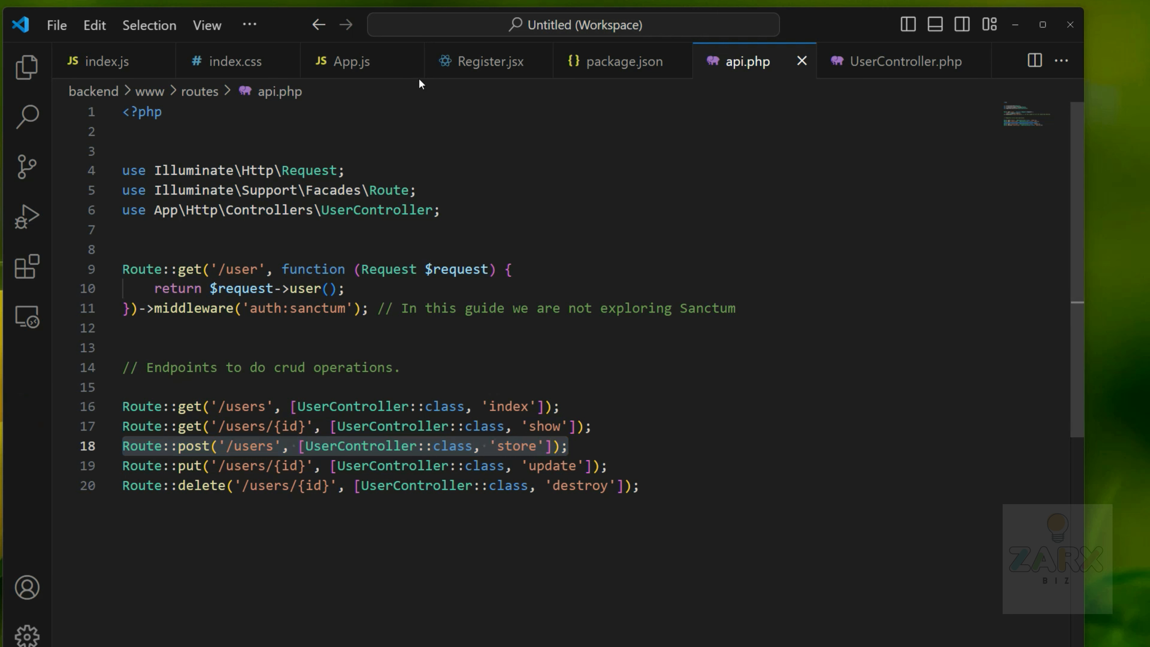
{"action": "left_click", "coordinate": [487, 61]}
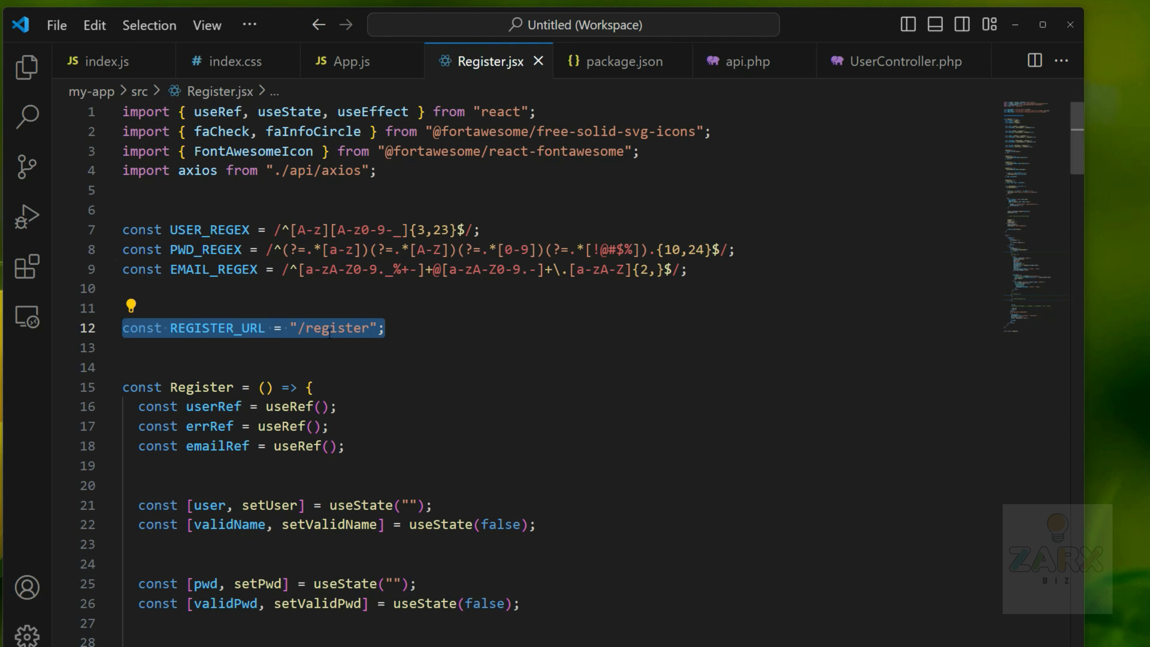
Step: Set REGISTER_URL to "/users" to match the API route and save Register.jsx
{"action": "type", "text": "/users"}
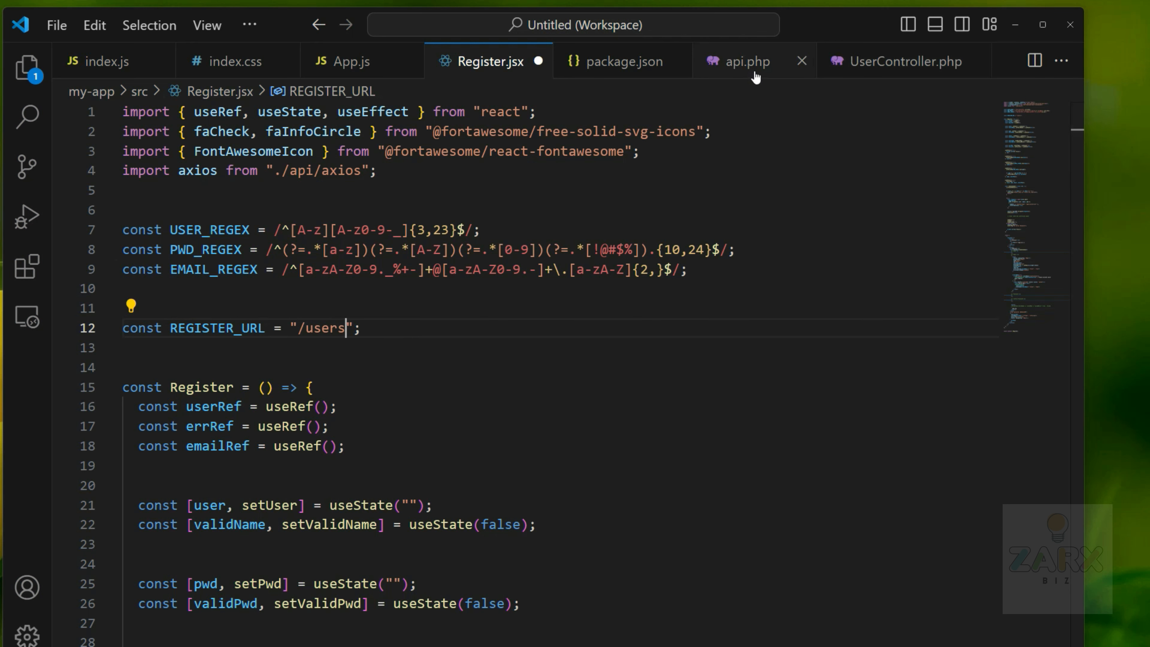
{"action": "left_click", "coordinate": [743, 62]}
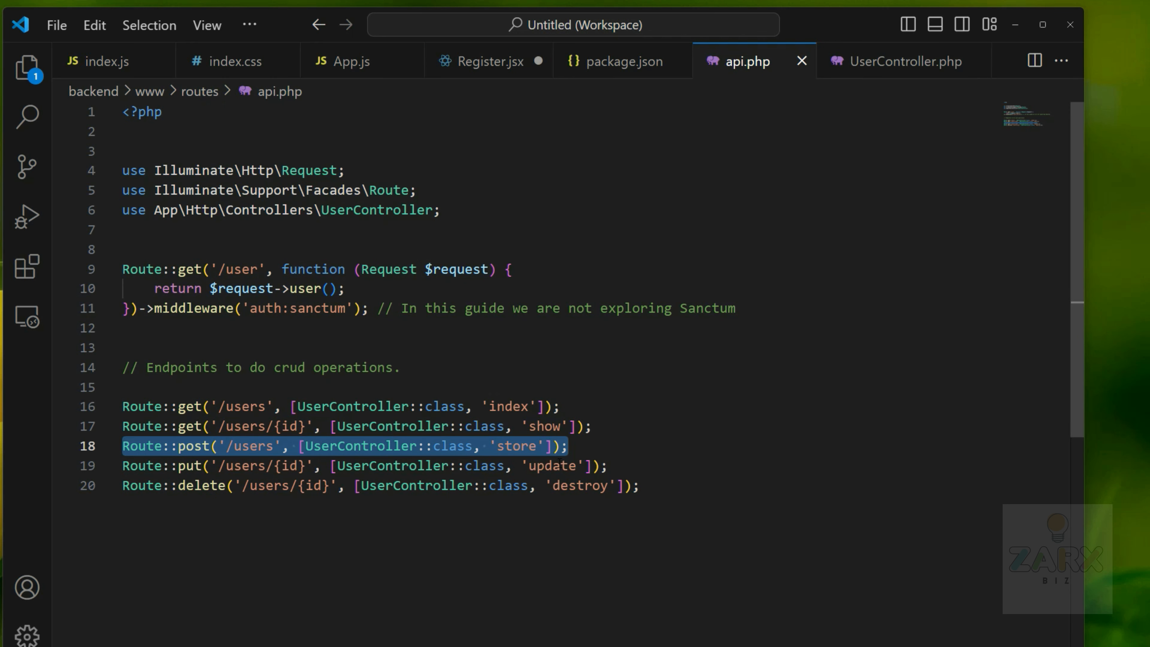
{"action": "left_click", "coordinate": [486, 61]}
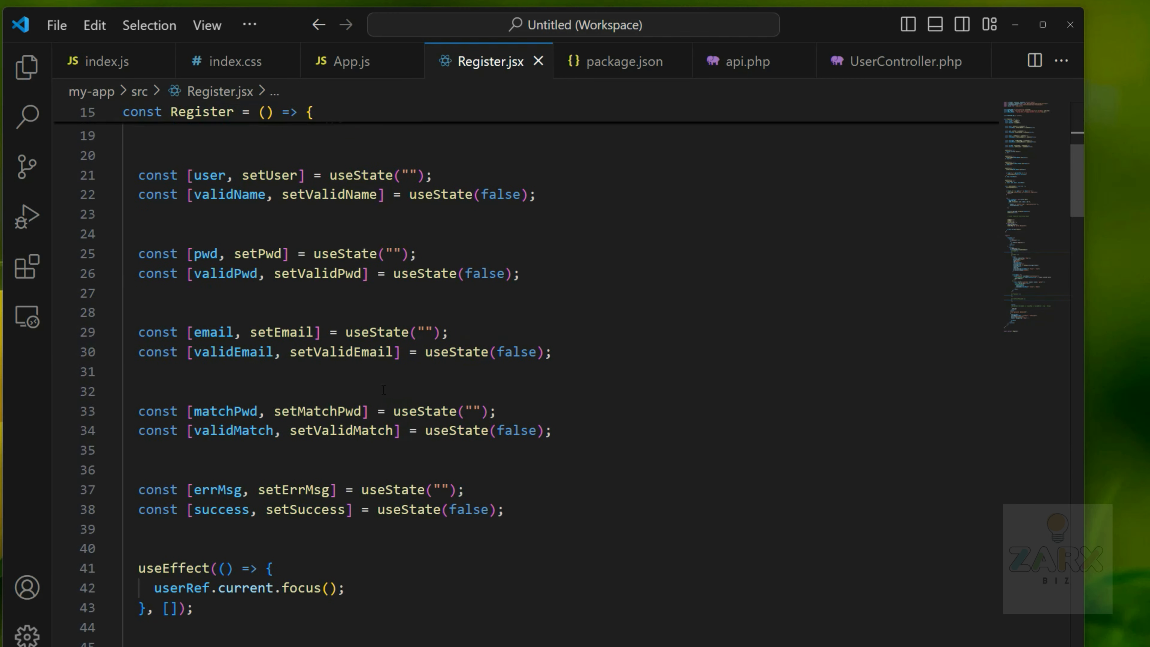
{"action": "scroll", "scroll_direction": "down", "scroll_amount": 3}
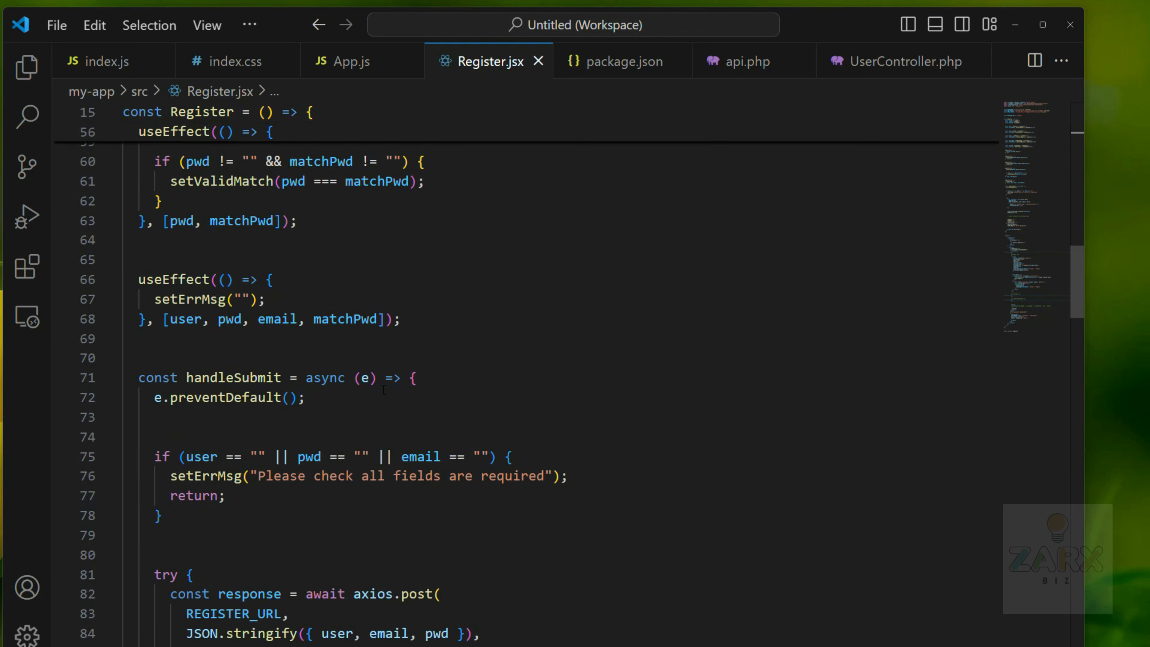
{"action": "scroll", "scroll_direction": "down", "scroll_amount": 3}
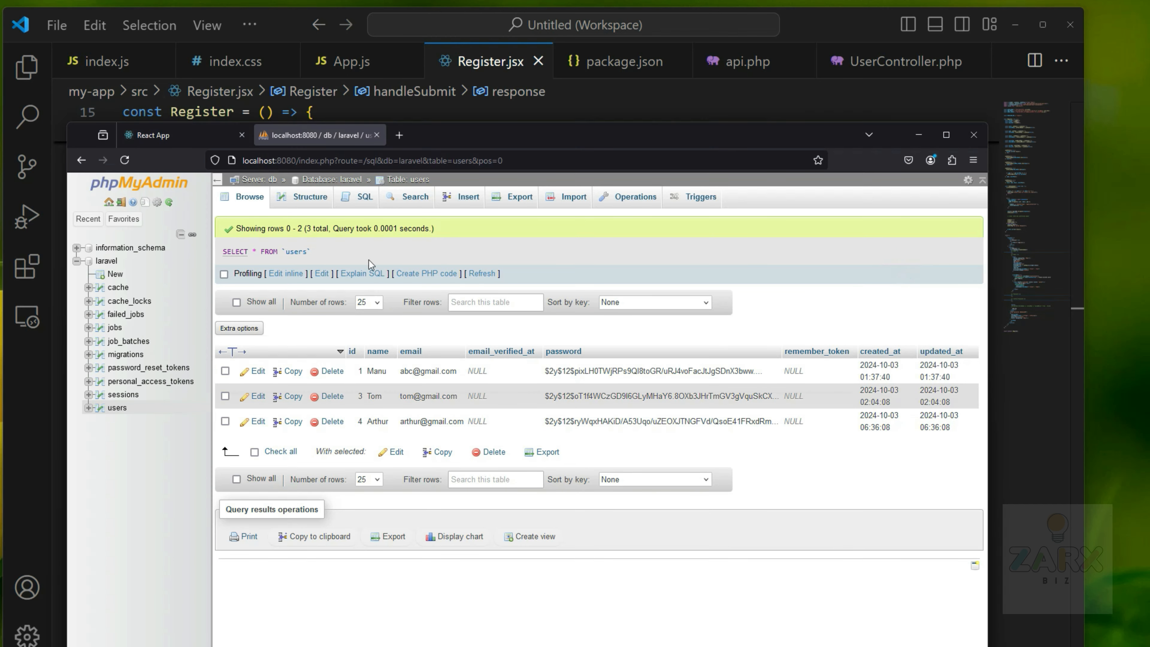
Step: Return from phpMyAdmin's users table to the React register form tab
{"action": "left_click", "coordinate": [154, 135]}
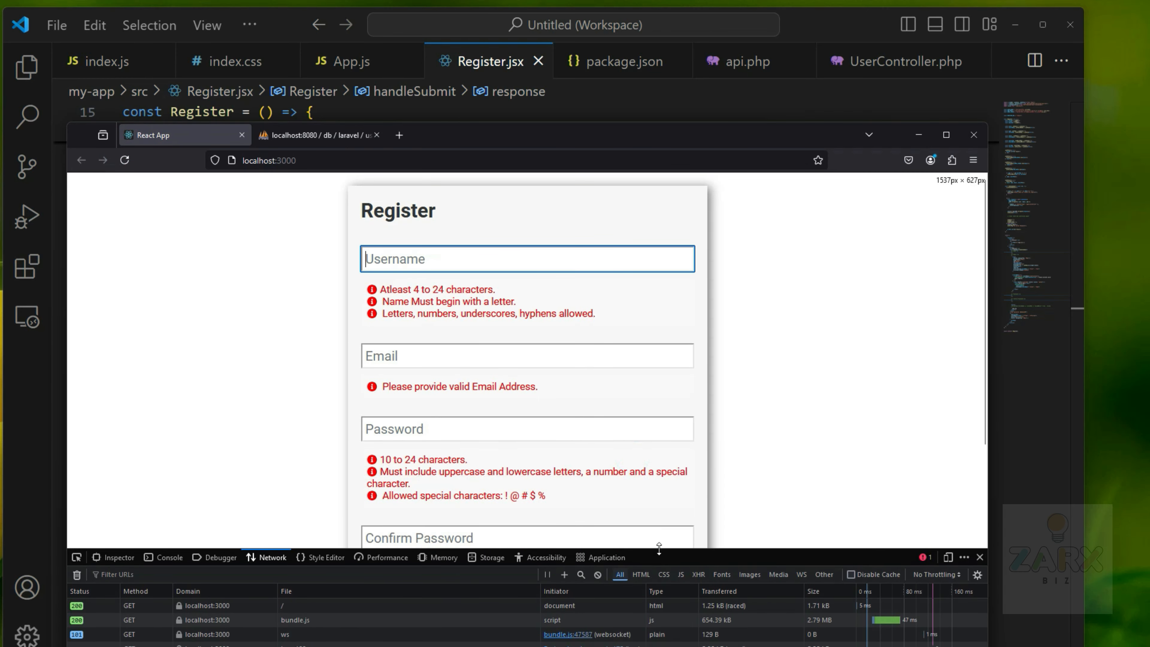
{"action": "left_click", "coordinate": [527, 258]}
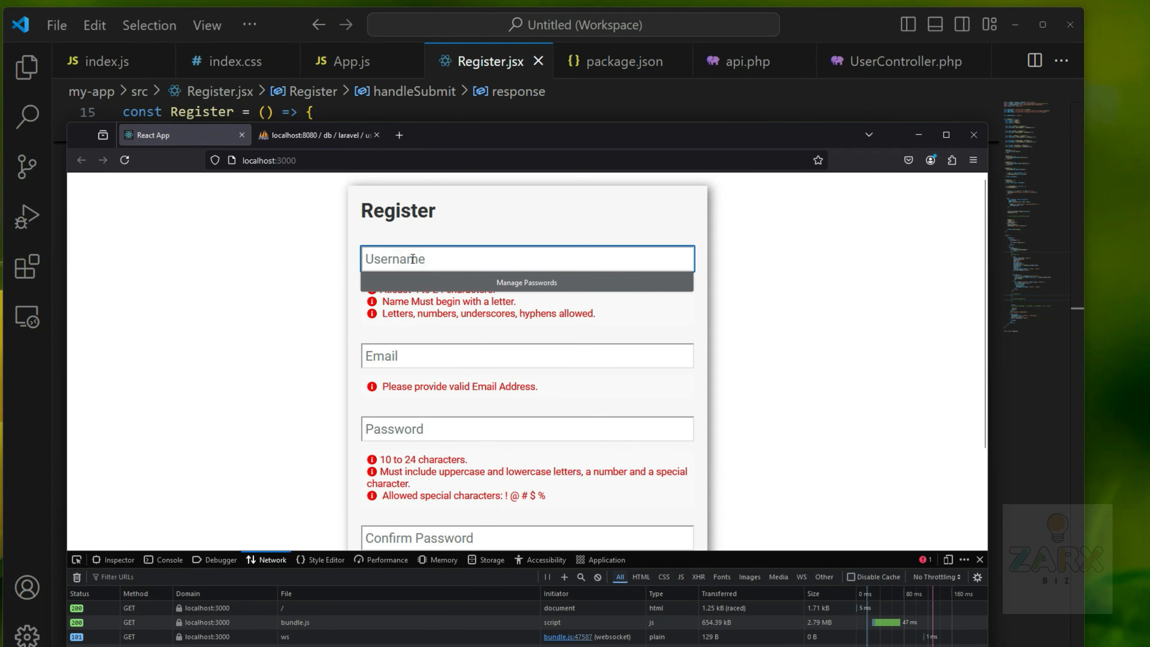
{"action": "type", "text": "Mark"}
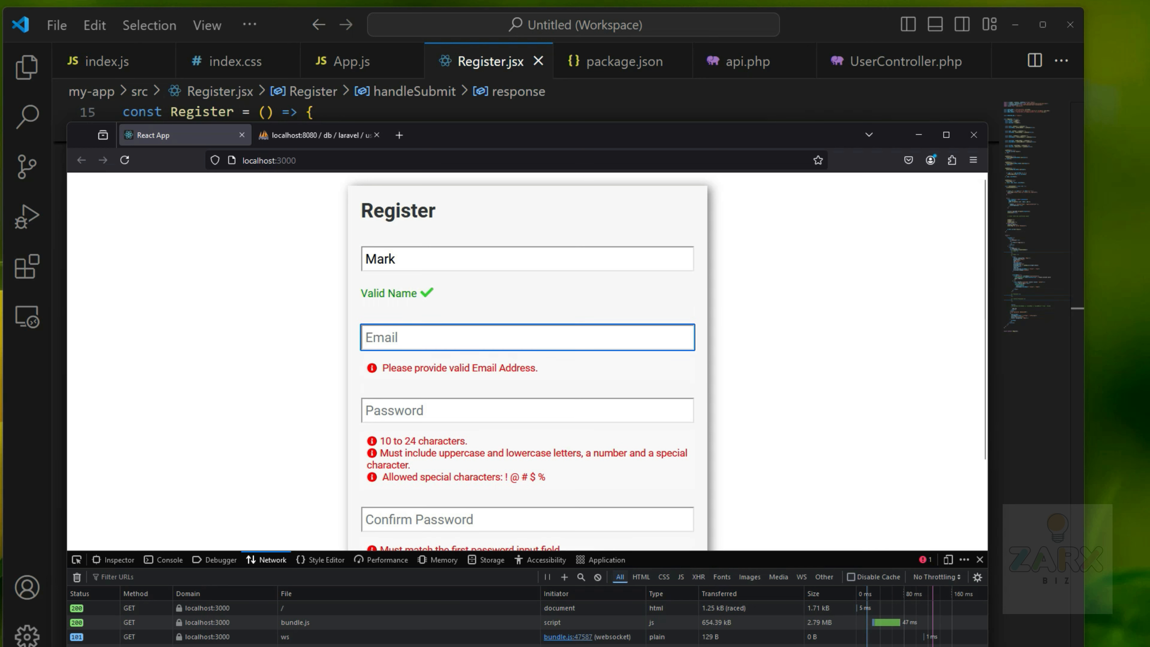
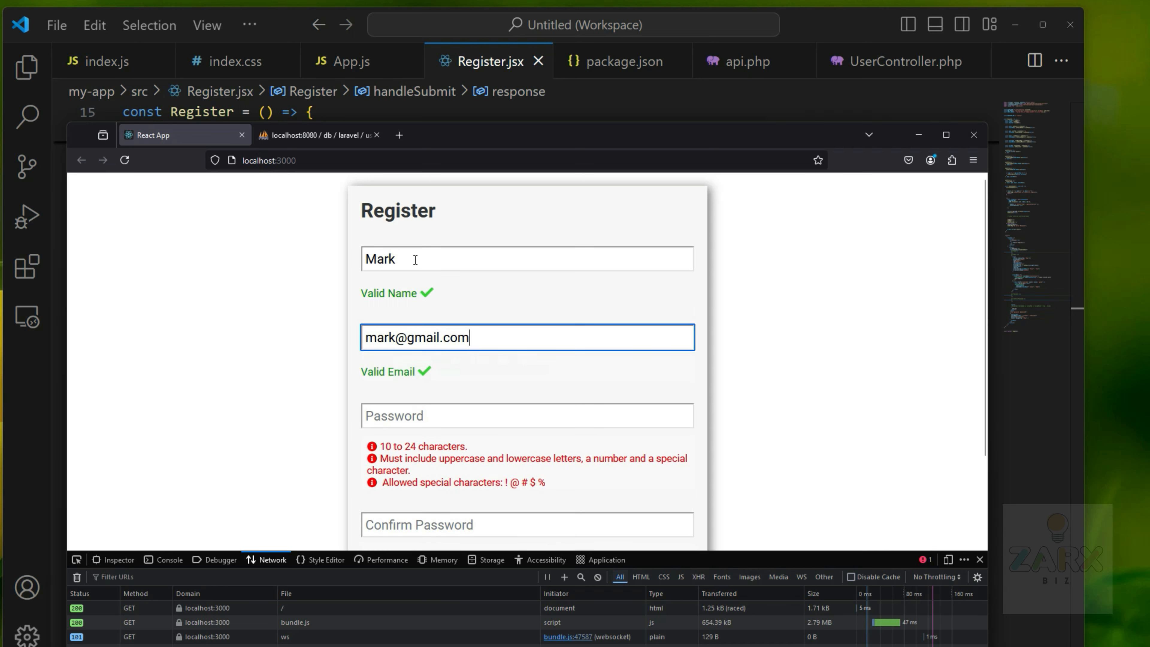
{"action": "scroll", "scroll_direction": "down", "scroll_amount": 3}
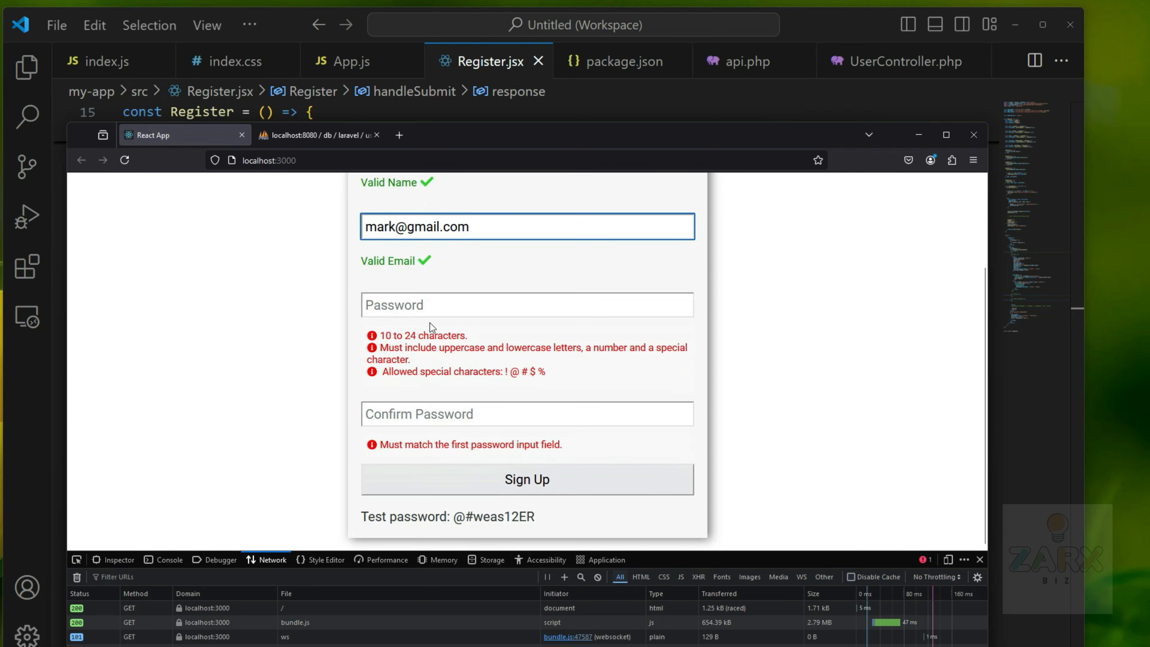
{"action": "double_click", "coordinate": [496, 517]}
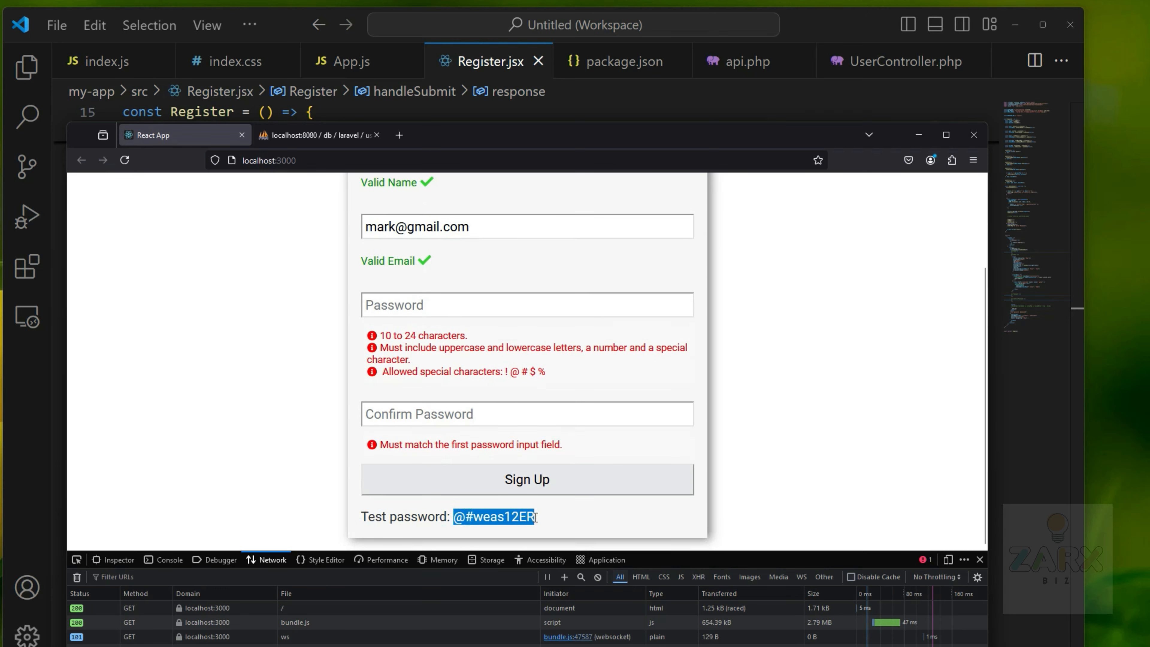
{"action": "left_click", "coordinate": [526, 304]}
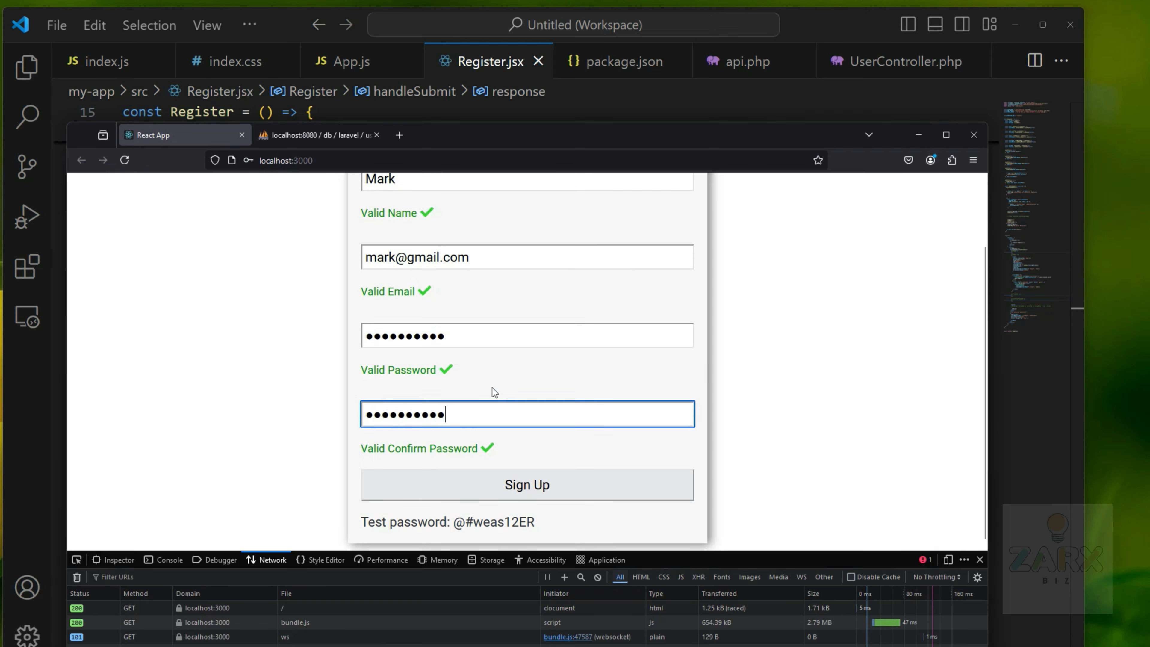
{"action": "left_click", "coordinate": [526, 484]}
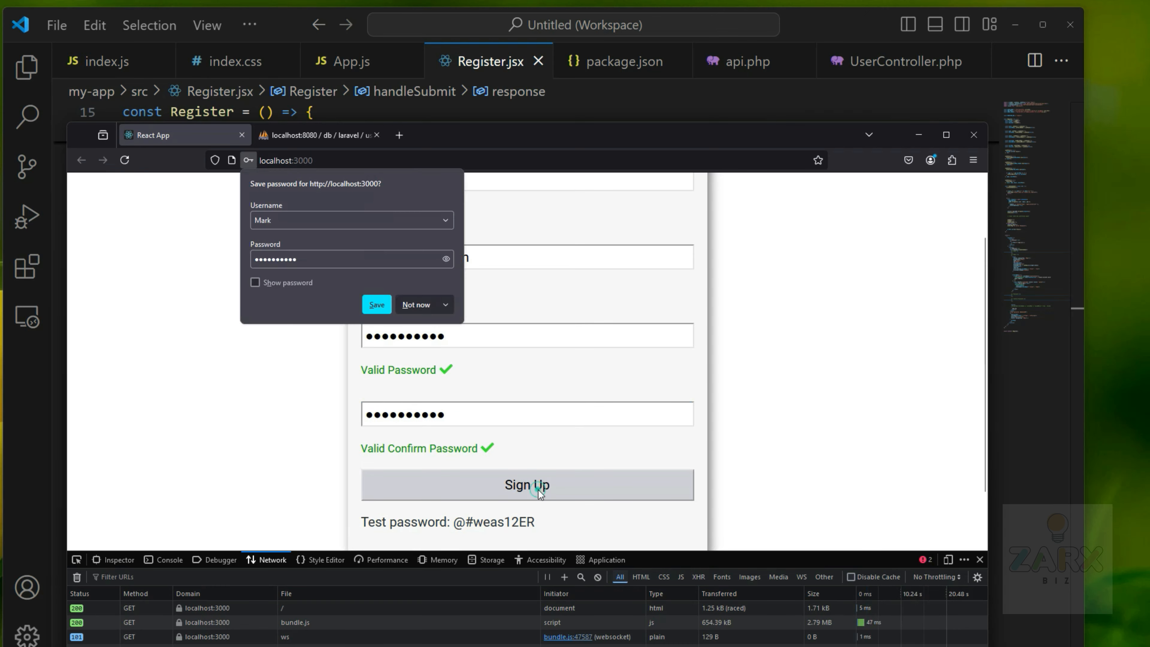
Step: Inspect the OPTIONS /users request returning 404 Not Found in the Network panel
{"action": "left_click", "coordinate": [526, 485]}
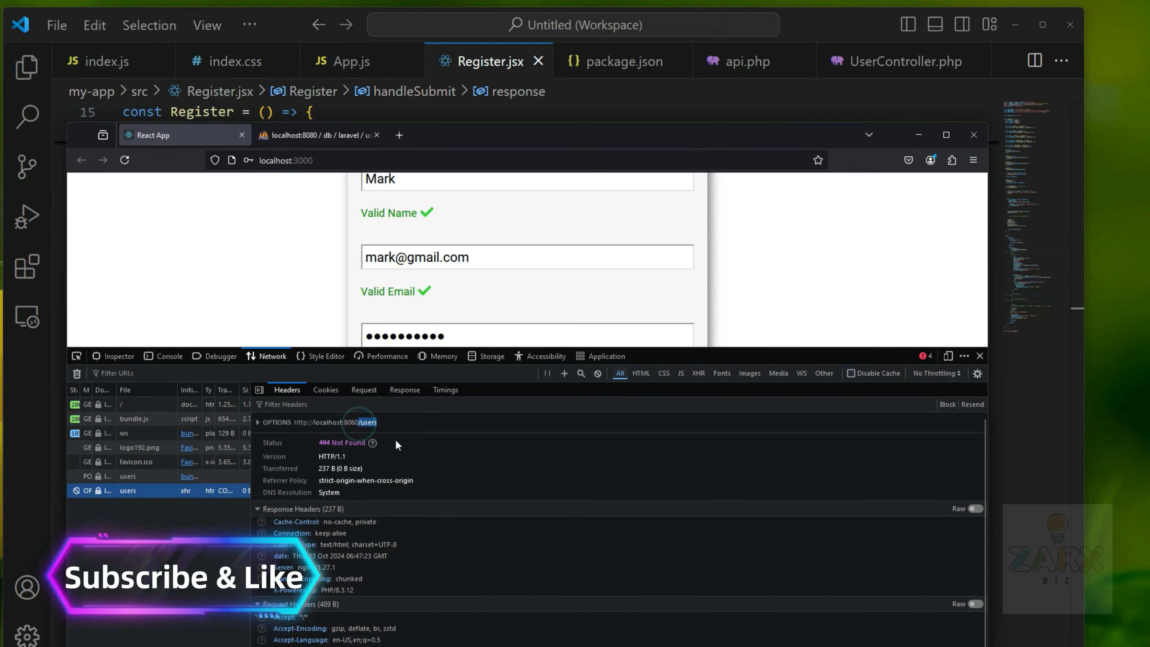
{"action": "mouse_move", "coordinate": [749, 357]}
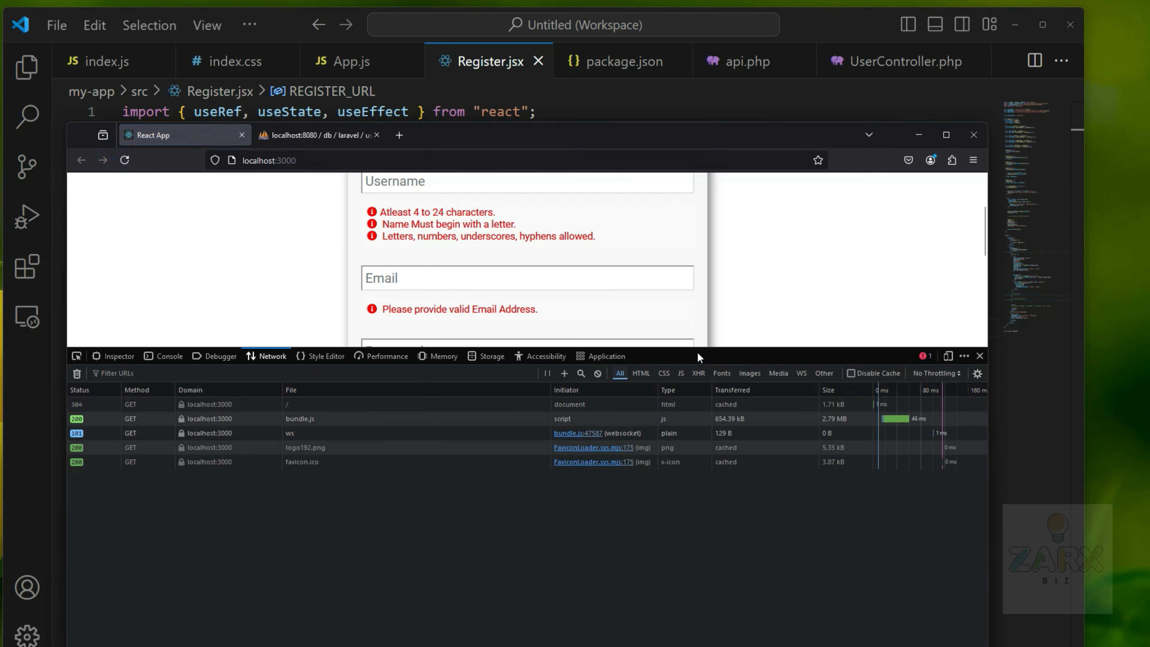
{"action": "left_click", "coordinate": [979, 356]}
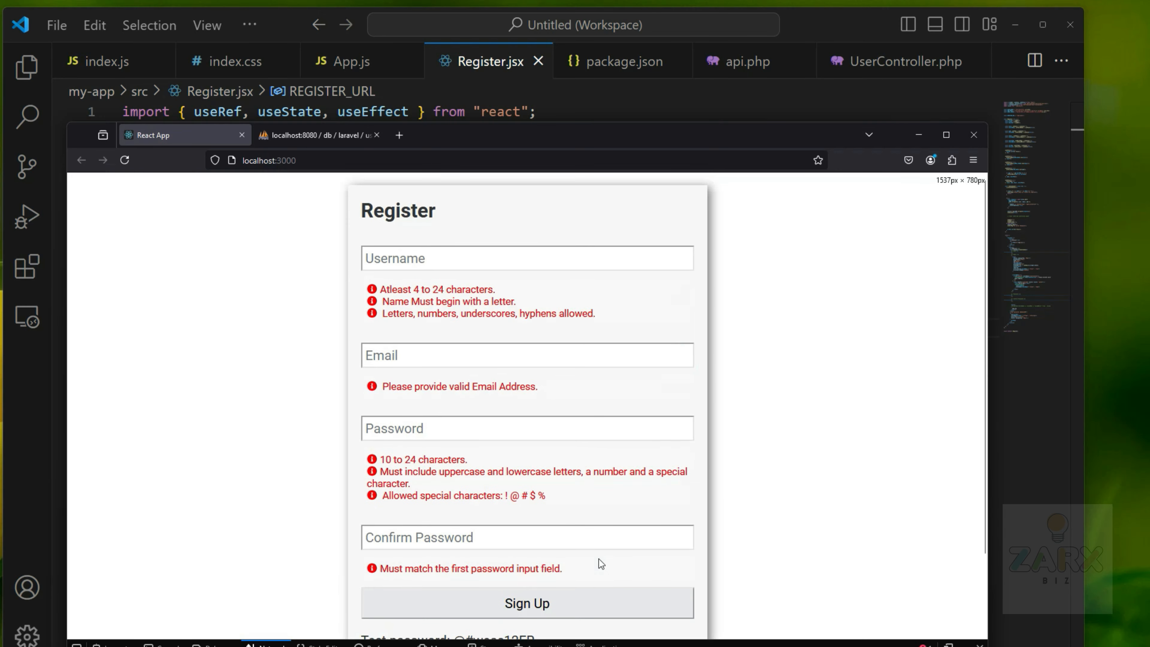
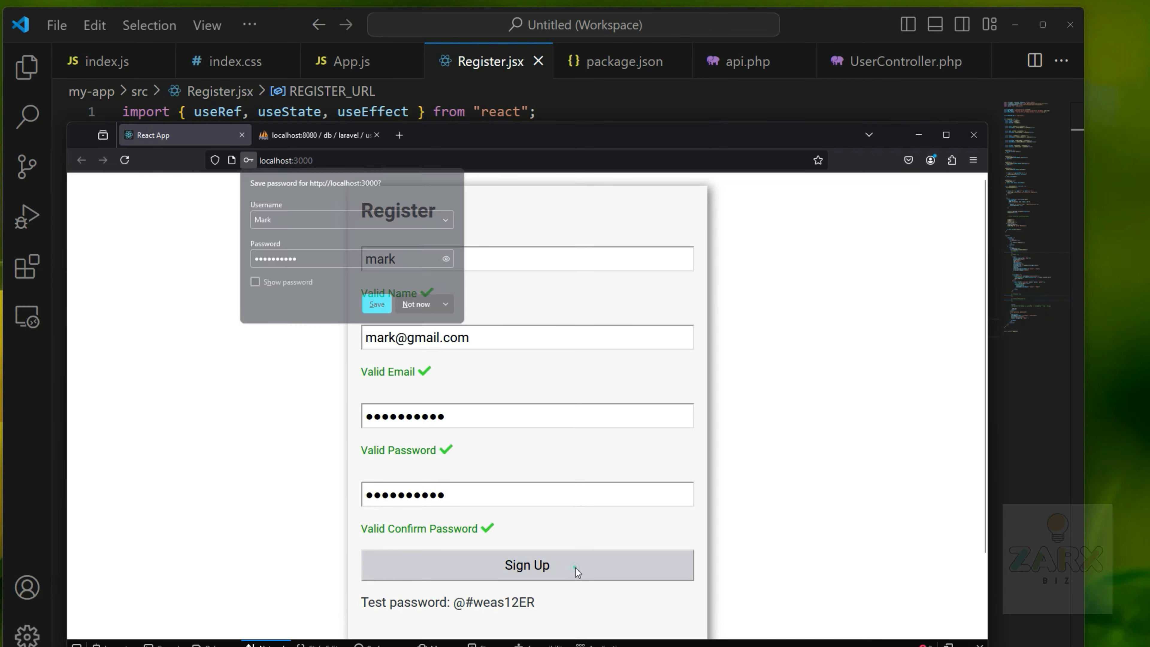
{"action": "left_click", "coordinate": [526, 565]}
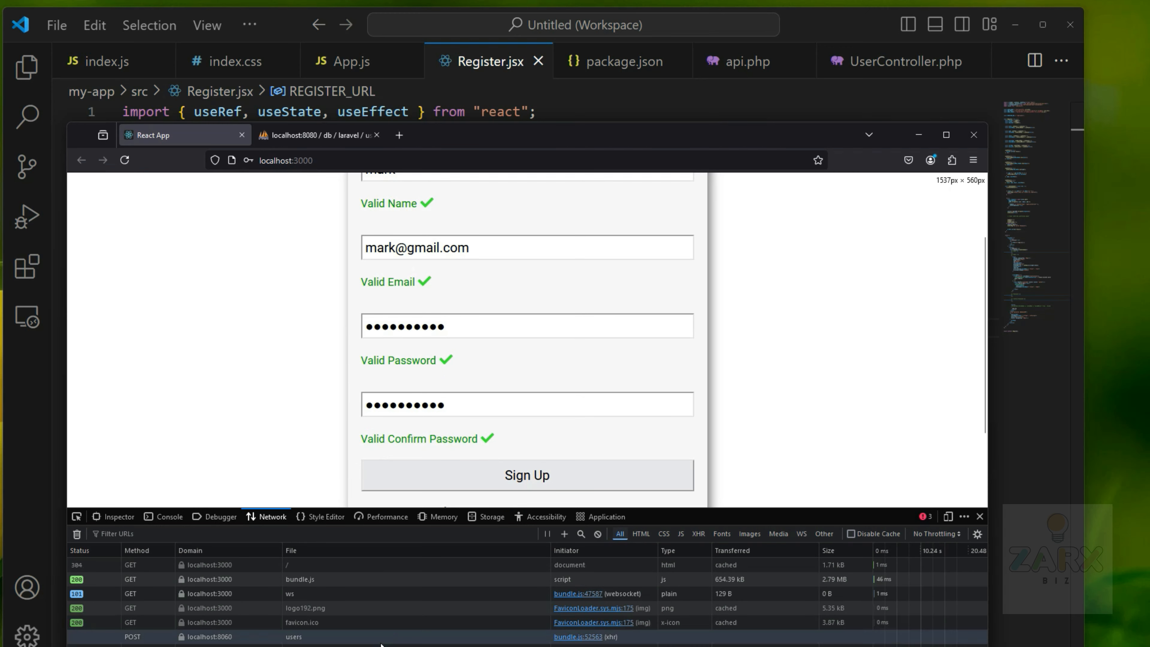
Step: Review the POST users headers and the console error showing the API users URL blocked by CORS
{"action": "left_click", "coordinate": [293, 637]}
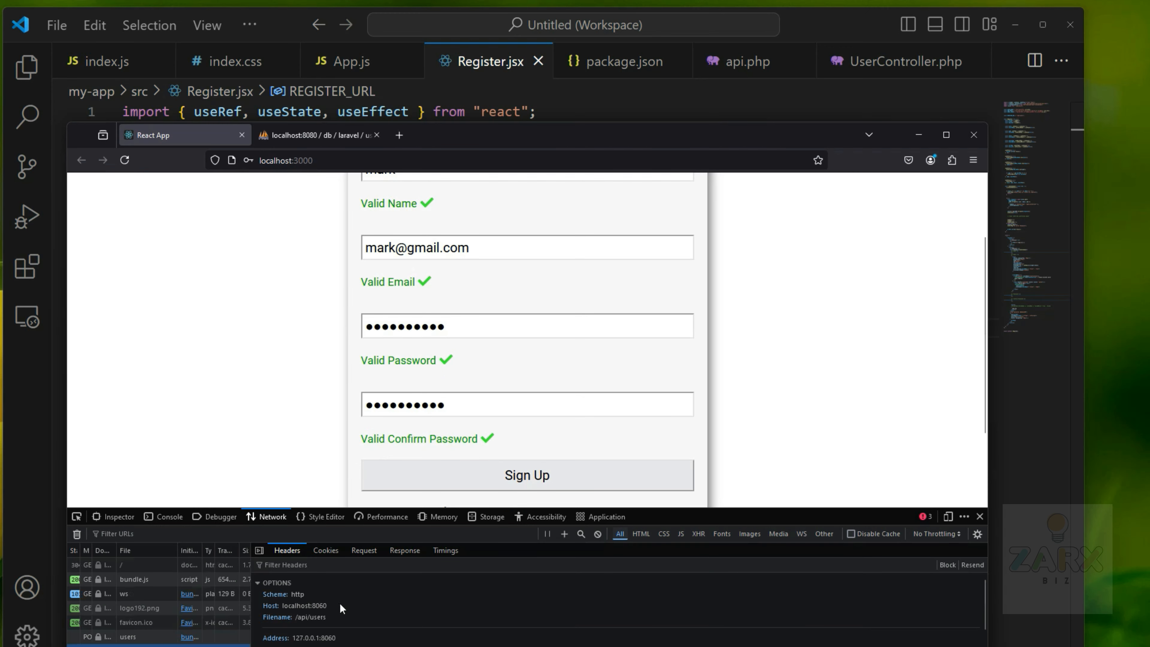
{"action": "left_click", "coordinate": [129, 637]}
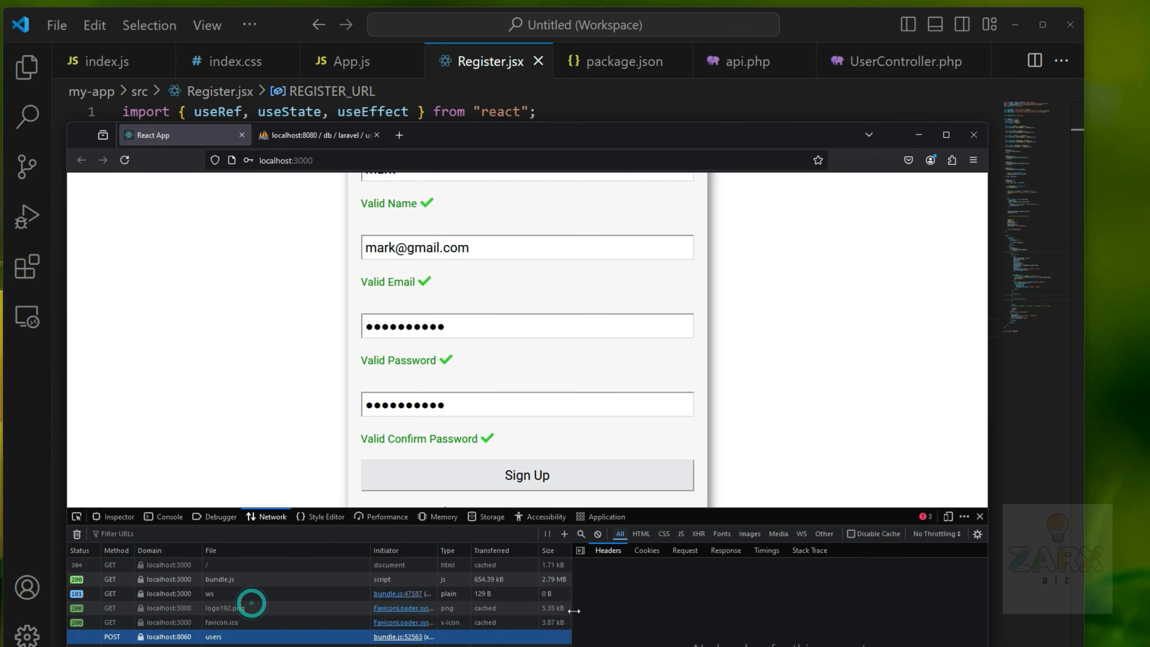
{"action": "left_click", "coordinate": [168, 516]}
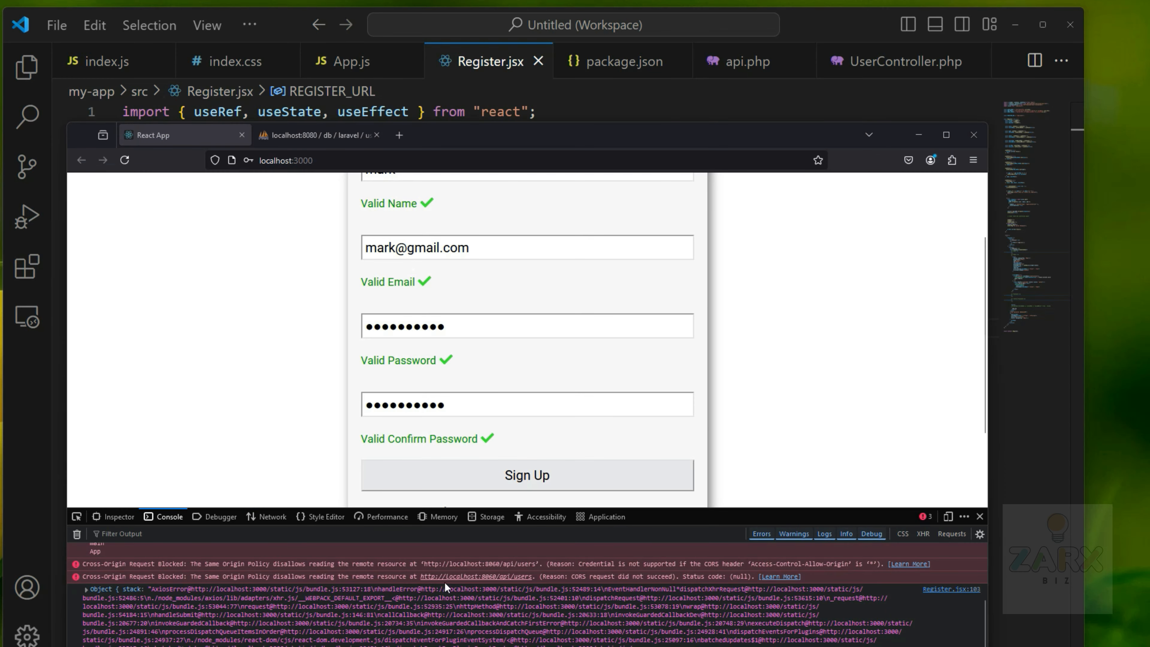
{"action": "mouse_move", "coordinate": [511, 580]}
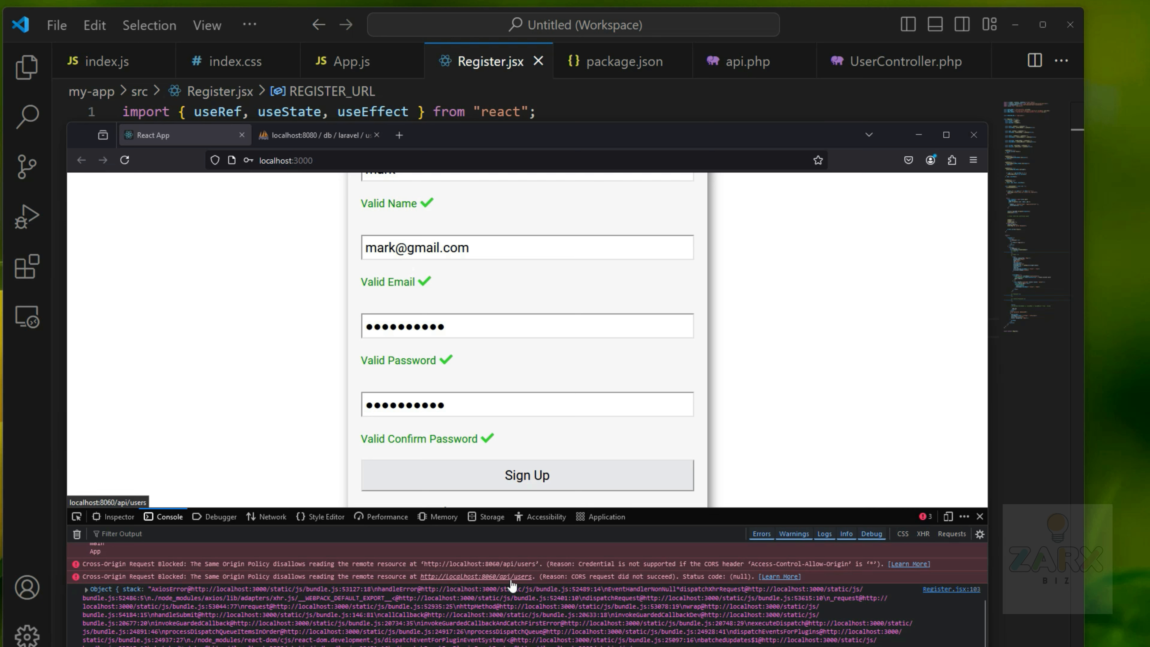
{"action": "double_click", "coordinate": [617, 576]}
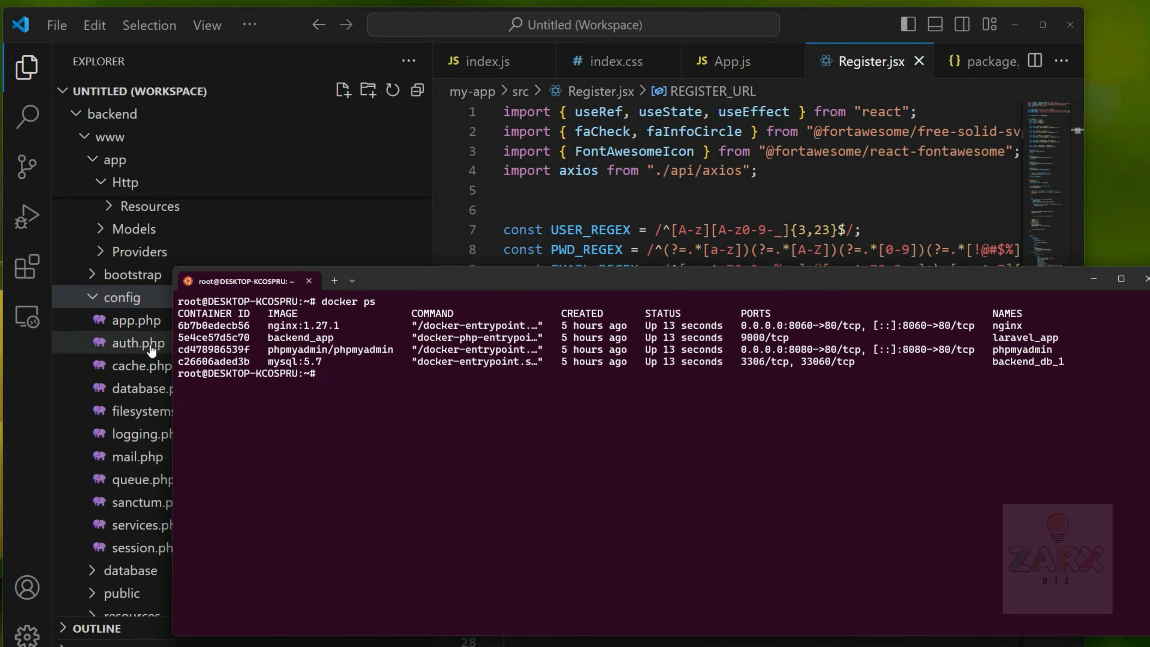
Step: Docker exec into the backend_app container and run php artisan config:publish cors
{"action": "type", "text": "docker exec -"}
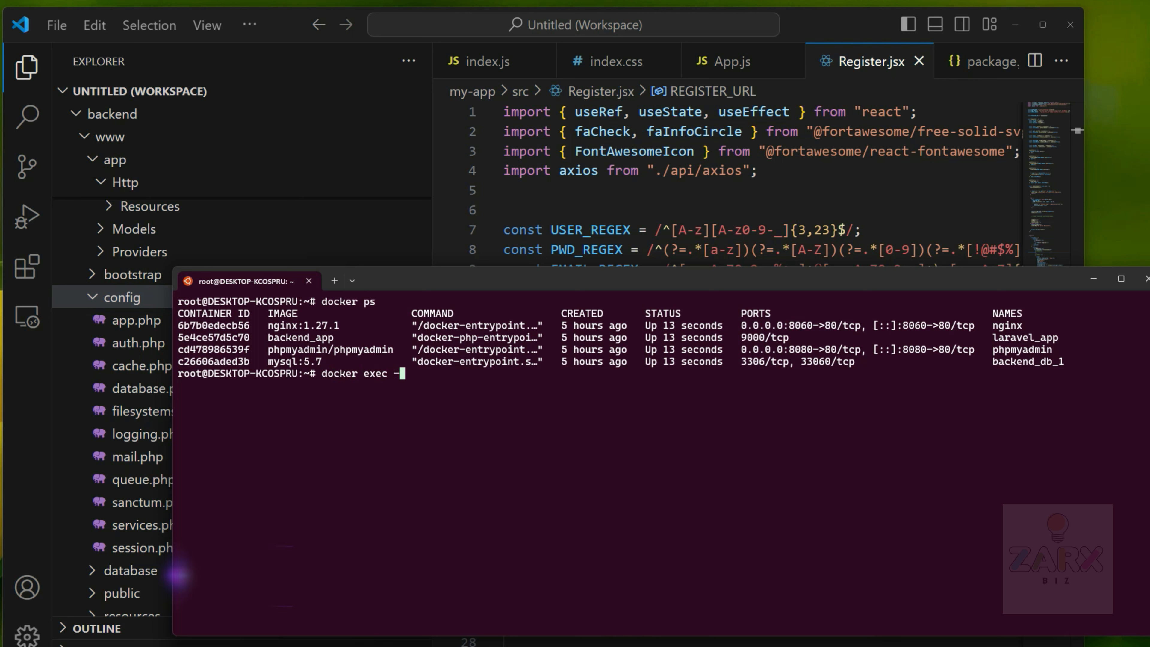
{"action": "type", "text": "it"}
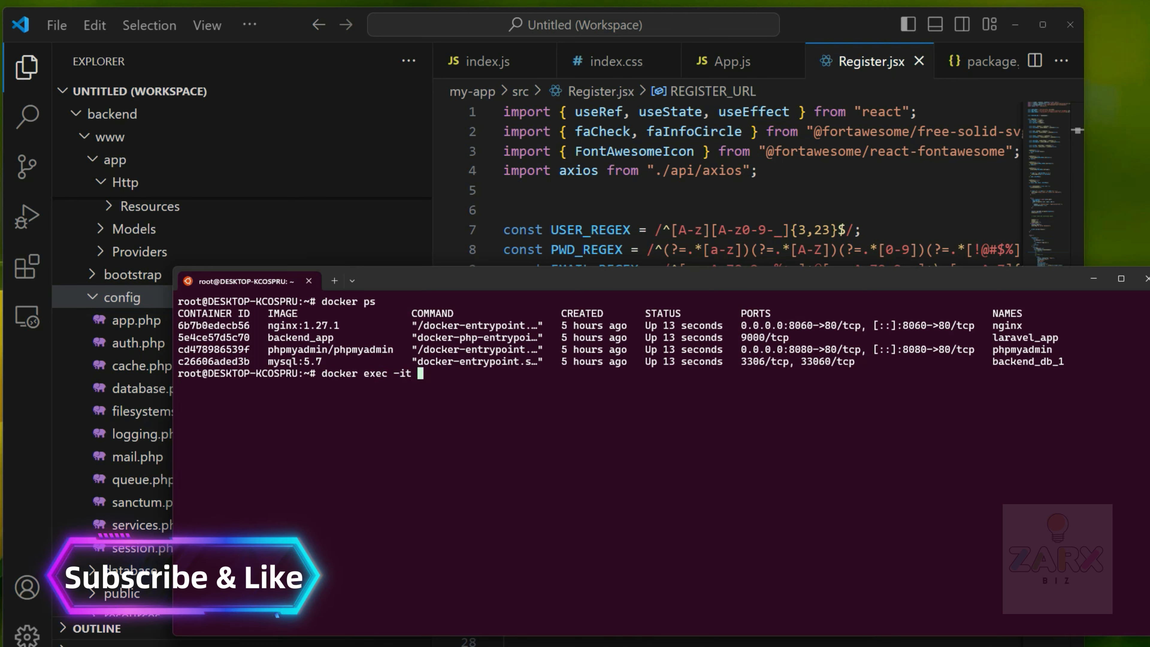
{"action": "type", "text": "5e4"}
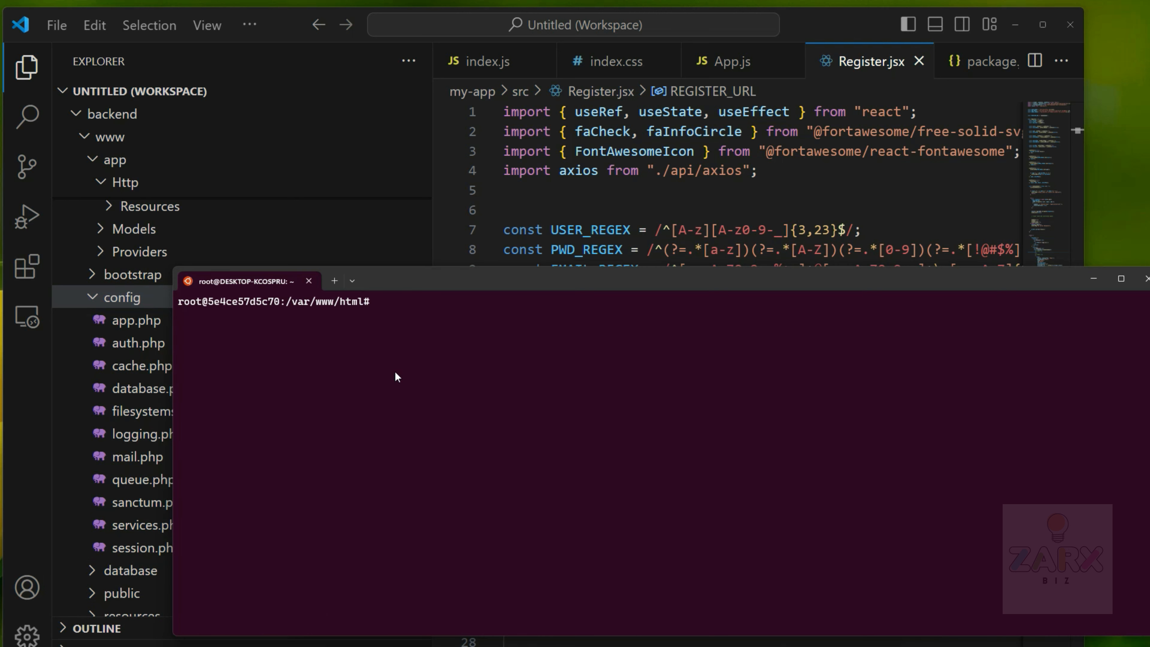
{"action": "type", "text": "php artisan config:publish cors"}
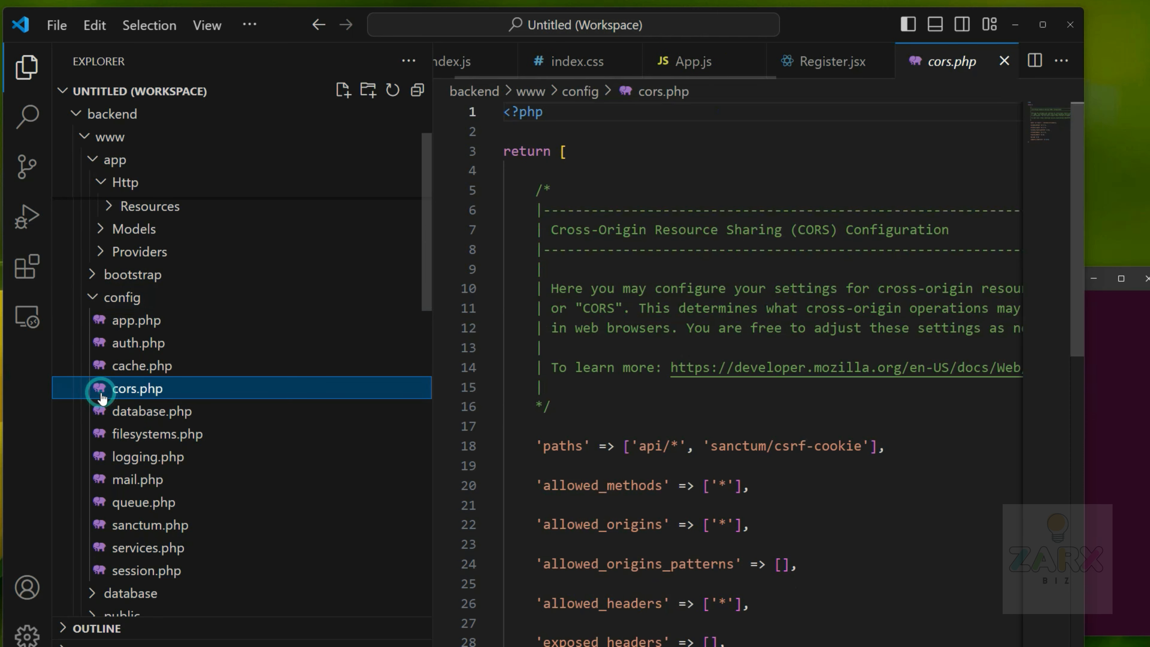
{"action": "scroll", "scroll_direction": "down", "scroll_amount": 3}
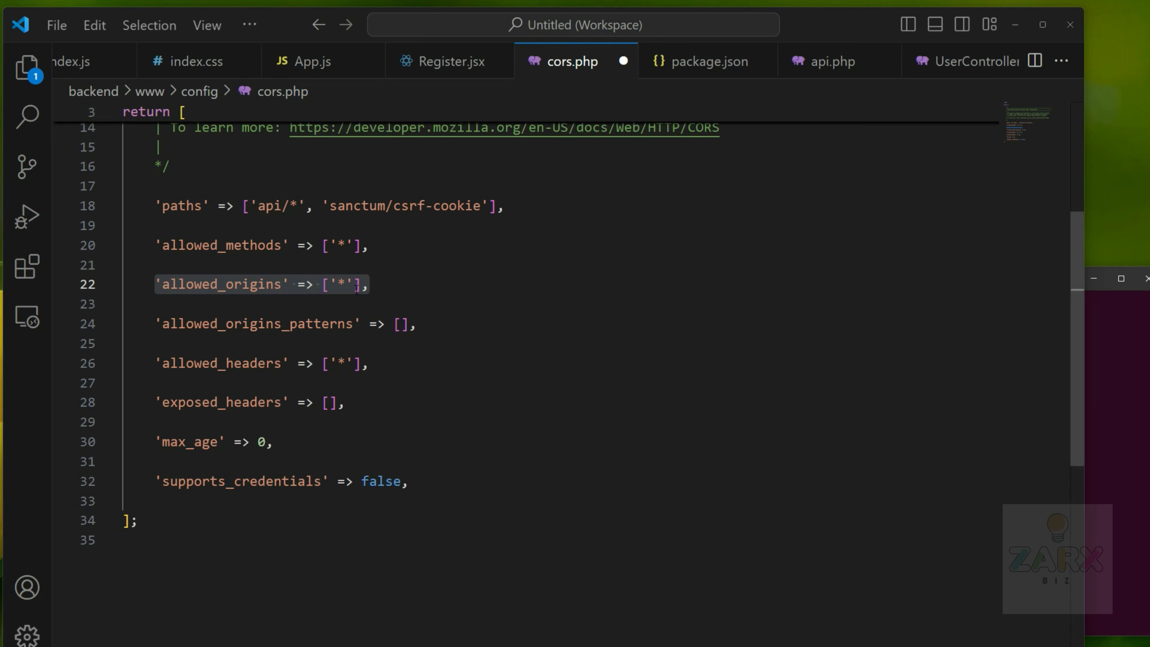
{"action": "left_click", "coordinate": [346, 284]}
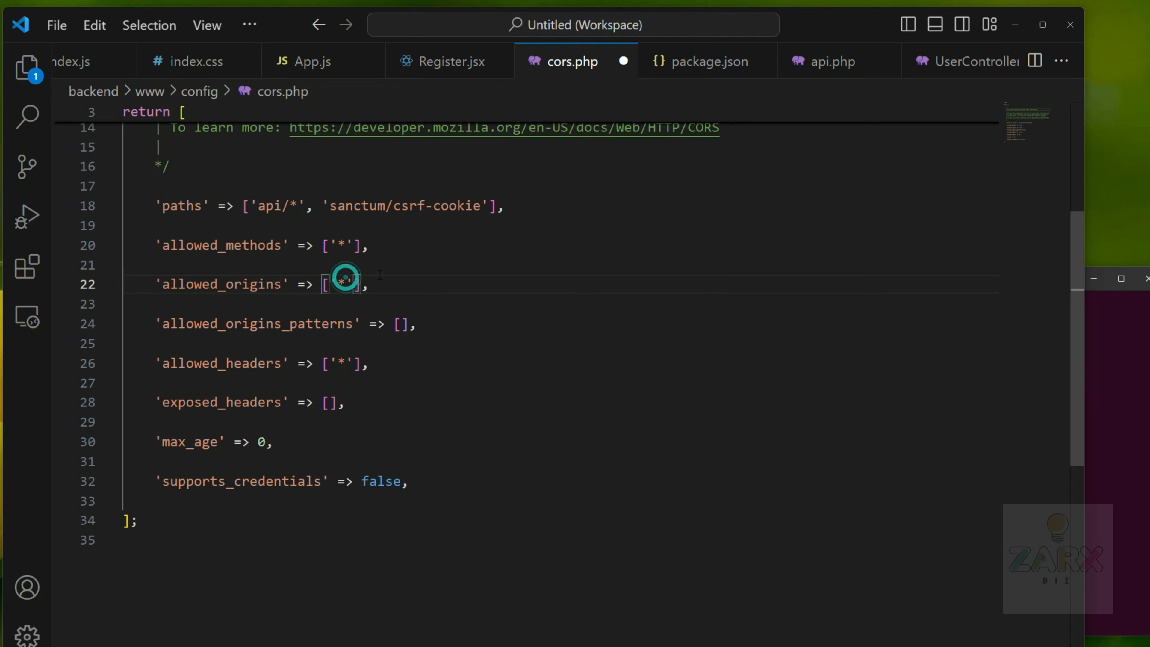
{"action": "type", "text": "http:"}
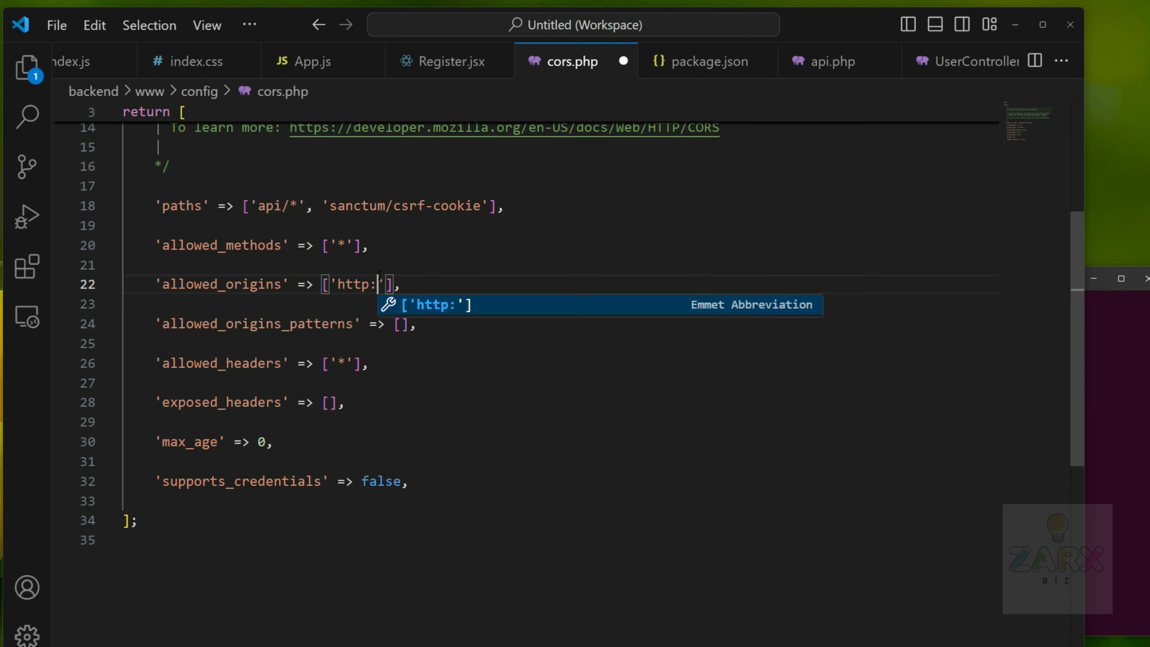
{"action": "type", "text": "//"}
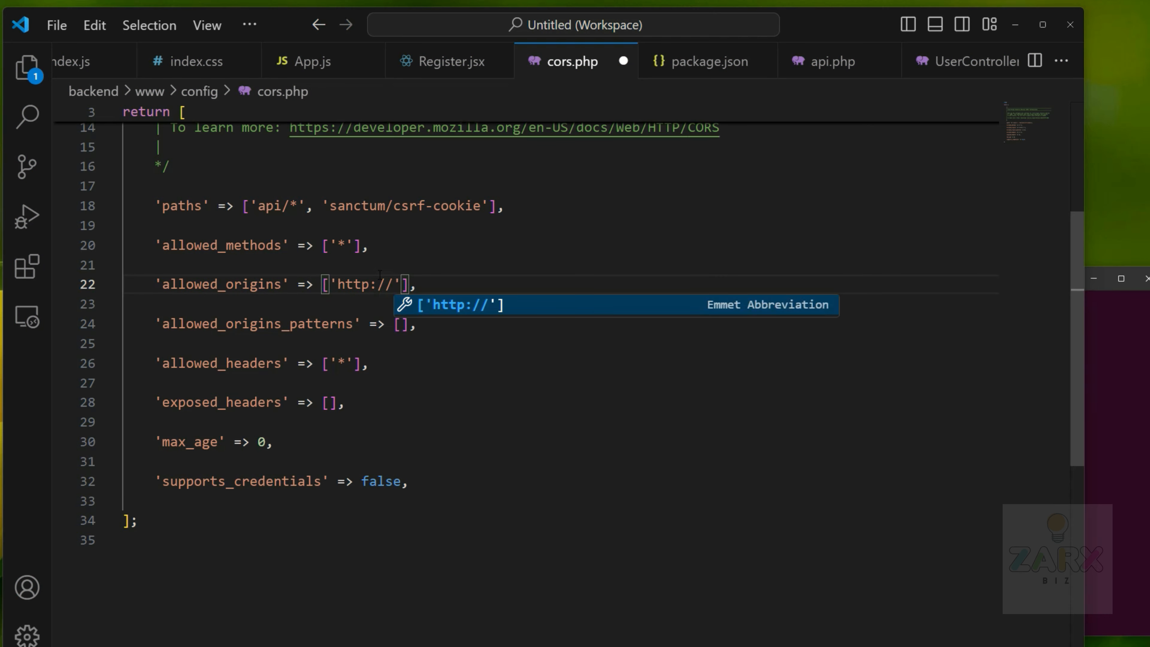
{"action": "type", "text": "localhos"}
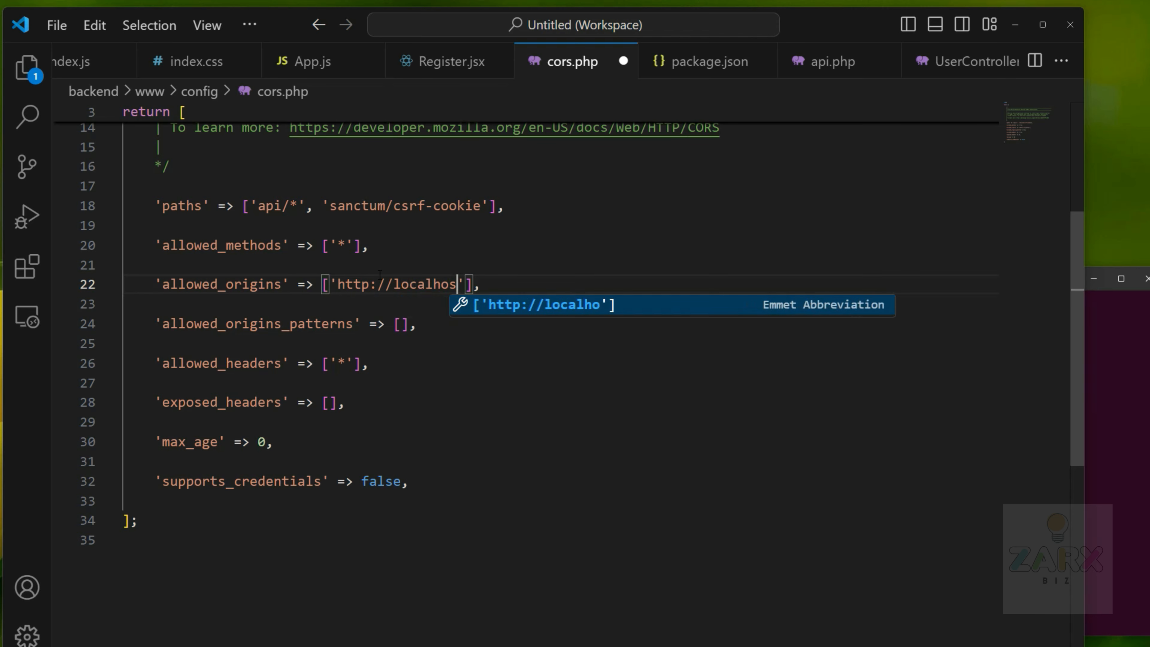
{"action": "type", "text": "t:3000"}
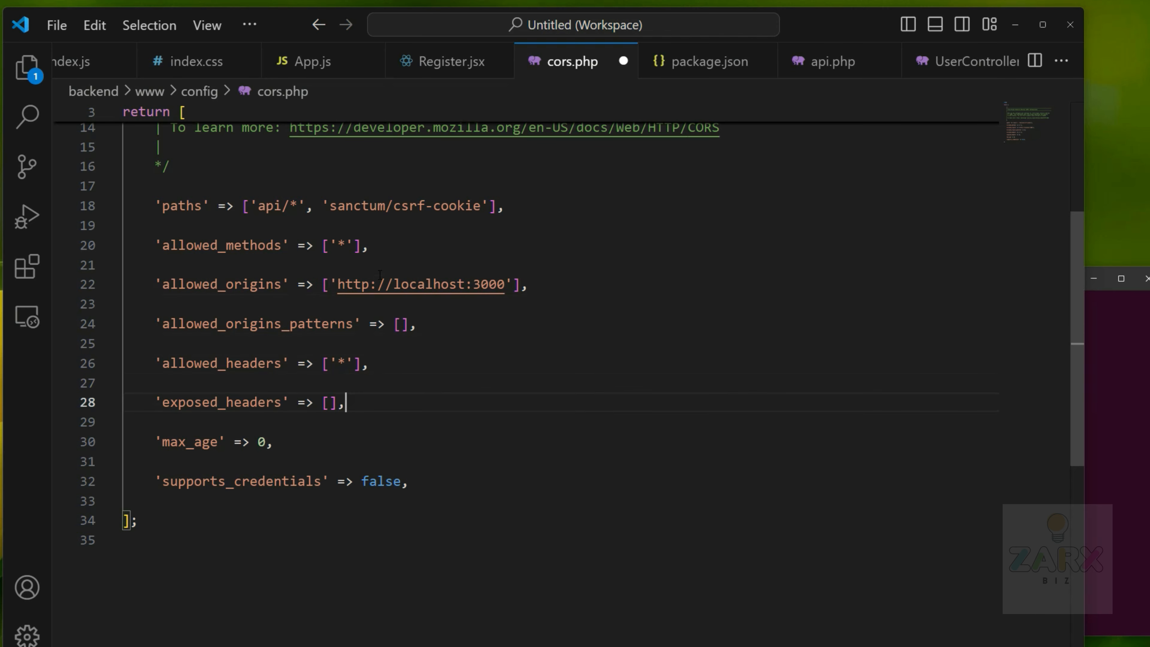
Step: Change supports_credentials from false to true
{"action": "double_click", "coordinate": [380, 481]}
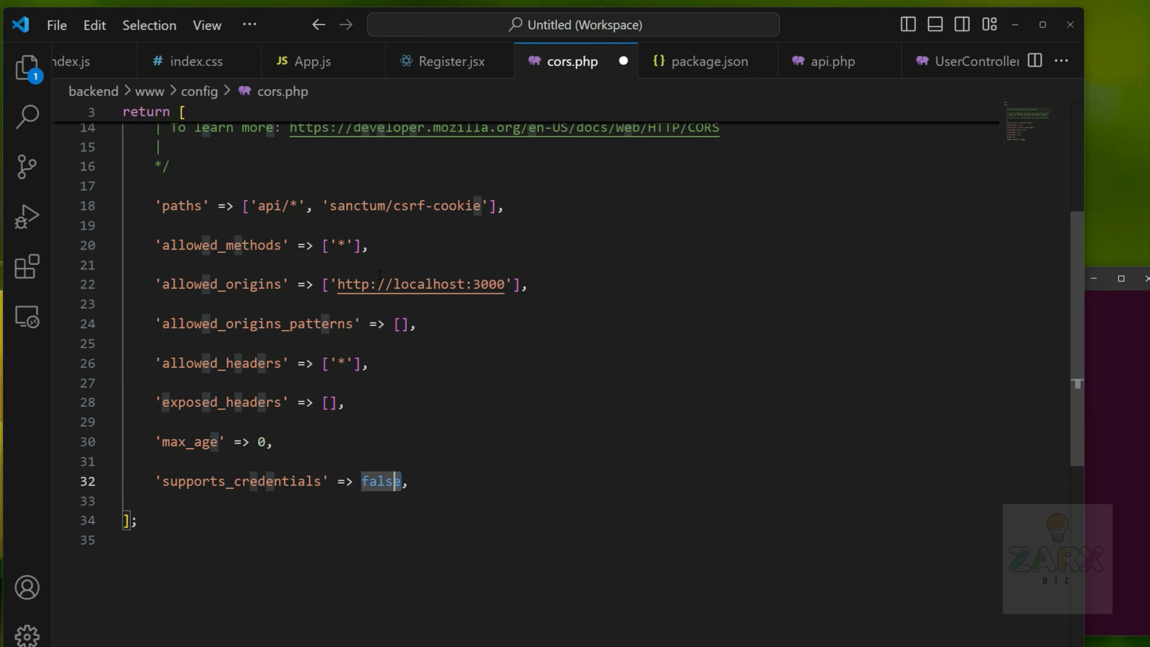
{"action": "type", "text": "true"}
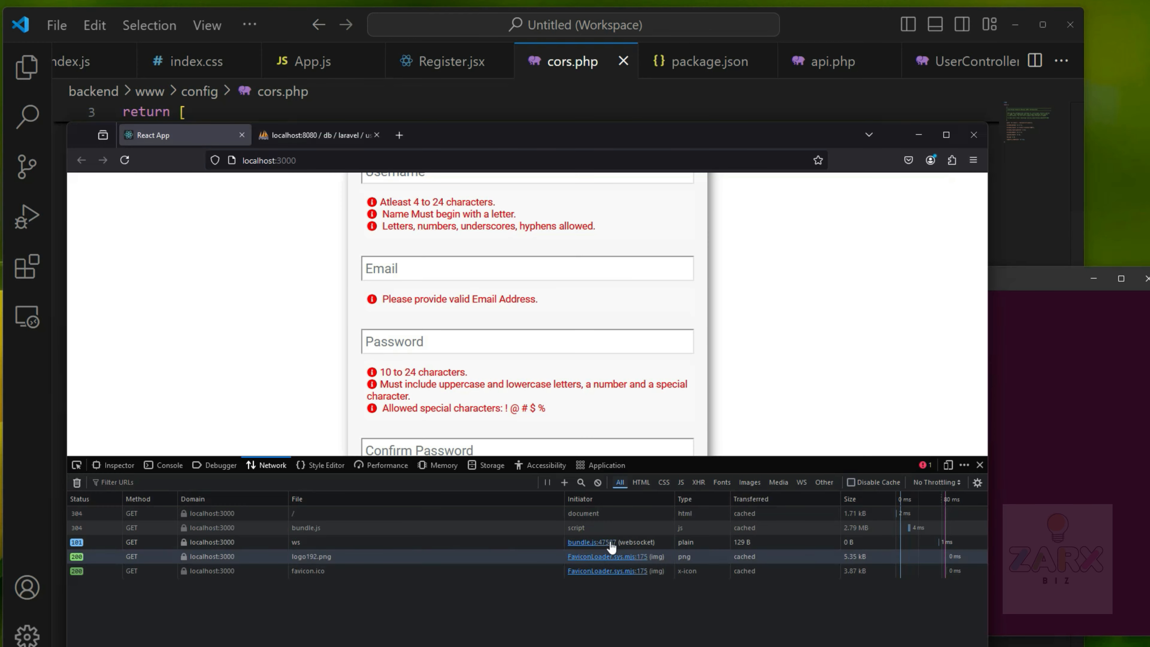
{"action": "left_click", "coordinate": [124, 160]}
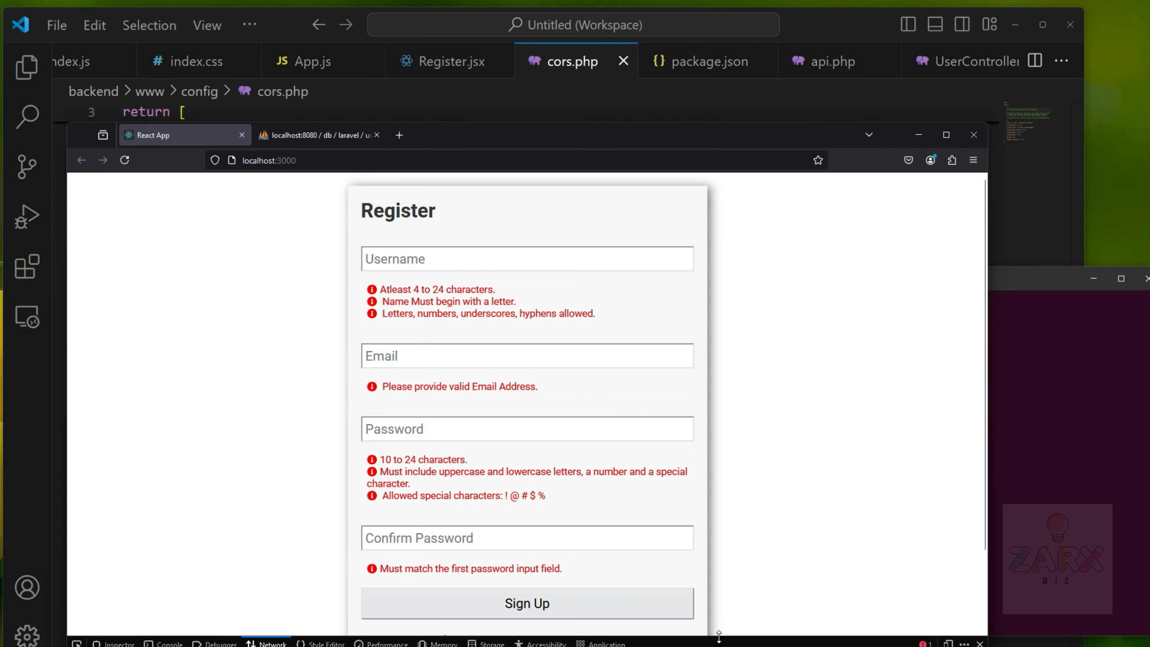
{"action": "left_click", "coordinate": [526, 281]}
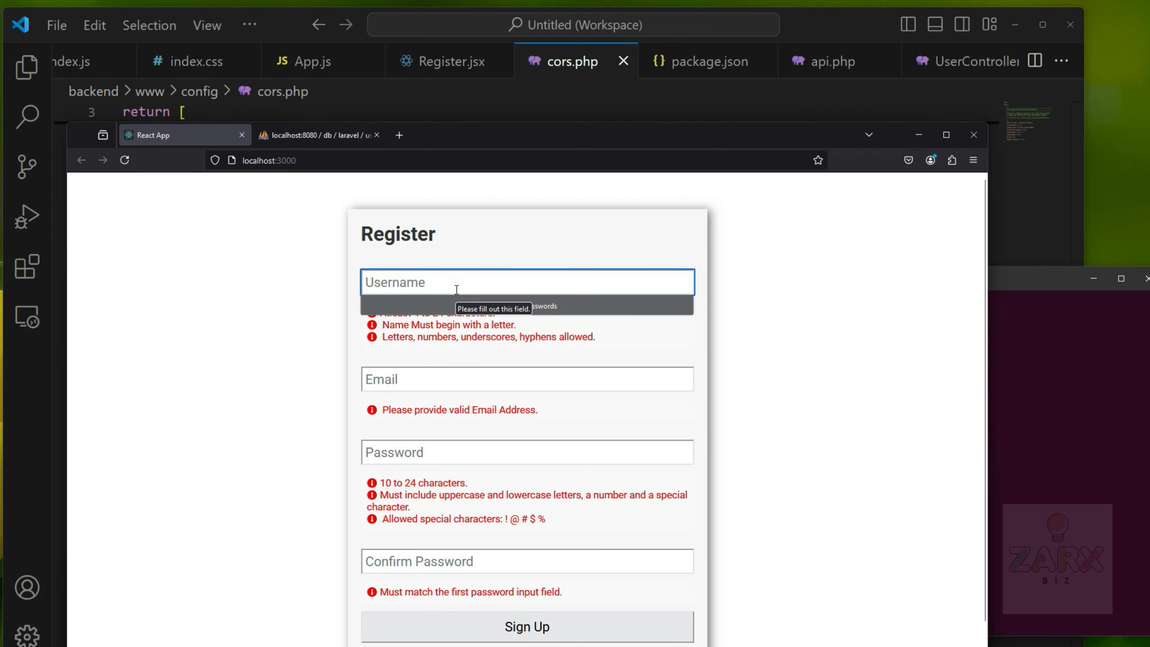
{"action": "type", "text": "Ro"}
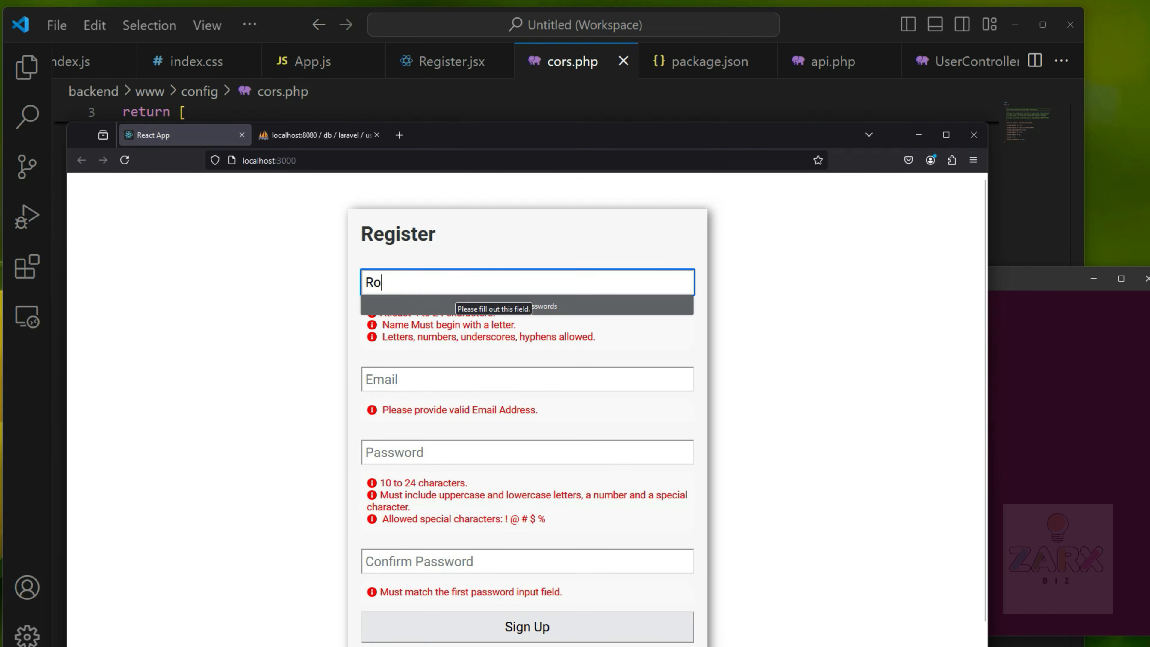
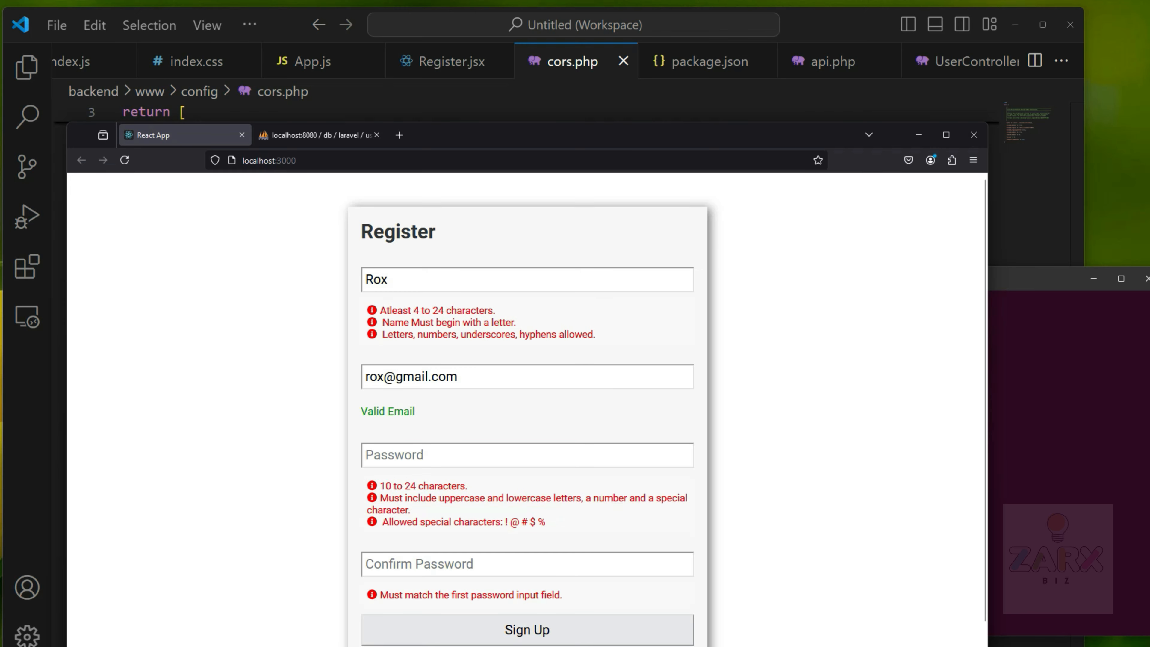
{"action": "left_click", "coordinate": [526, 454]}
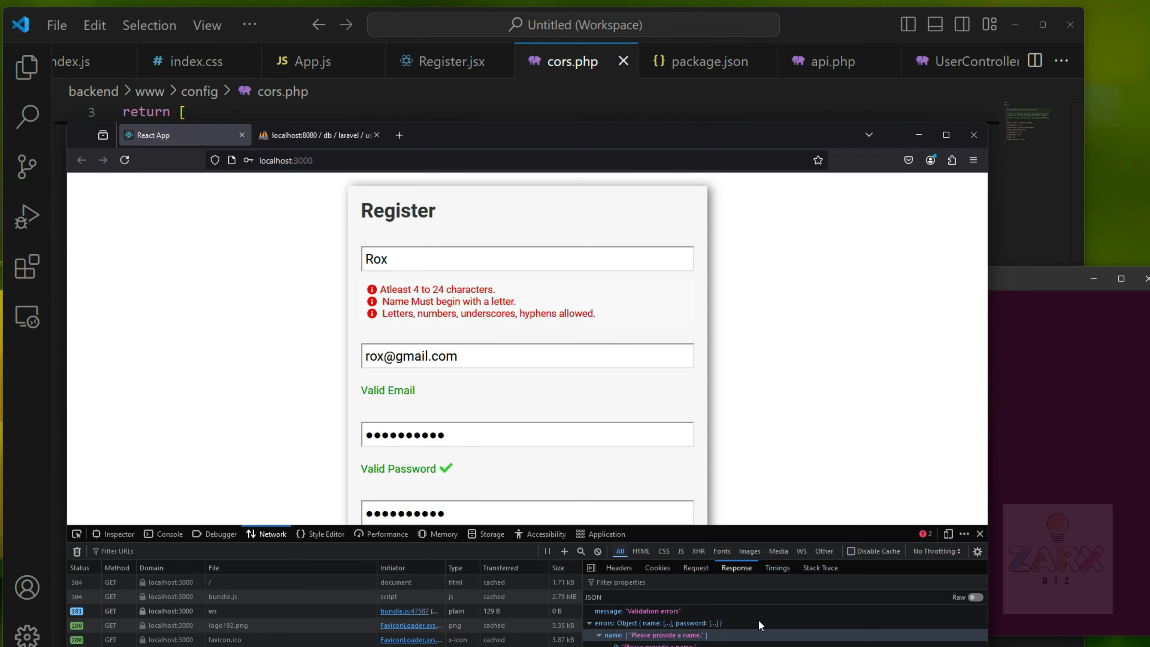
{"action": "left_click", "coordinate": [964, 61]}
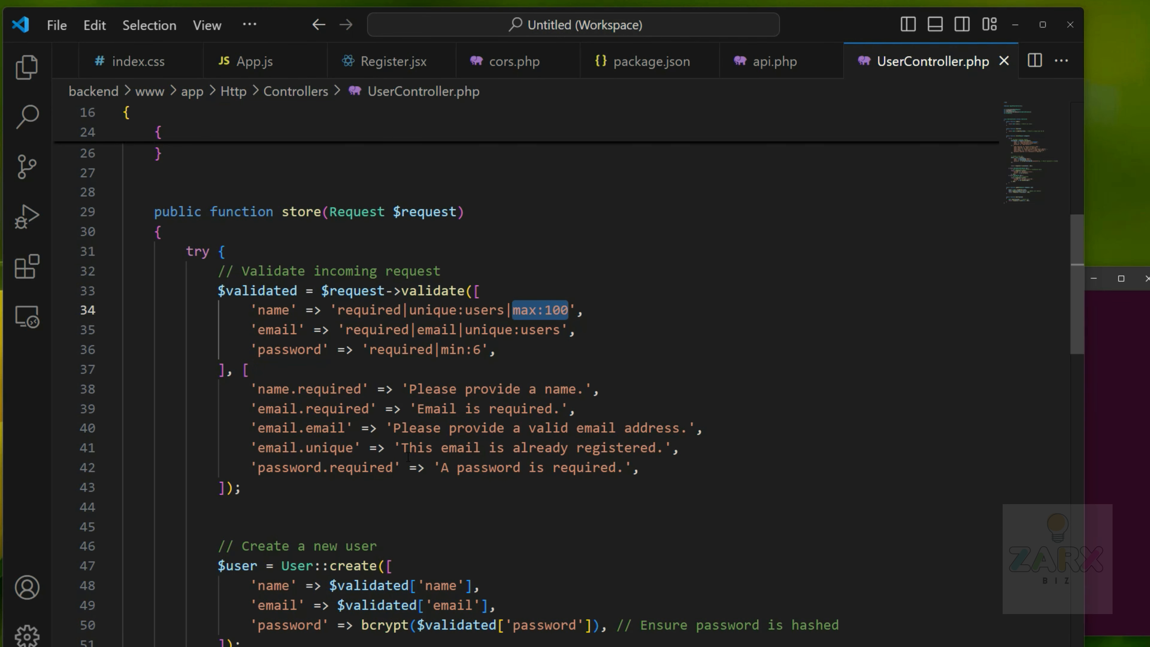
Step: Change Register.jsx's JSON.stringify body to { name: user, email, password: pwd } and save
{"action": "left_click", "coordinate": [388, 61]}
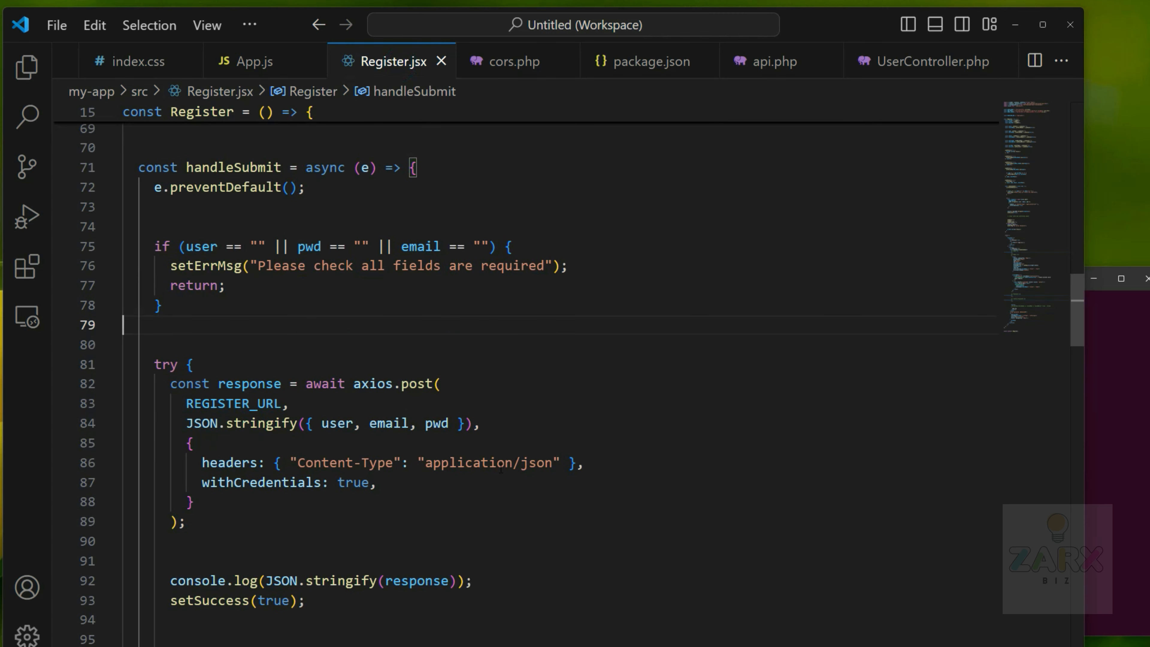
{"action": "left_click", "coordinate": [334, 424]}
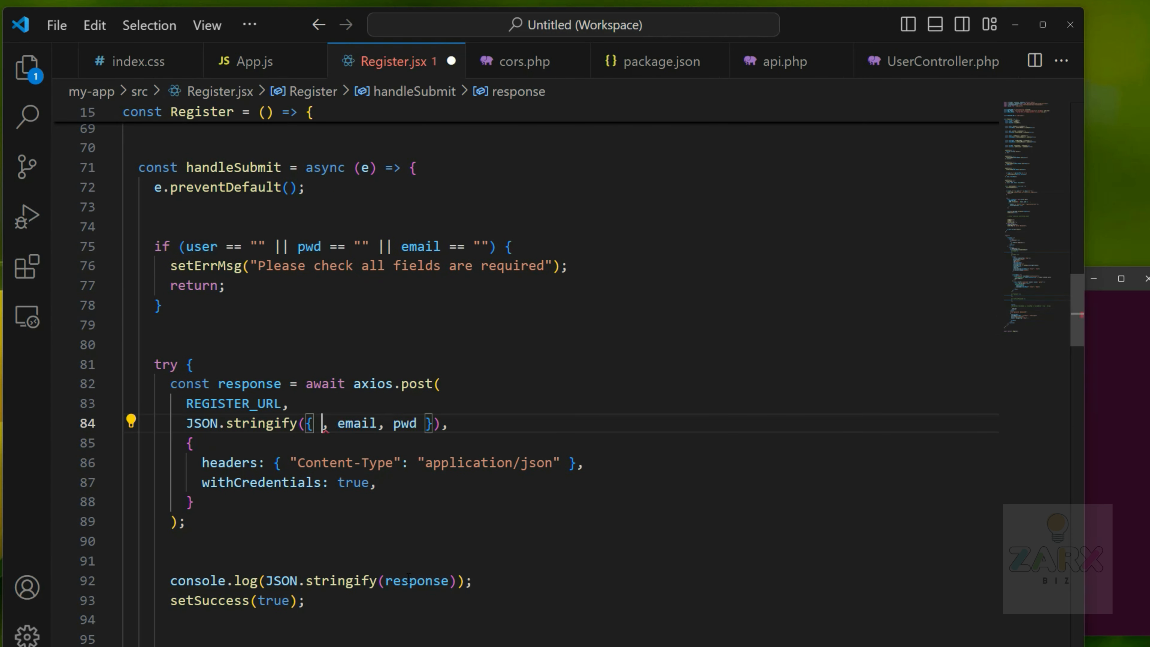
{"action": "type", "text": "na"}
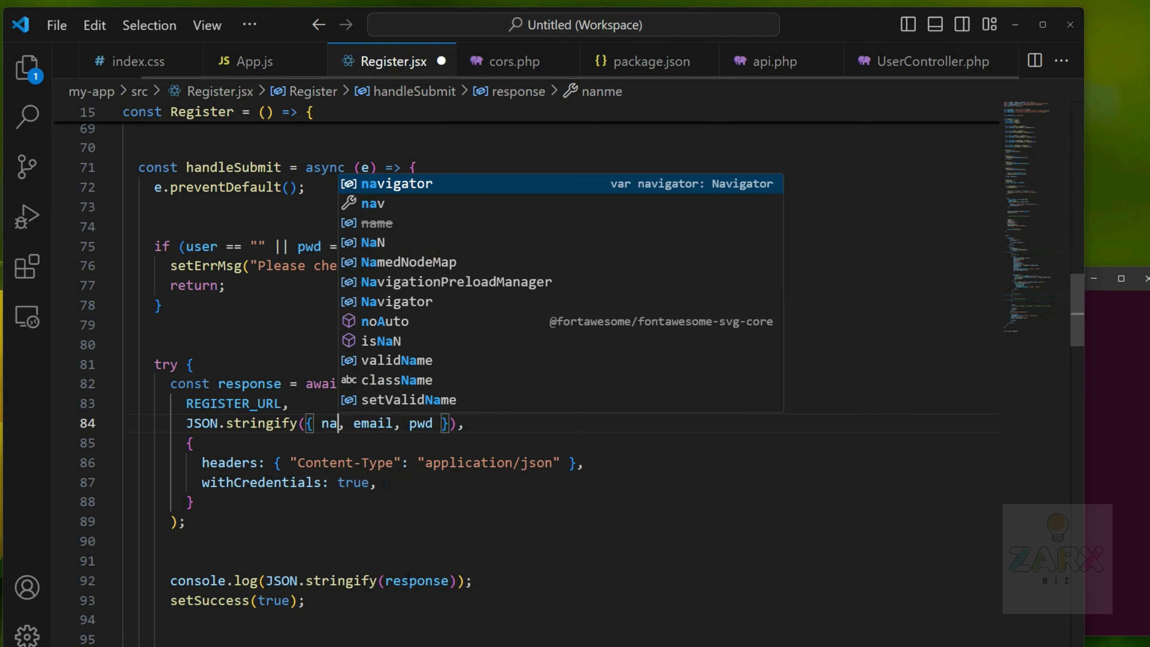
{"action": "type", "text": "name: user"}
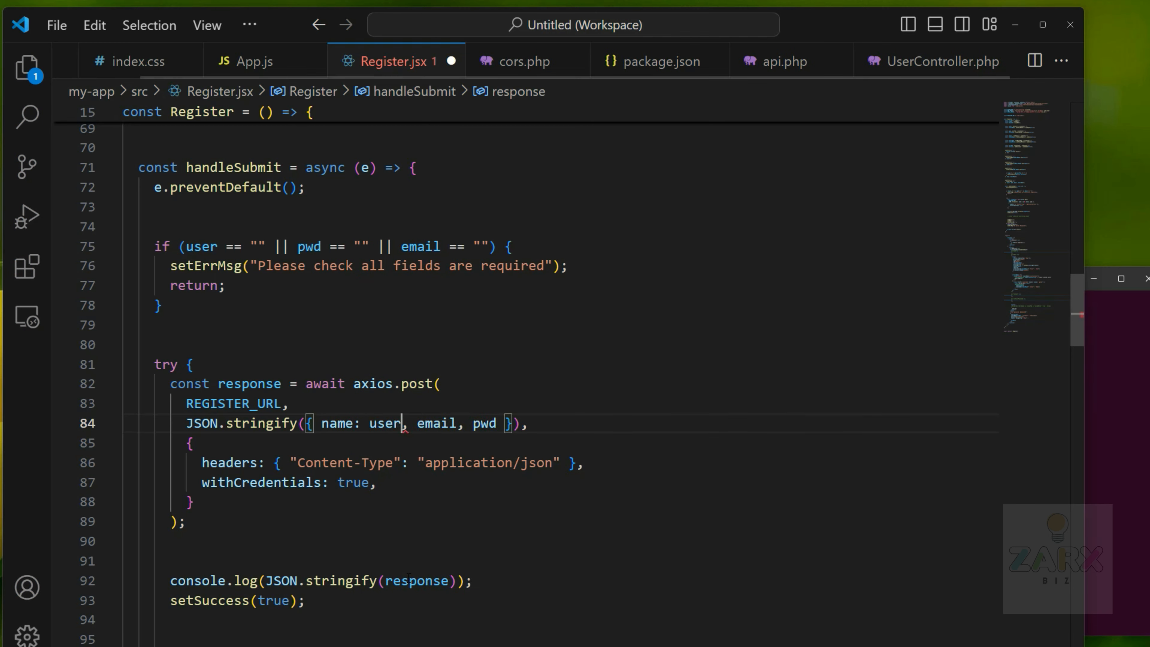
{"action": "double_click", "coordinate": [435, 424]}
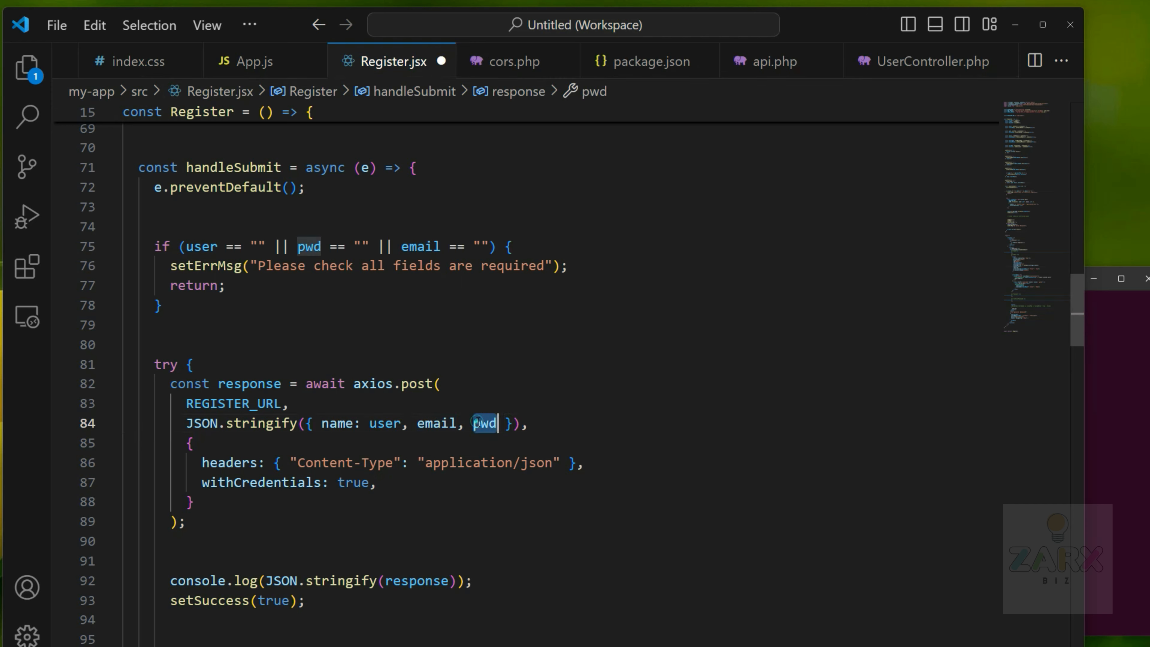
{"action": "type", "text": "pas"}
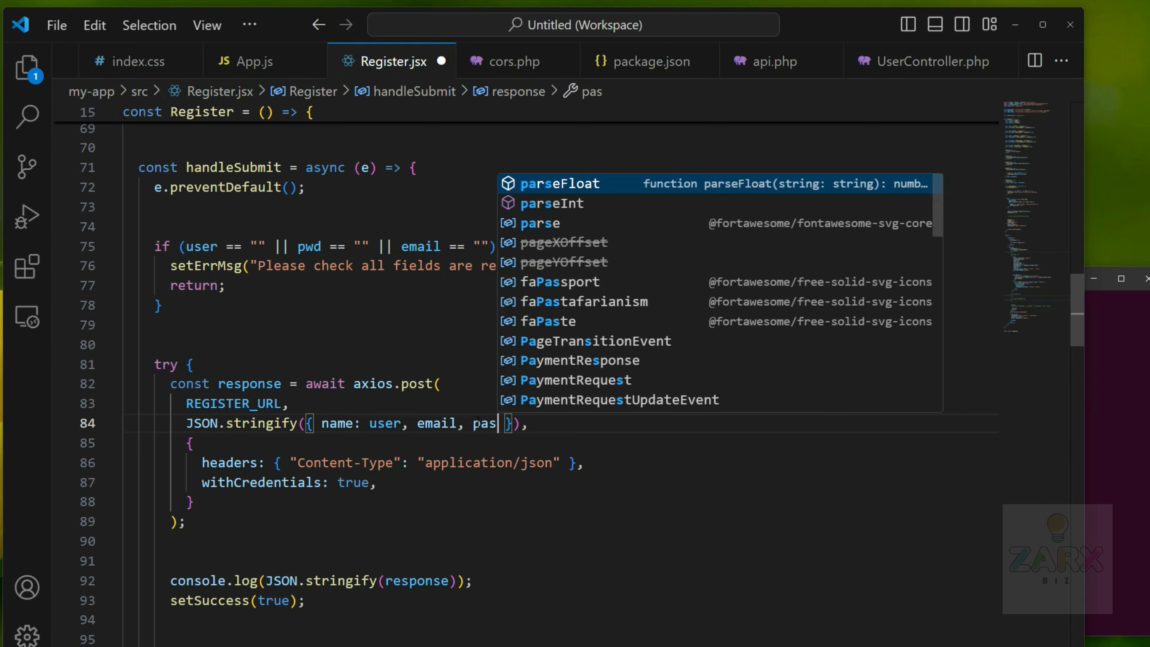
{"action": "type", "text": "word"}
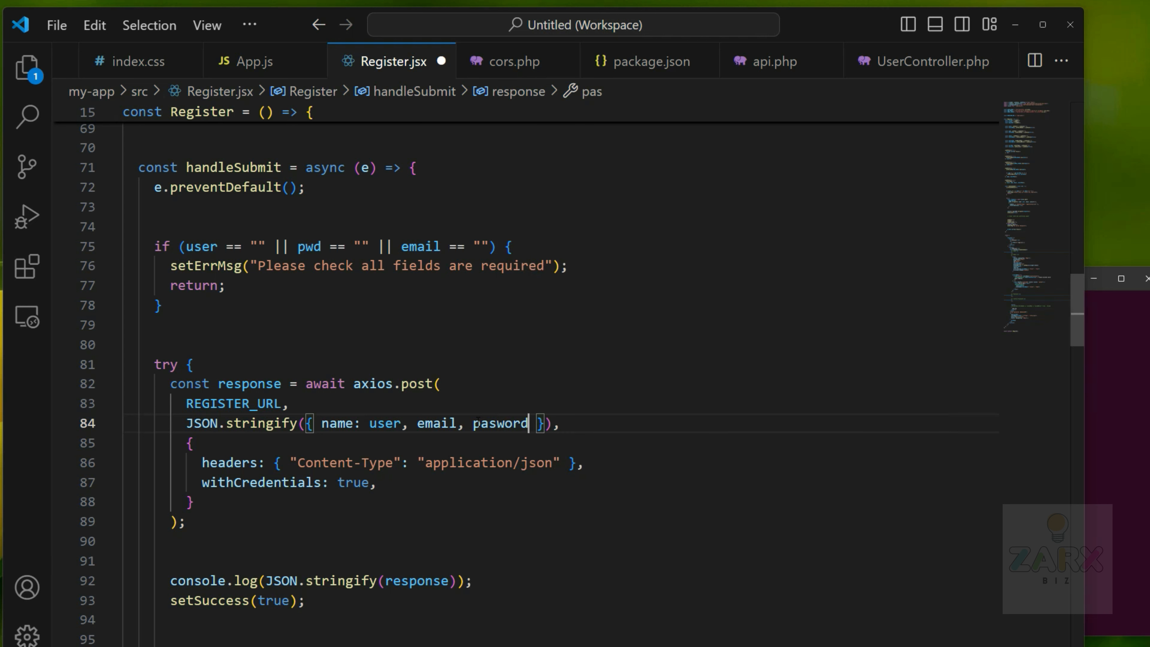
{"action": "type", "text": ": pwd"}
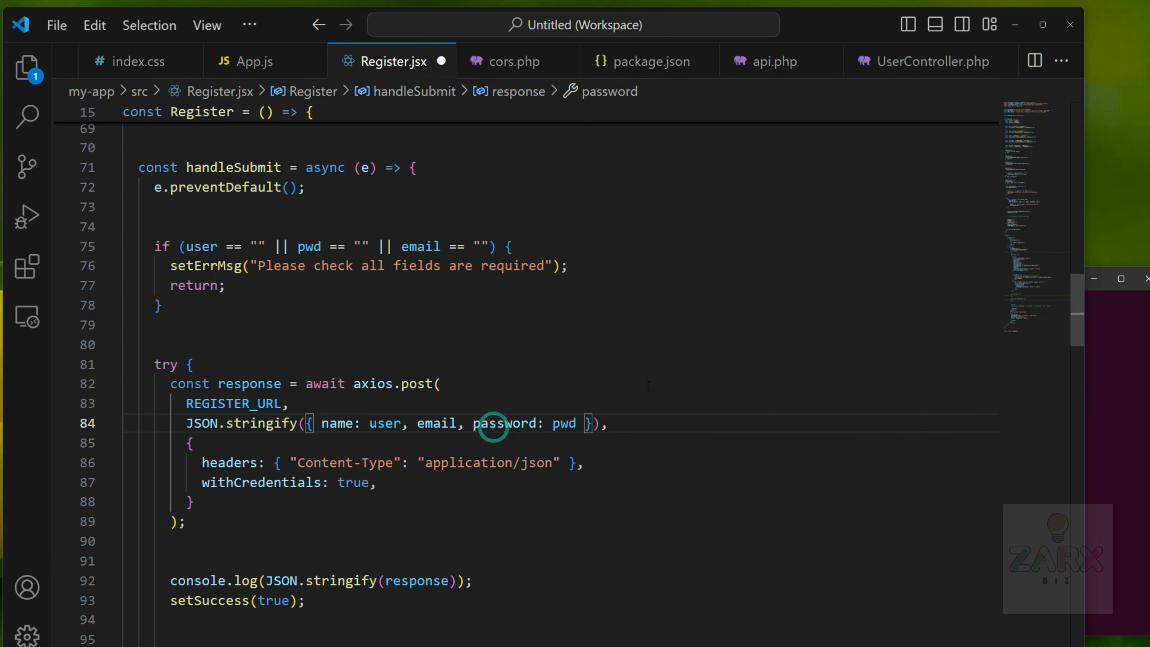
{"action": "left_click", "coordinate": [609, 342]}
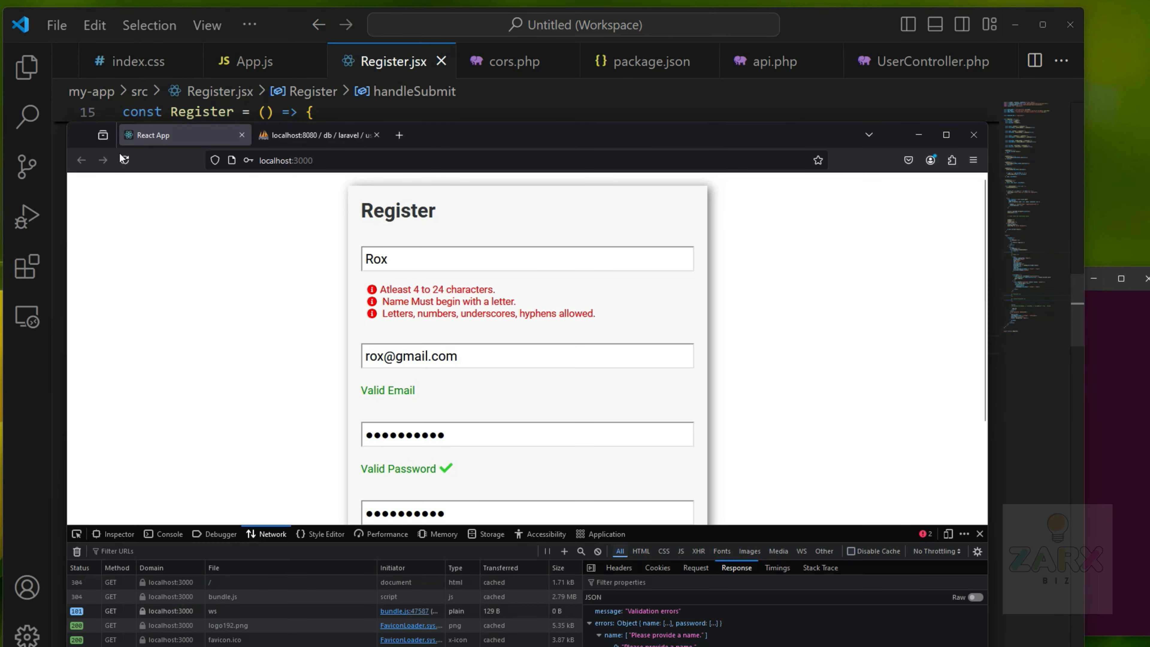
{"action": "left_click", "coordinate": [123, 160]}
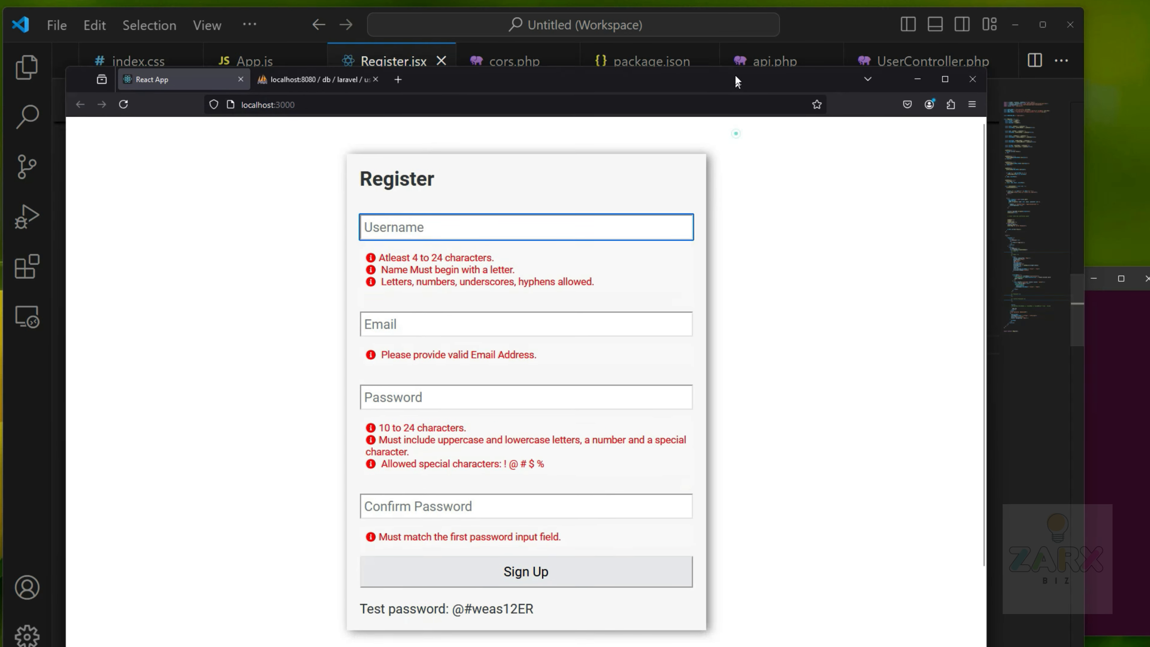
{"action": "type", "text": "rox"}
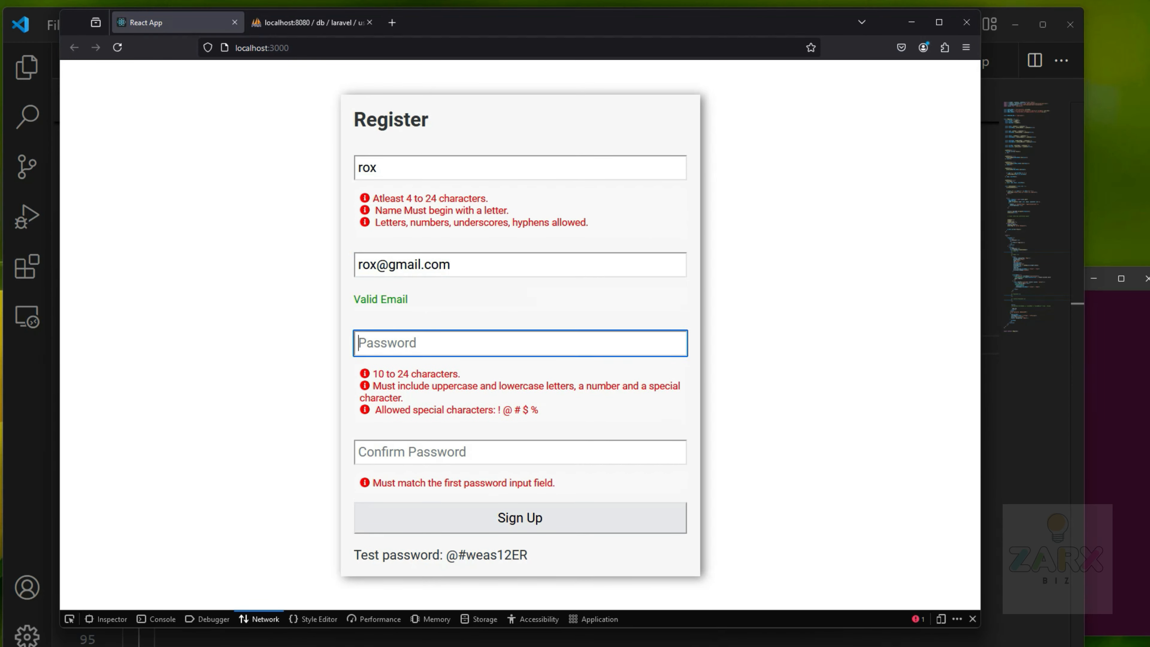
{"action": "left_click", "coordinate": [519, 343]}
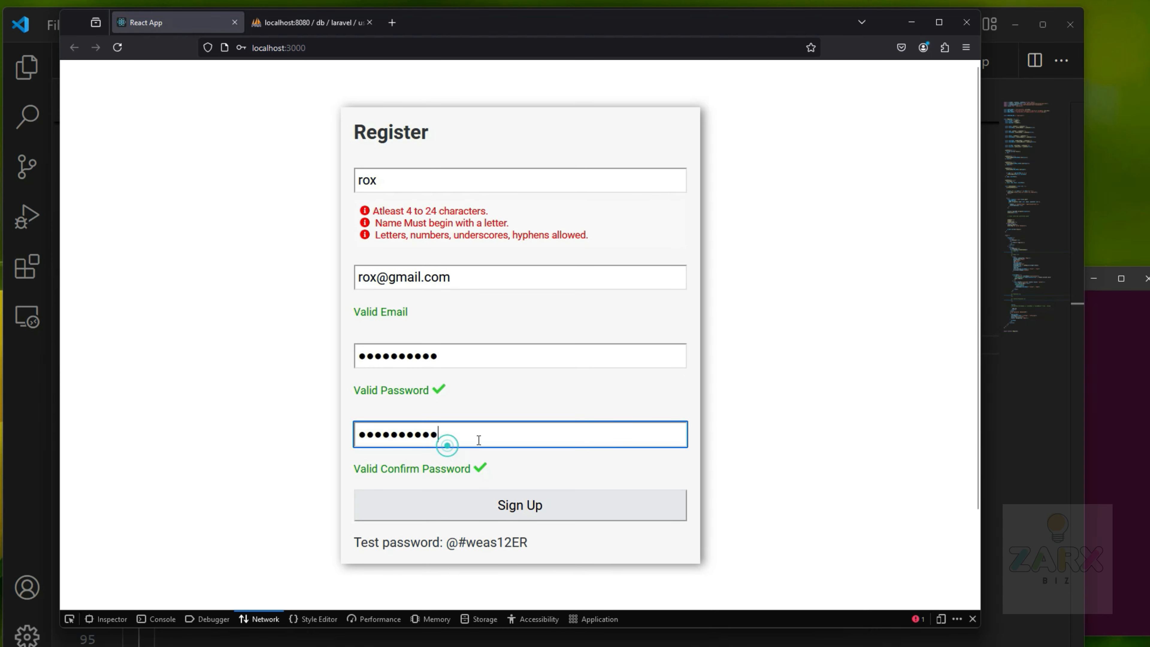
{"action": "left_click", "coordinate": [520, 504]}
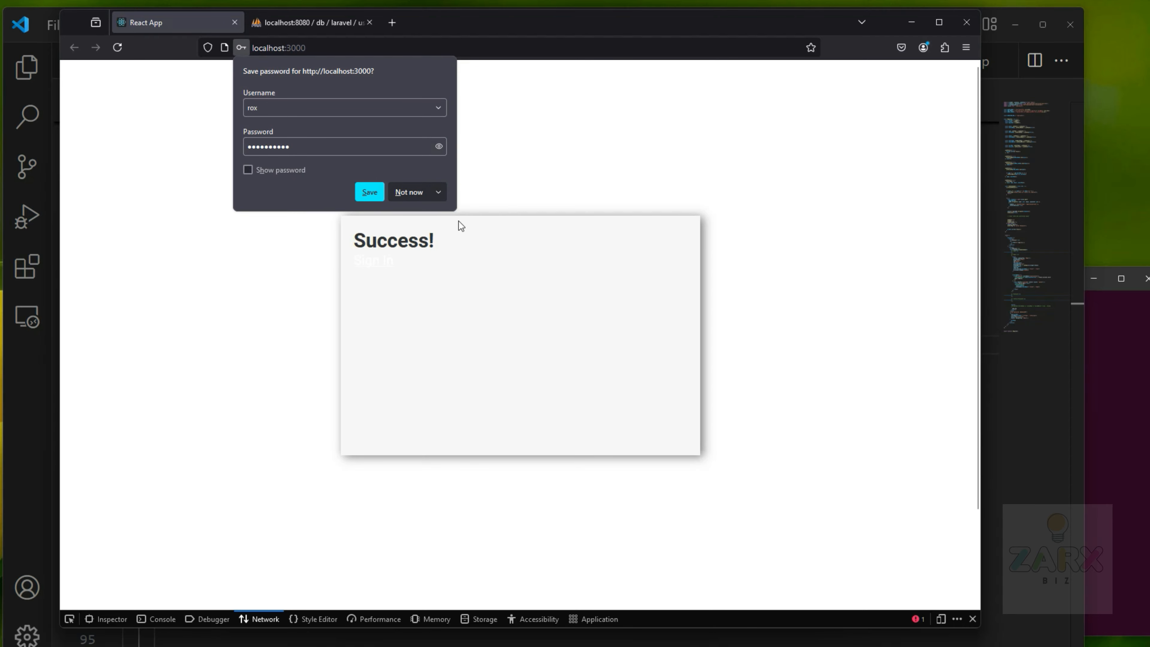
{"action": "left_click", "coordinate": [308, 22]}
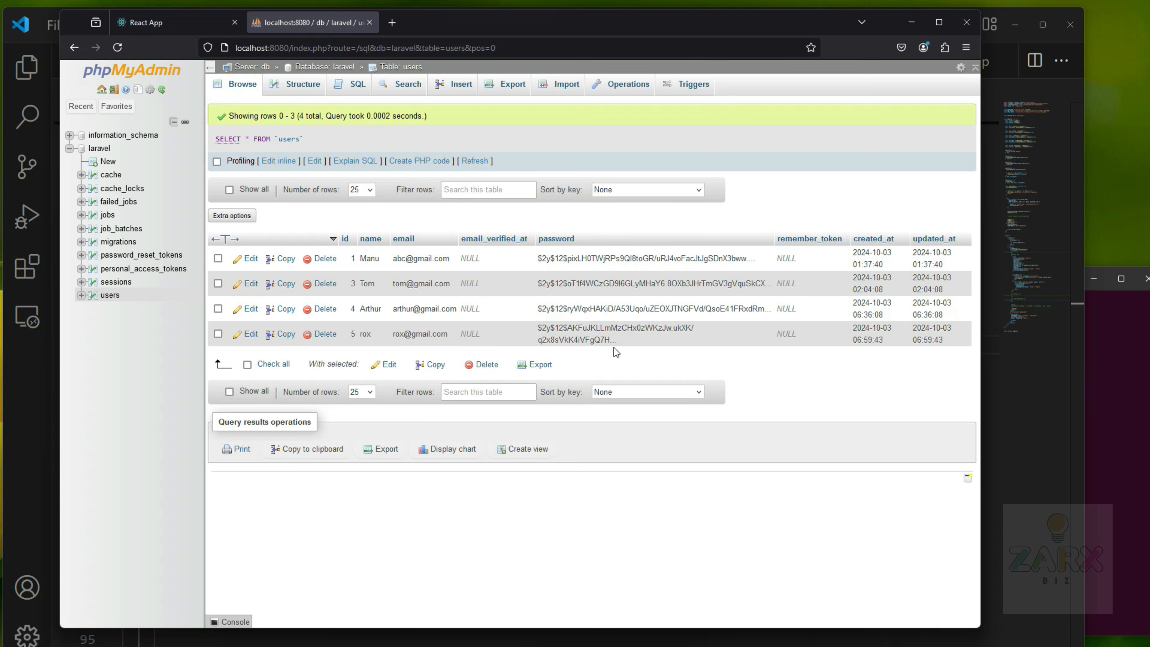
Step: Compare the rox record in phpMyAdmin with the register form, then return to Register.jsx
{"action": "left_click", "coordinate": [145, 22]}
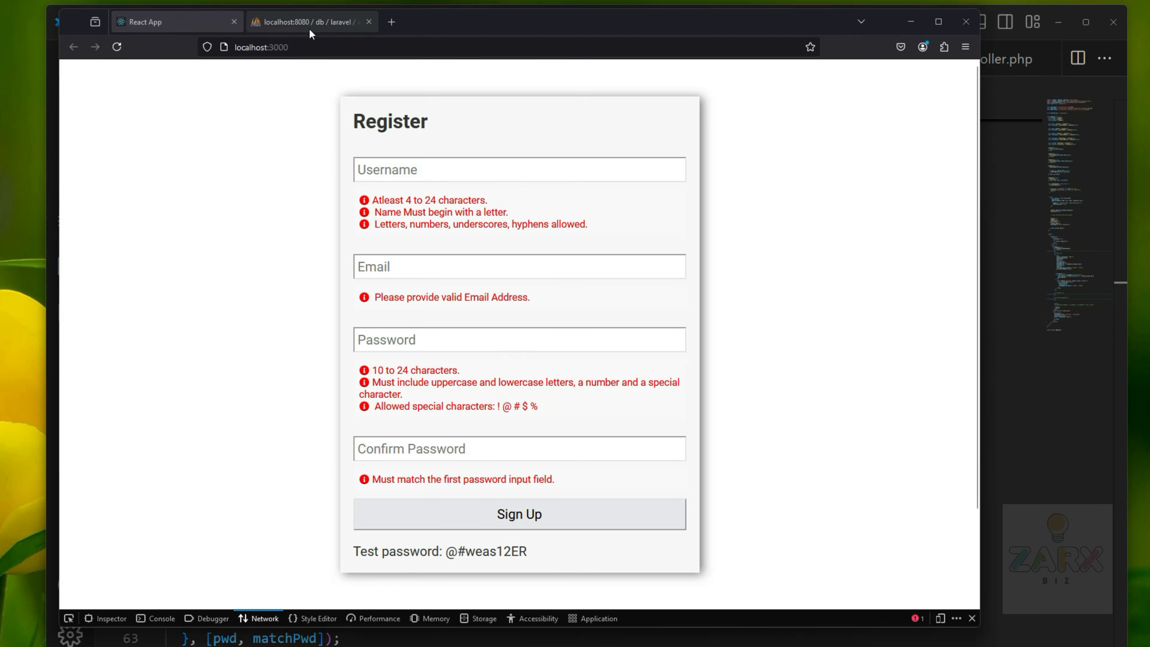
{"action": "left_click", "coordinate": [308, 21]}
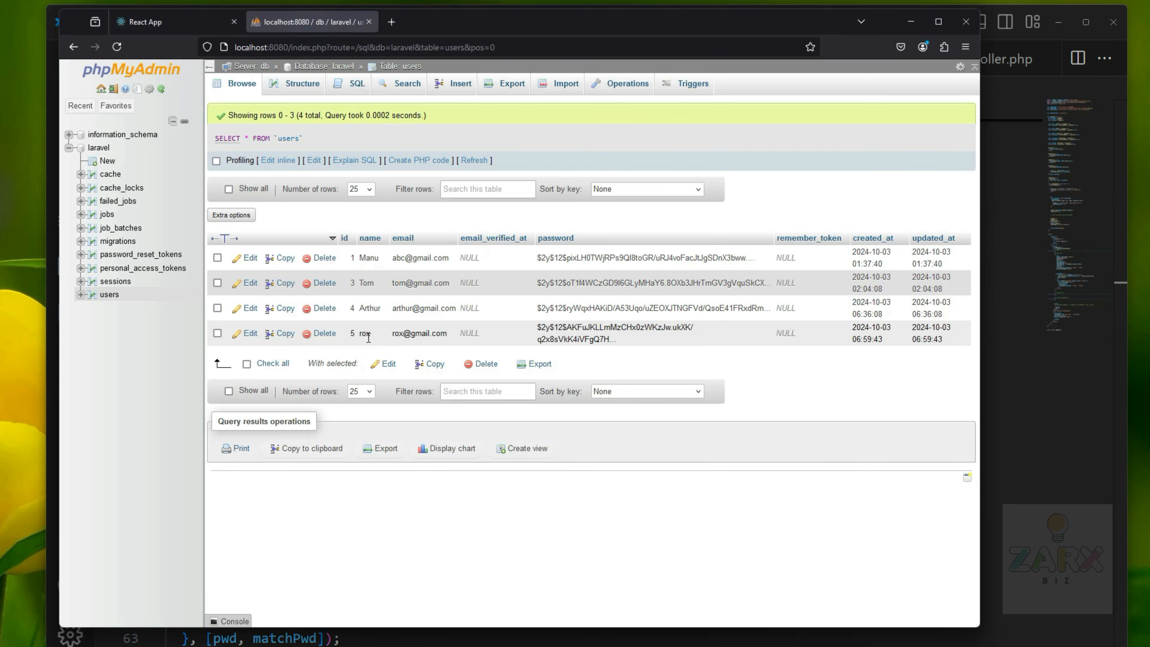
{"action": "left_click", "coordinate": [144, 21]}
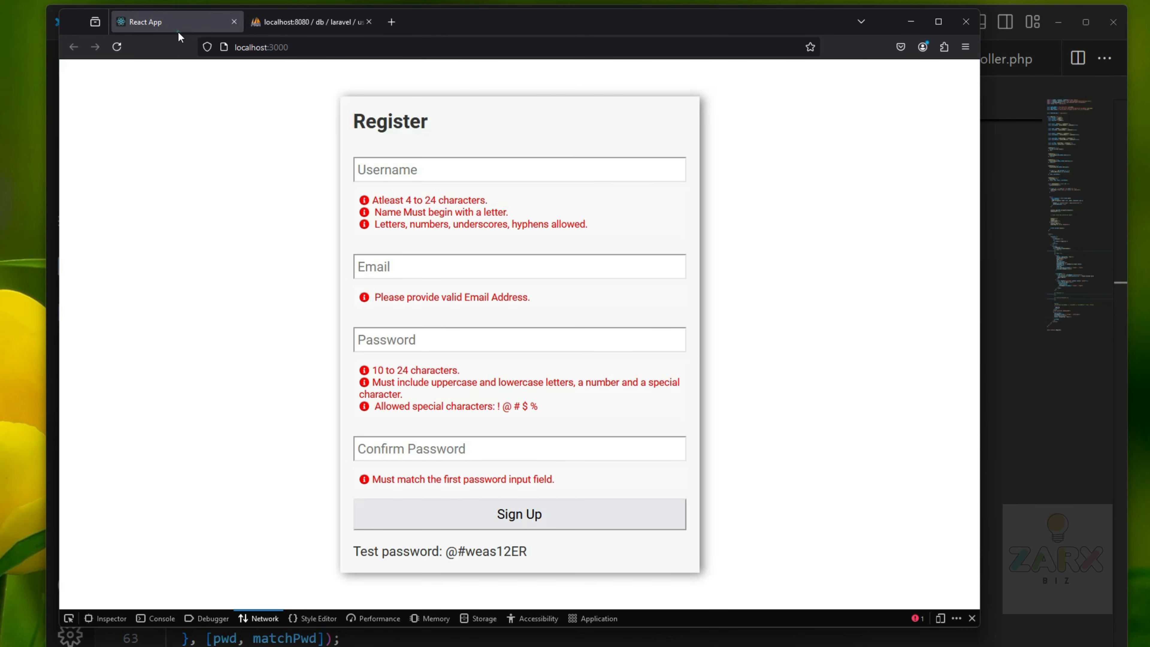
{"action": "left_click_drag", "start_coordinate": [402, 199], "coordinate": [496, 212]}
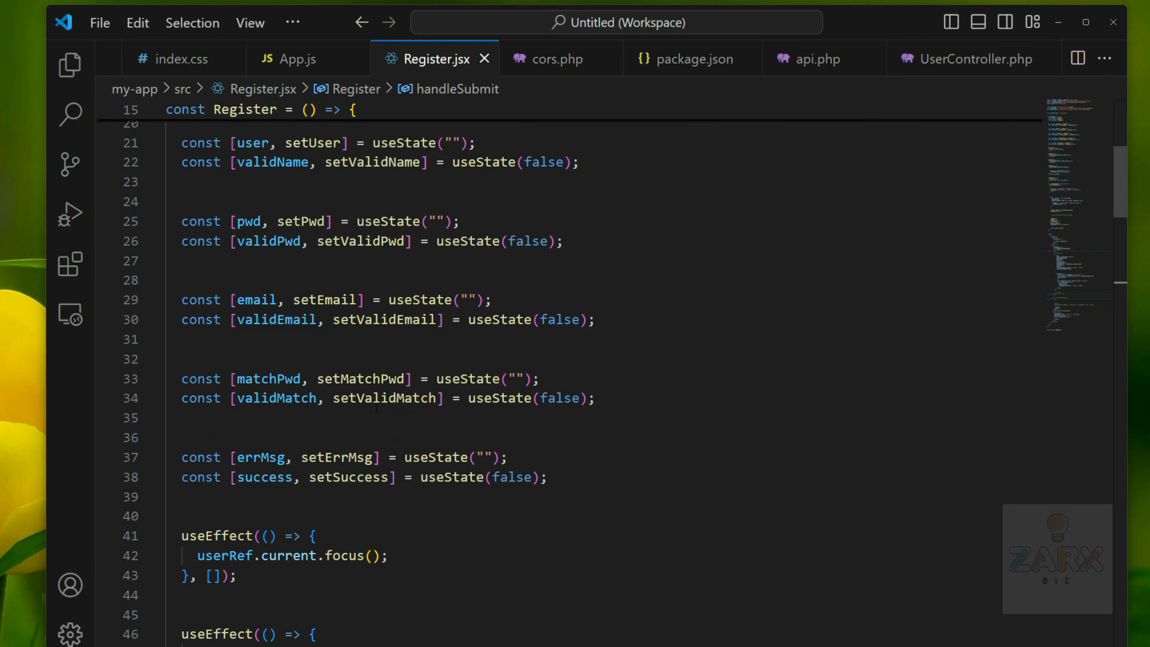
Step: Add validName and validEmail checks in handleSubmit that set an error message and return
{"action": "scroll", "scroll_direction": "down", "scroll_amount": 3}
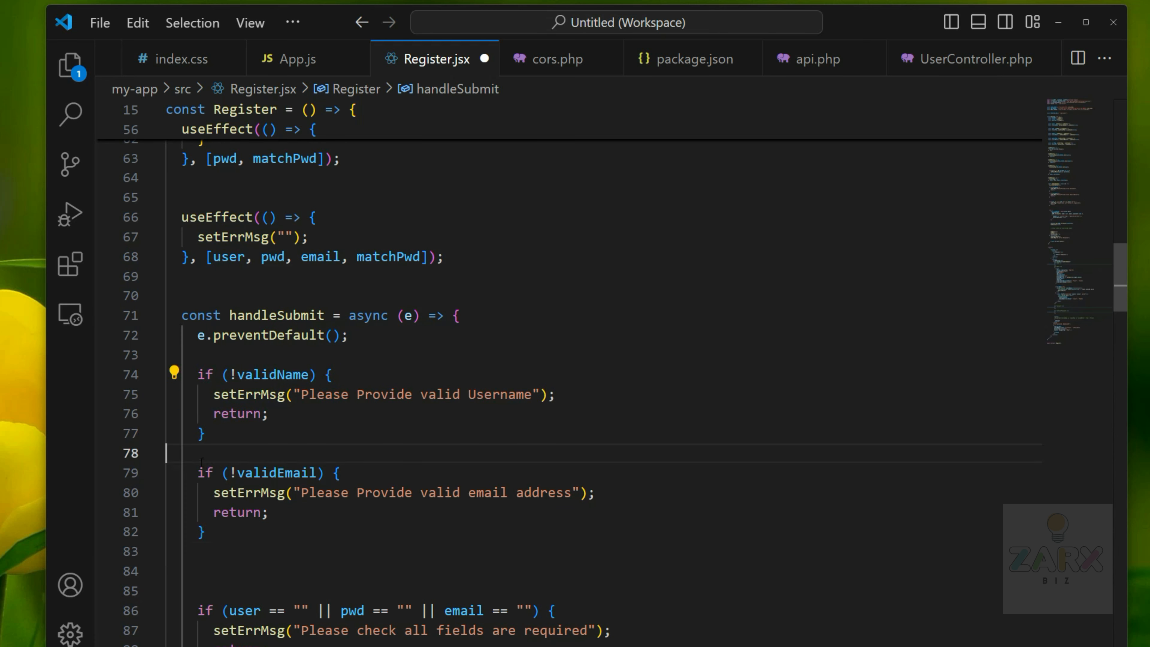
{"action": "double_click", "coordinate": [275, 375]}
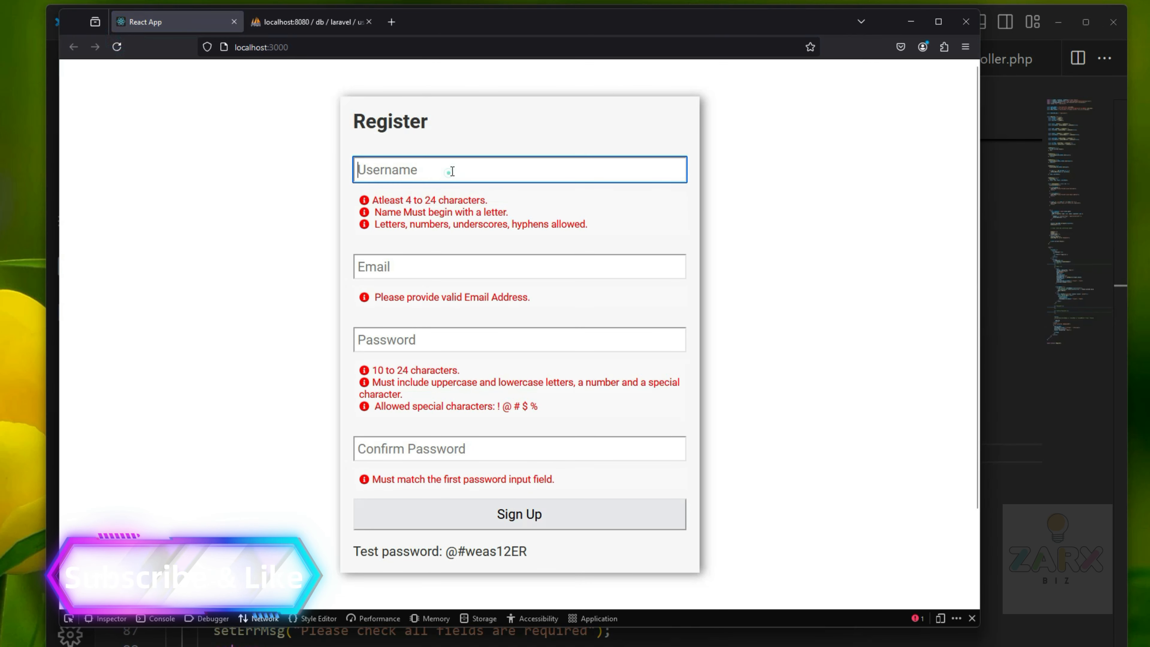
{"action": "mouse_move", "coordinate": [360, 152]}
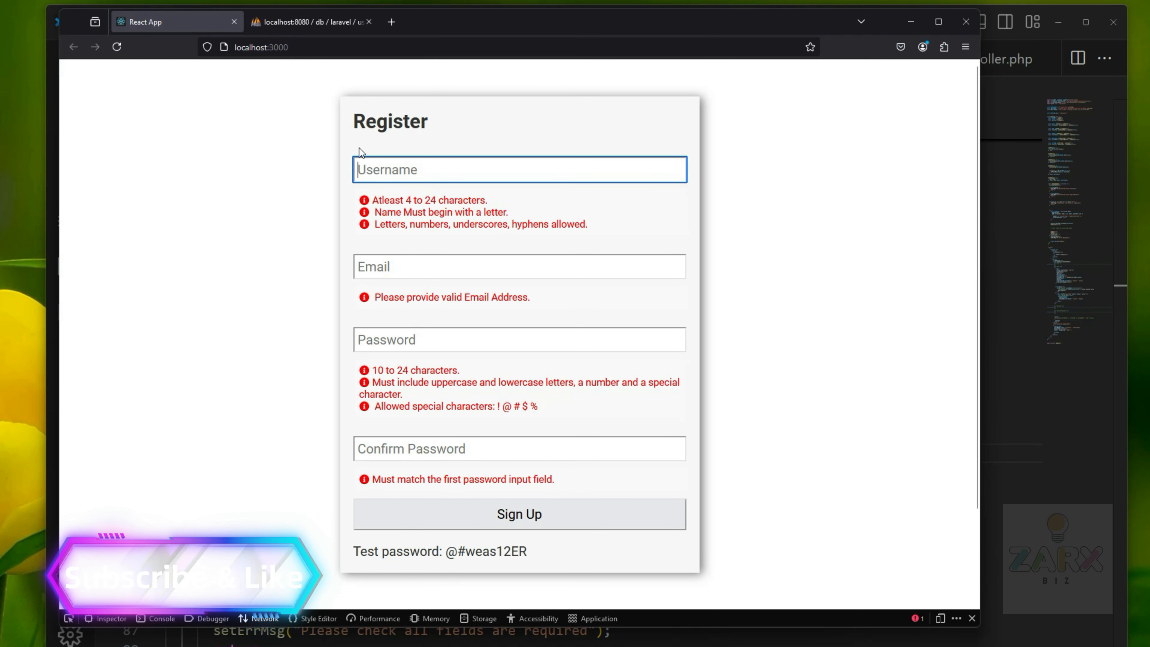
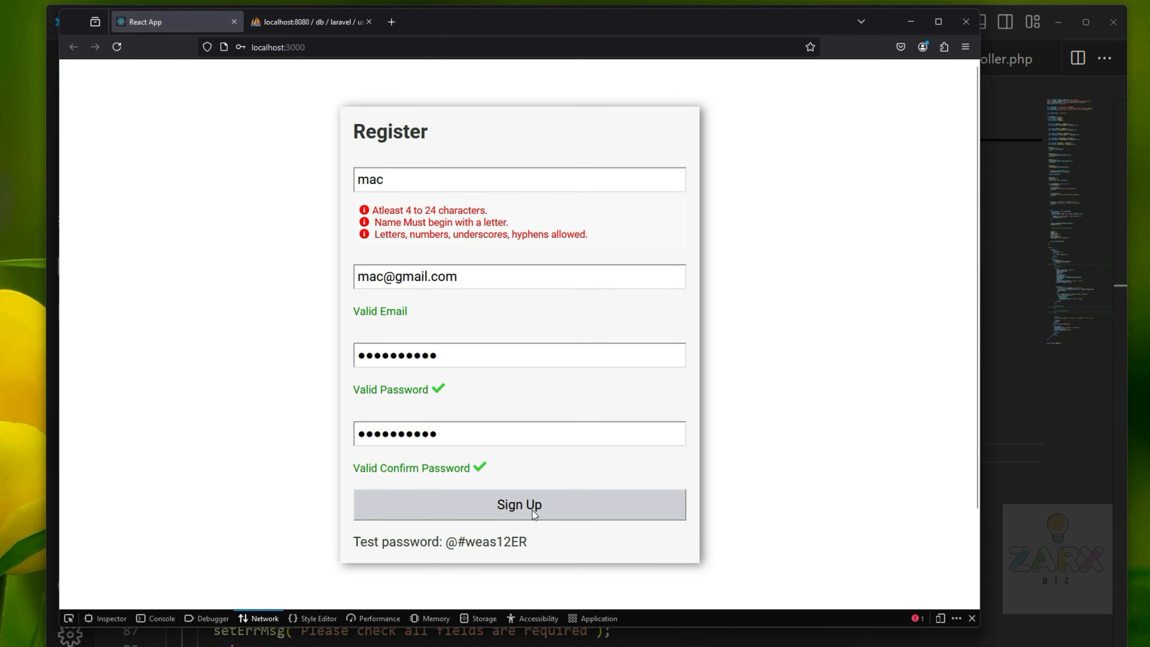
{"action": "left_click", "coordinate": [519, 505]}
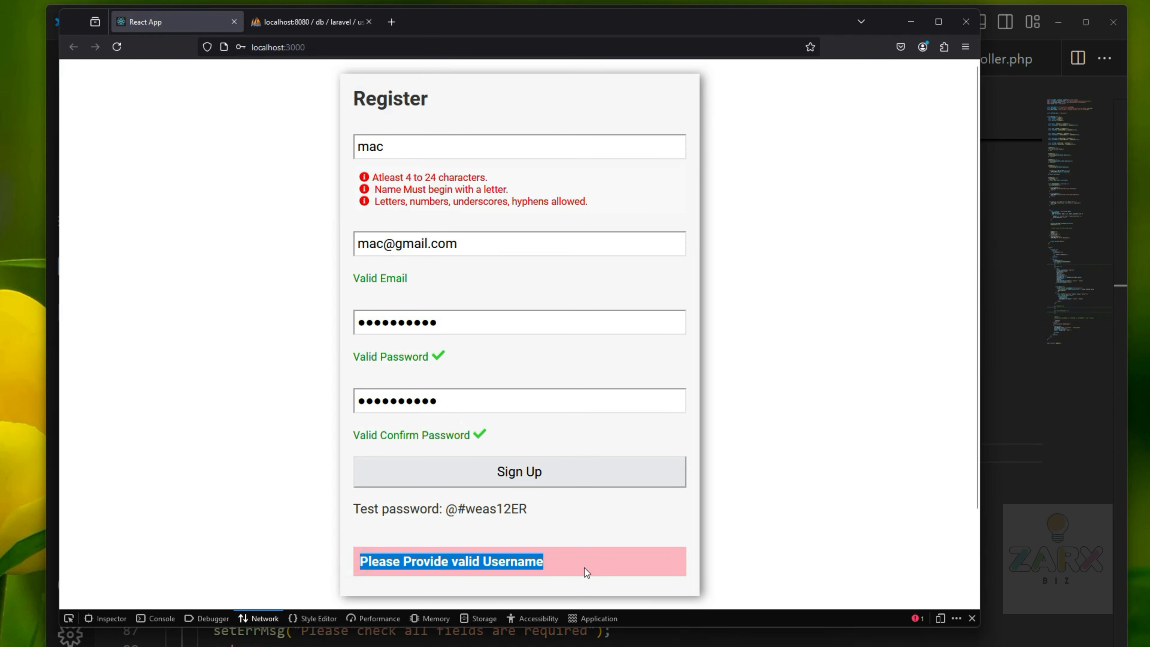
{"action": "mouse_move", "coordinate": [455, 279]}
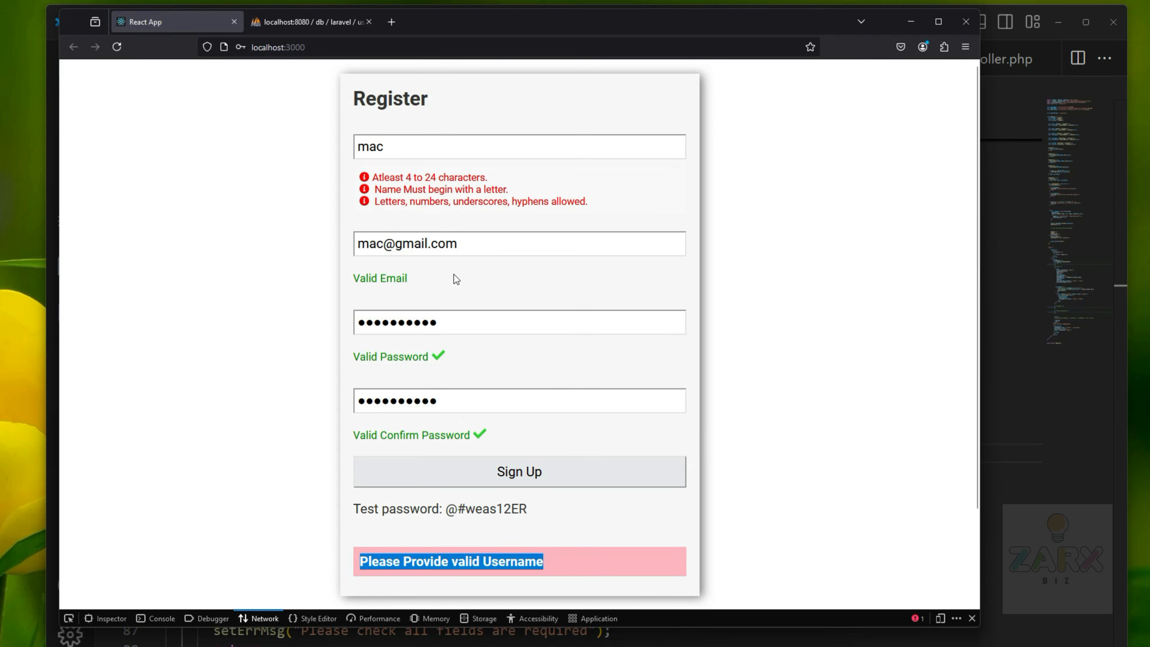
Step: Review the 'Please Provide valid Username' error, resubmit, and return to Register.jsx
{"action": "left_click", "coordinate": [519, 147]}
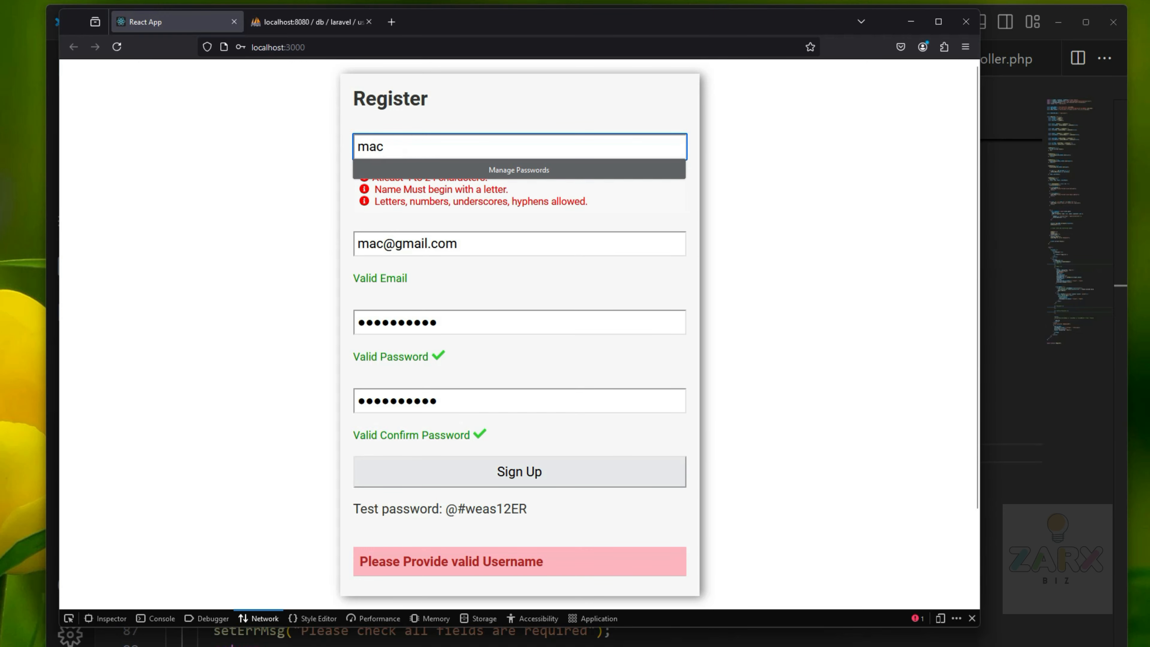
{"action": "left_click", "coordinate": [519, 471]}
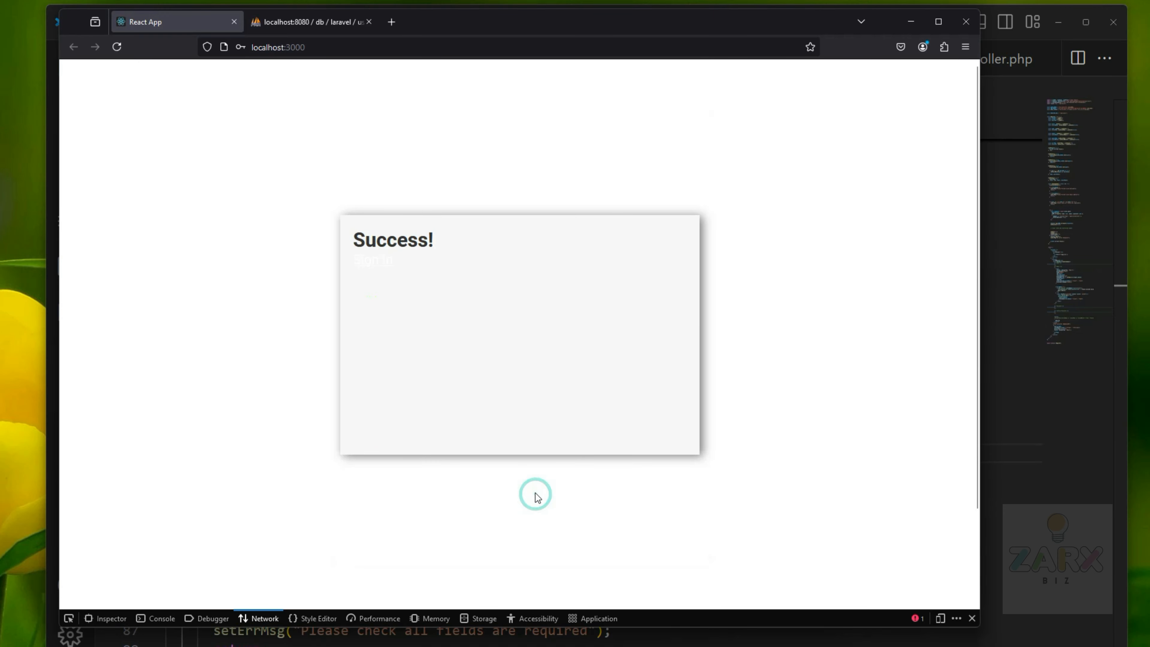
{"action": "left_click", "coordinate": [311, 21]}
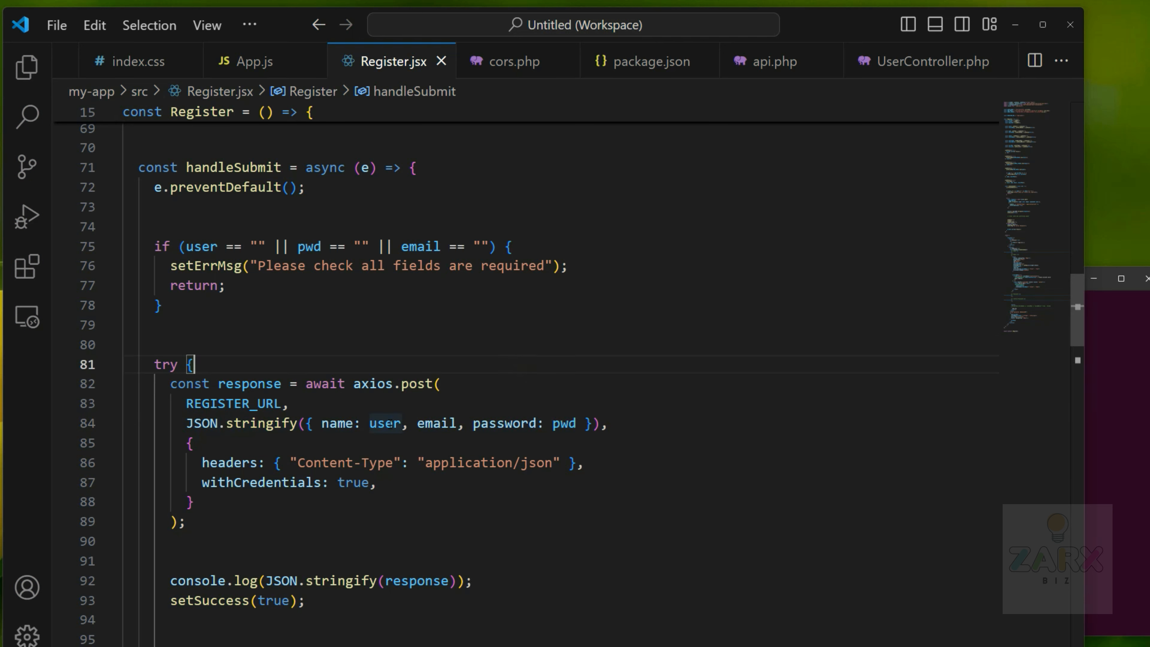
{"action": "mouse_move", "coordinate": [336, 423]}
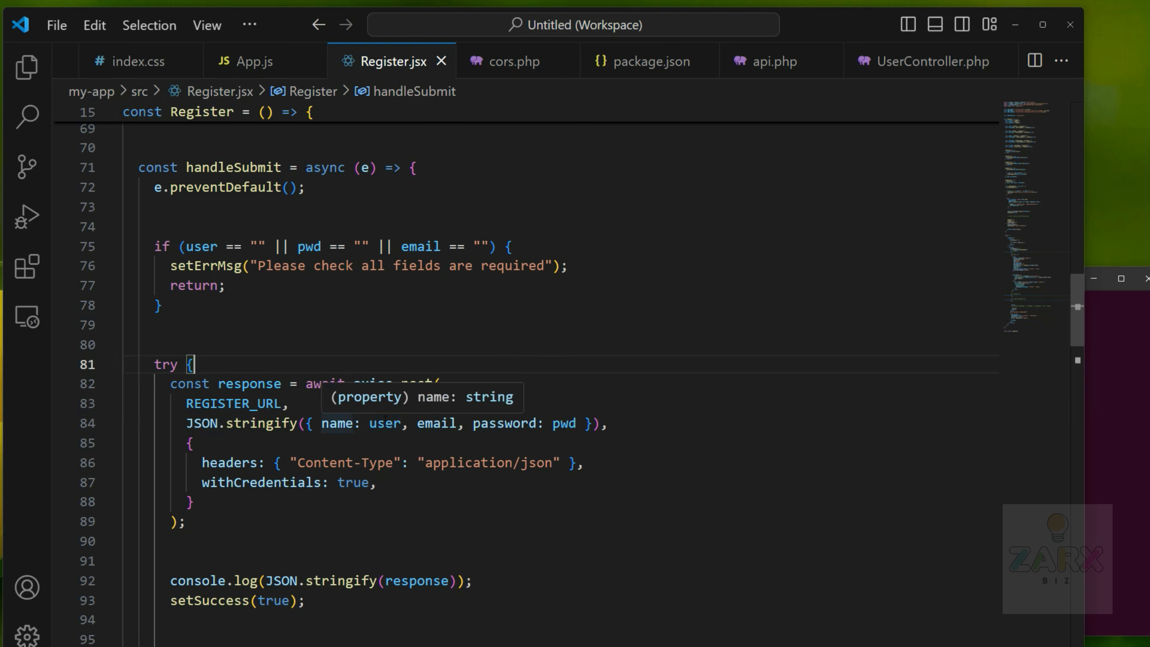
Step: Write the axios request body's email entry explicitly as email:email
{"action": "left_click", "coordinate": [436, 424]}
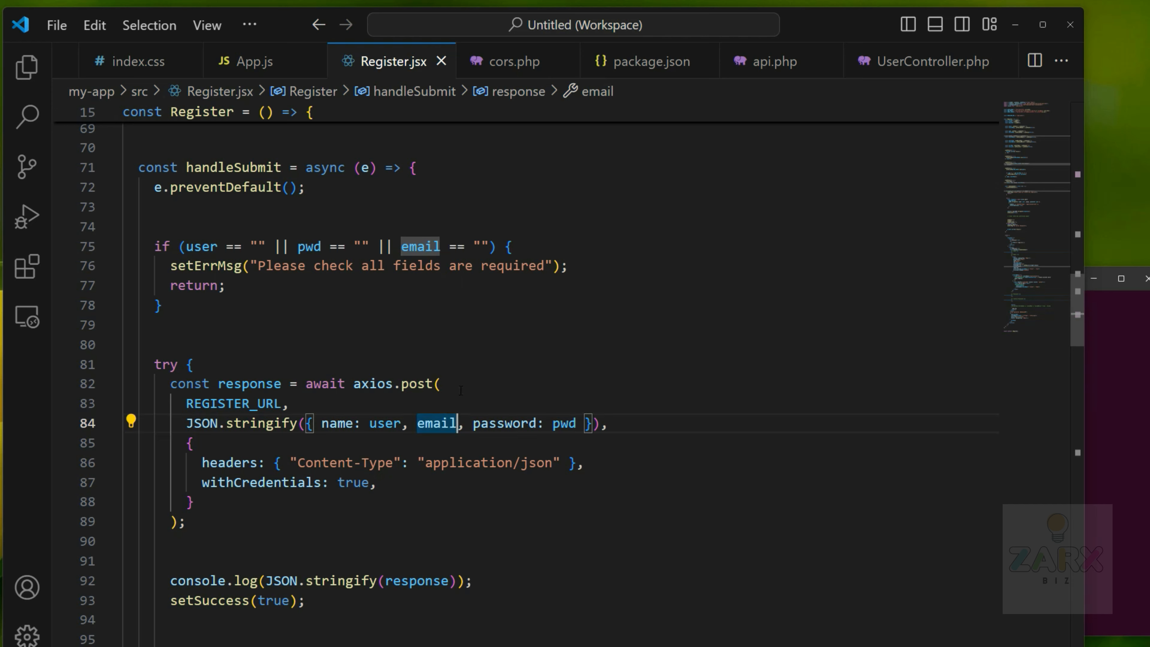
{"action": "type", "text": ":email"}
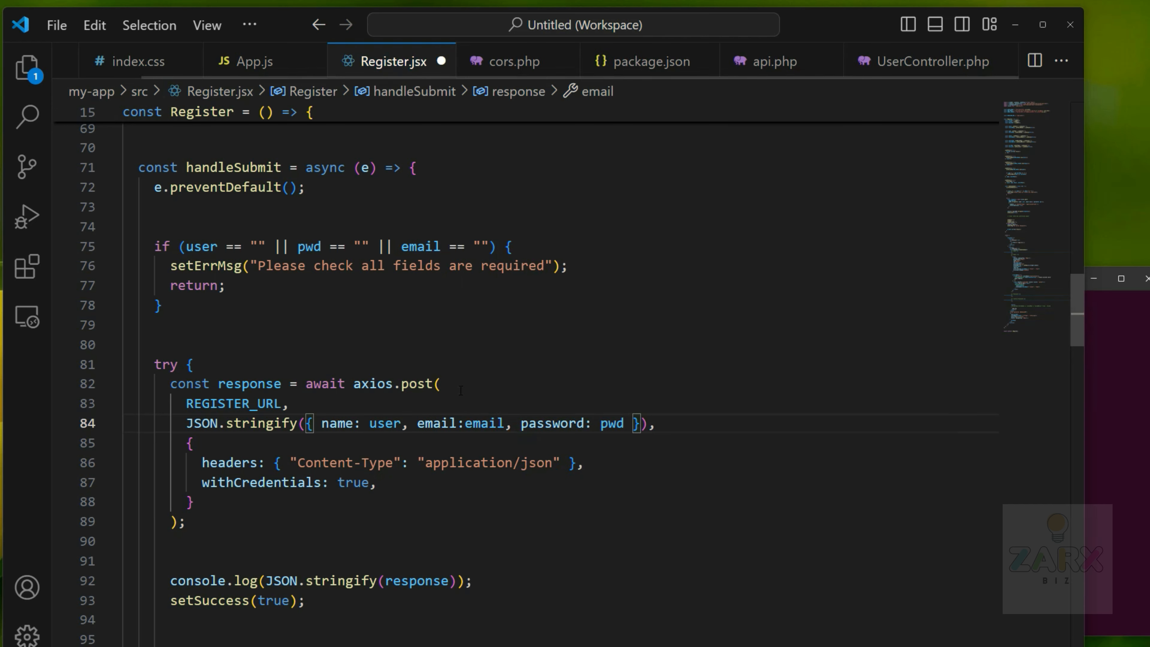